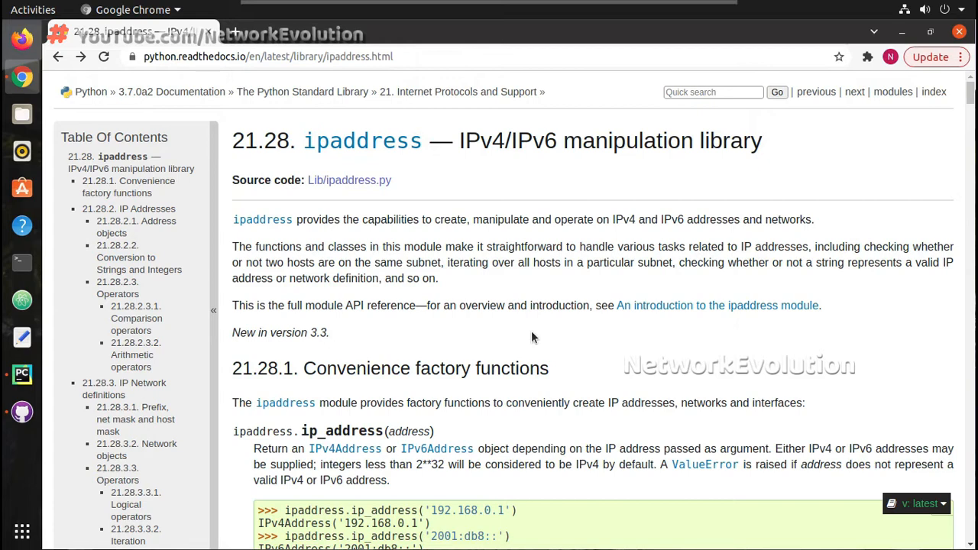
{"action": "mouse_move", "coordinate": [599, 319]}
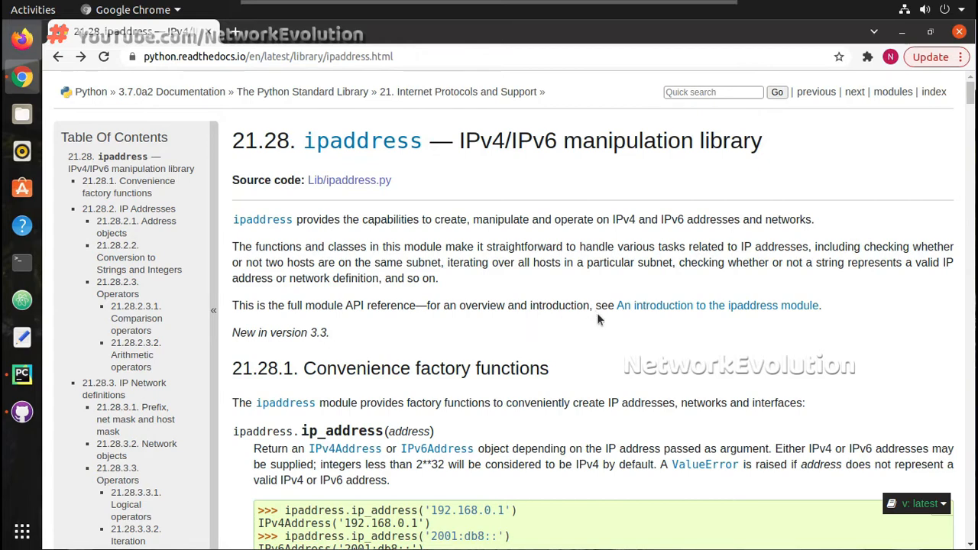
{"action": "mouse_move", "coordinate": [458, 301]}
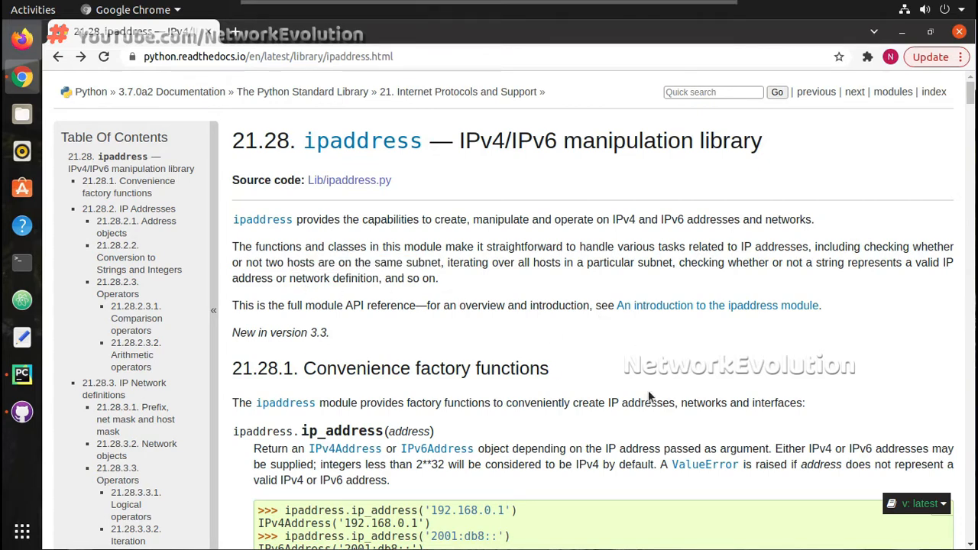
Step: Read down through the IPv4Address attributes and is_* checks, highlighting is_multicast
{"action": "scroll", "scroll_direction": "down", "scroll_amount": 3}
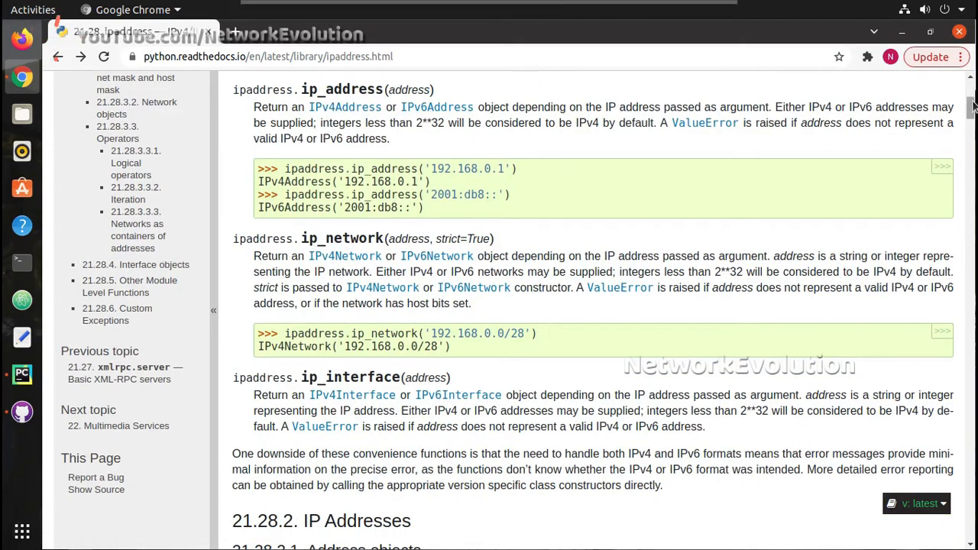
{"action": "scroll", "scroll_direction": "down", "scroll_amount": 3}
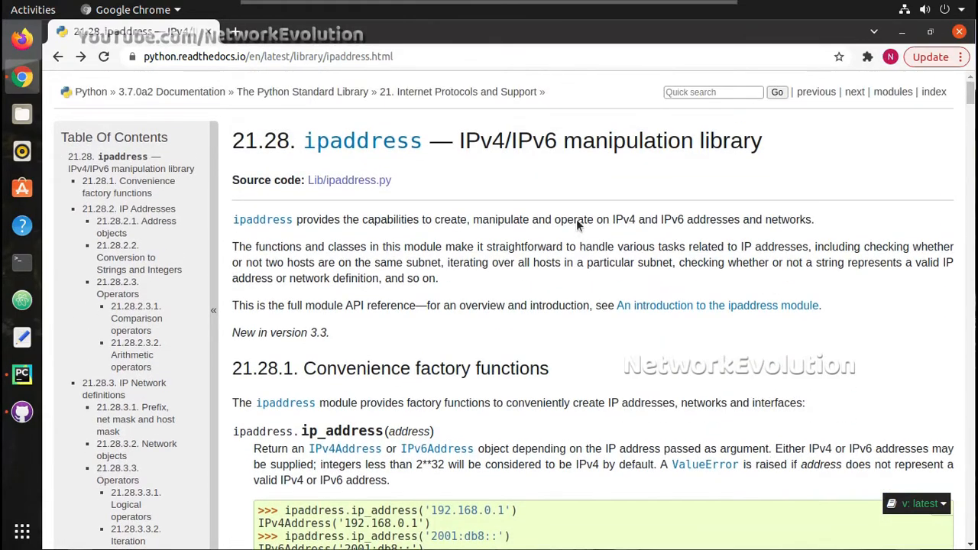
{"action": "mouse_move", "coordinate": [533, 328]}
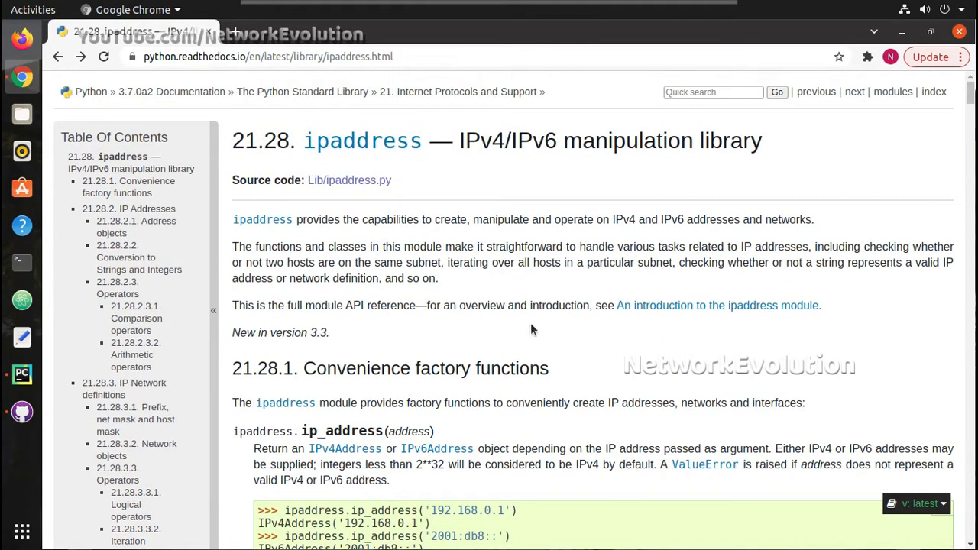
{"action": "mouse_move", "coordinate": [548, 448]}
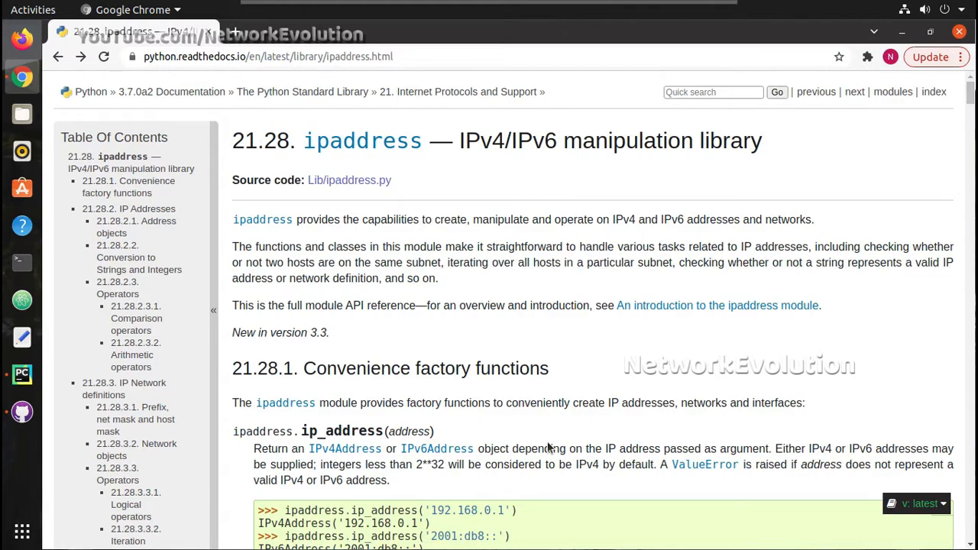
{"action": "scroll", "scroll_direction": "down", "scroll_amount": 3}
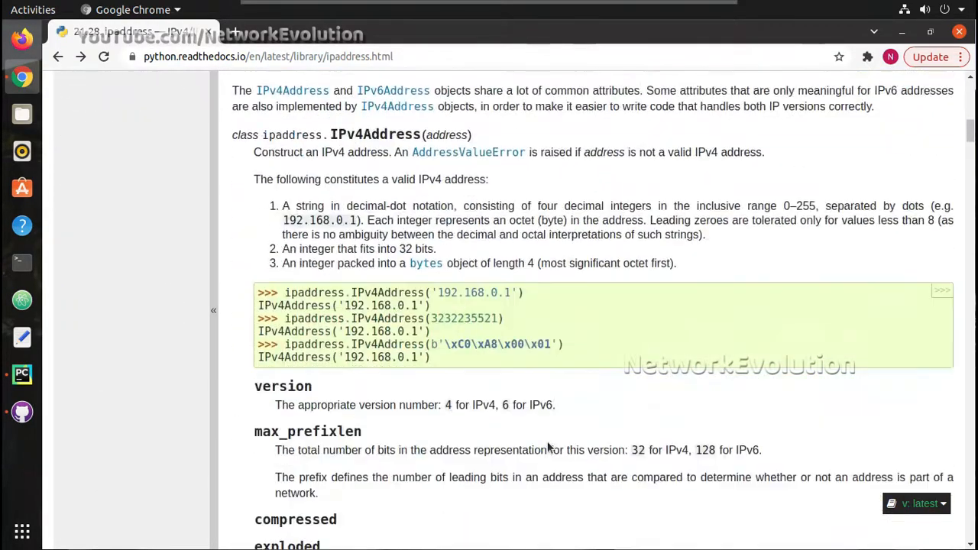
{"action": "scroll", "scroll_direction": "down", "scroll_amount": 3}
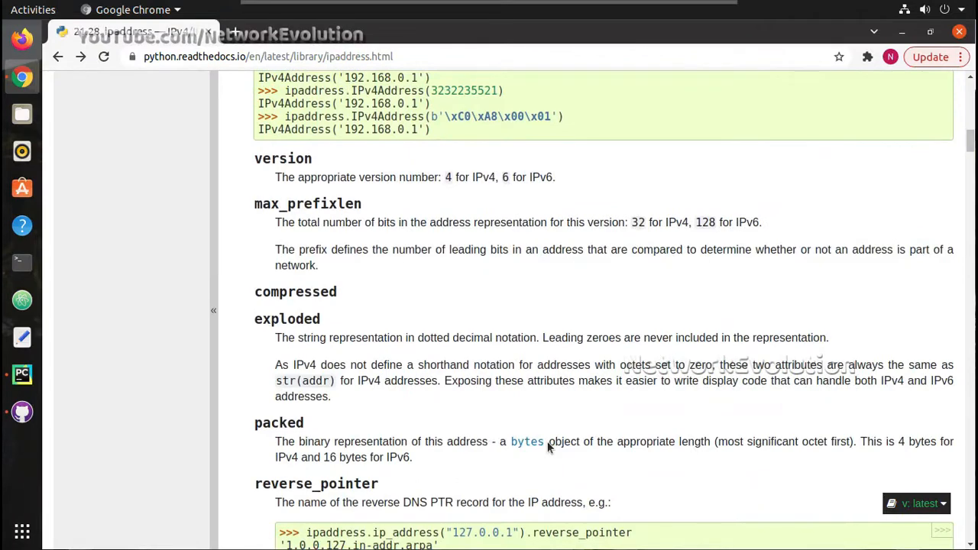
{"action": "scroll", "scroll_direction": "down", "scroll_amount": 3}
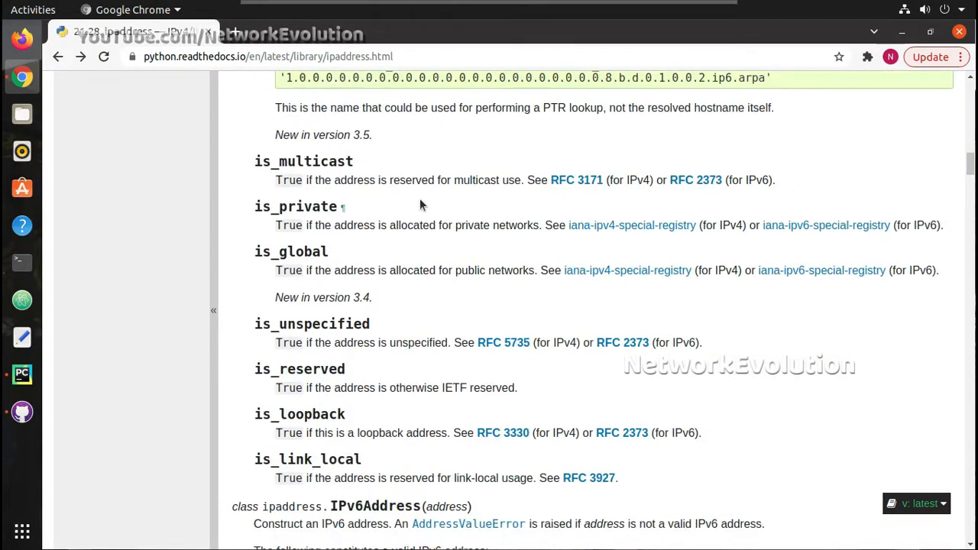
{"action": "double_click", "coordinate": [306, 161]}
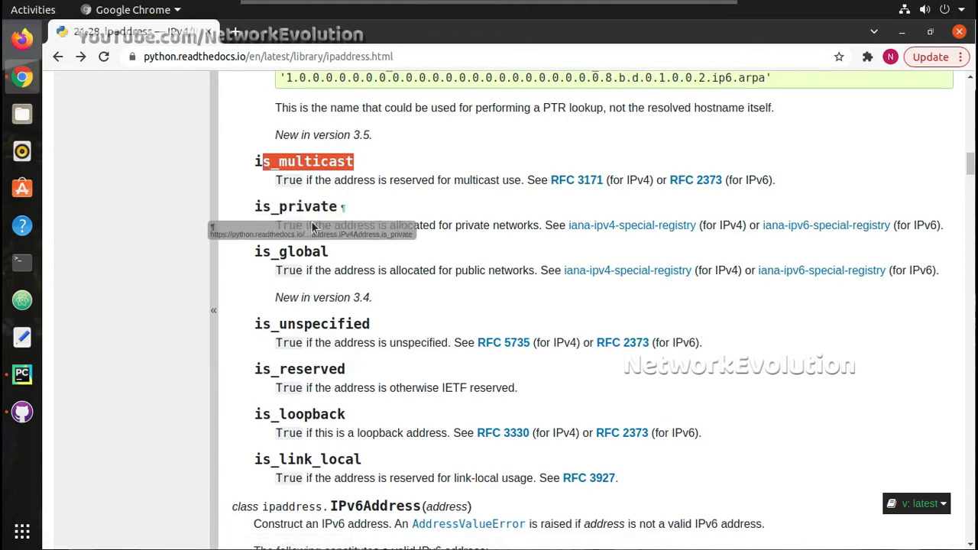
Step: Continue reading down to the IPv6Address class section
{"action": "scroll", "scroll_direction": "down", "scroll_amount": 3}
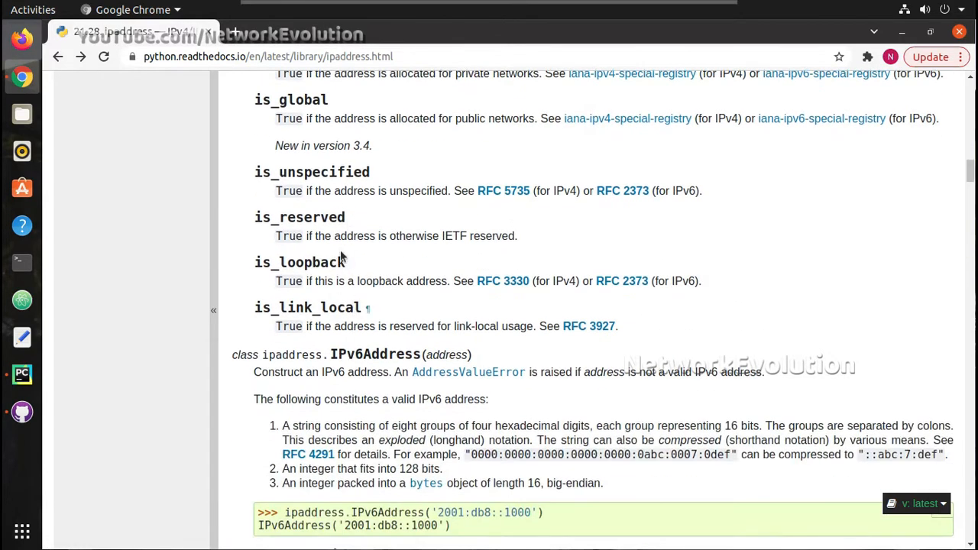
{"action": "scroll", "scroll_direction": "down", "scroll_amount": 3}
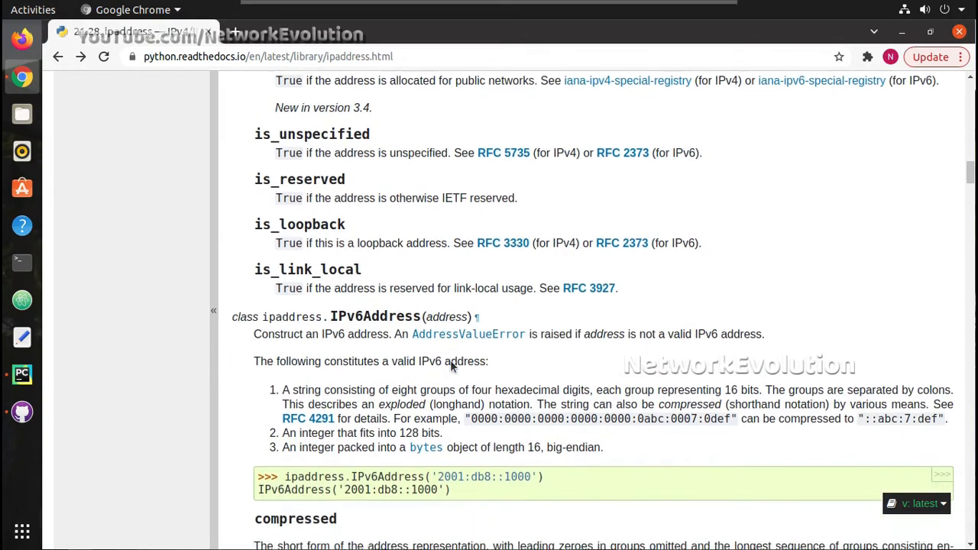
{"action": "scroll", "scroll_direction": "down", "scroll_amount": 3}
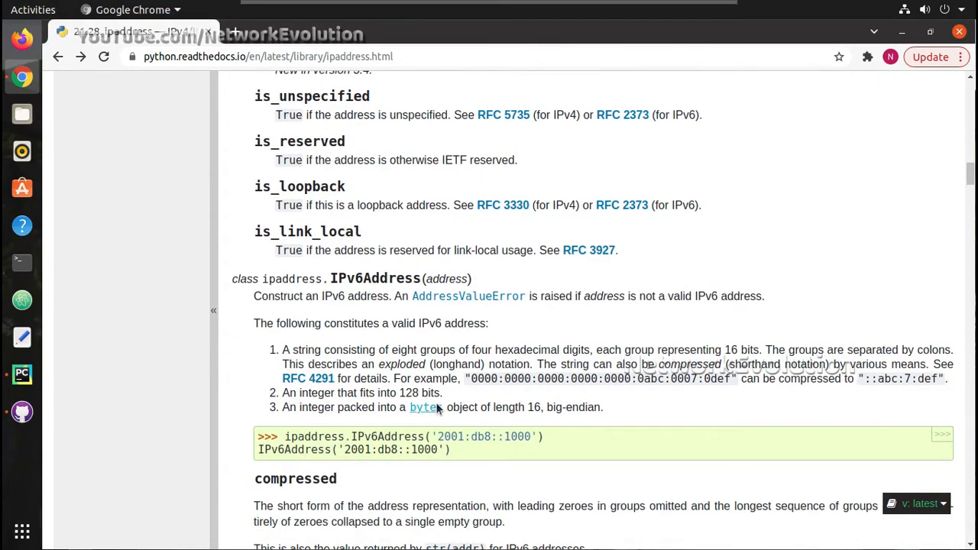
{"action": "scroll", "scroll_direction": "down", "scroll_amount": 3}
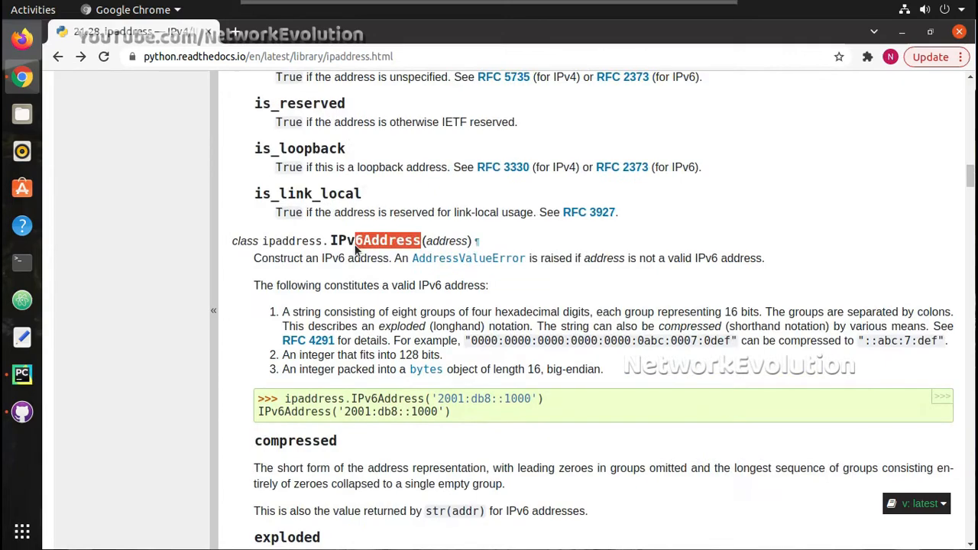
Step: Read through the network object attributes down to the hosts() example and highlight it
{"action": "scroll", "scroll_direction": "down", "scroll_amount": 3}
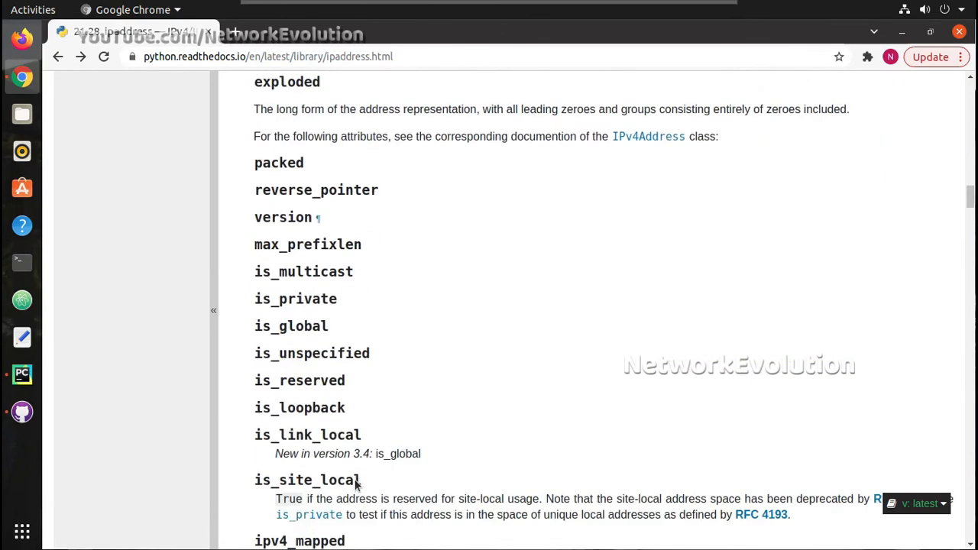
{"action": "scroll", "scroll_direction": "down", "scroll_amount": 3}
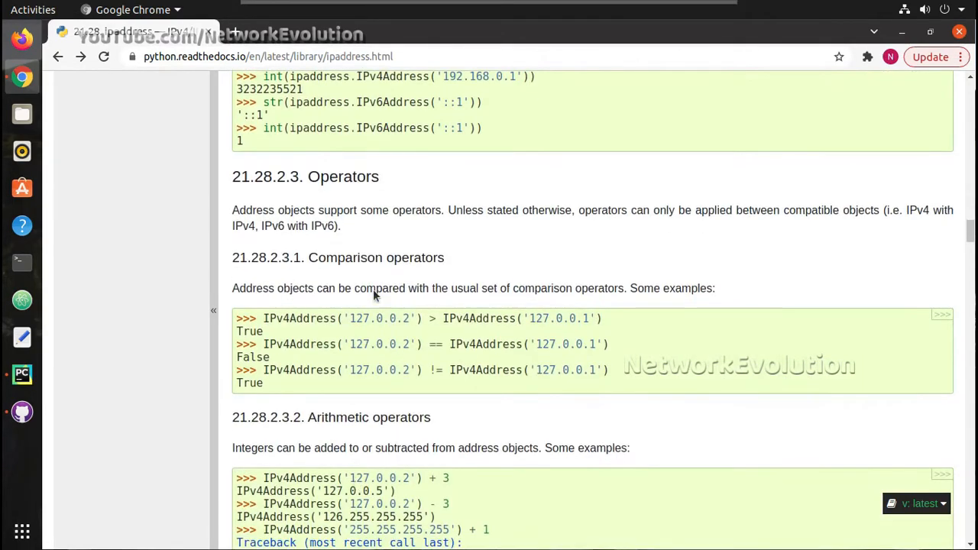
{"action": "scroll", "scroll_direction": "down", "scroll_amount": 3}
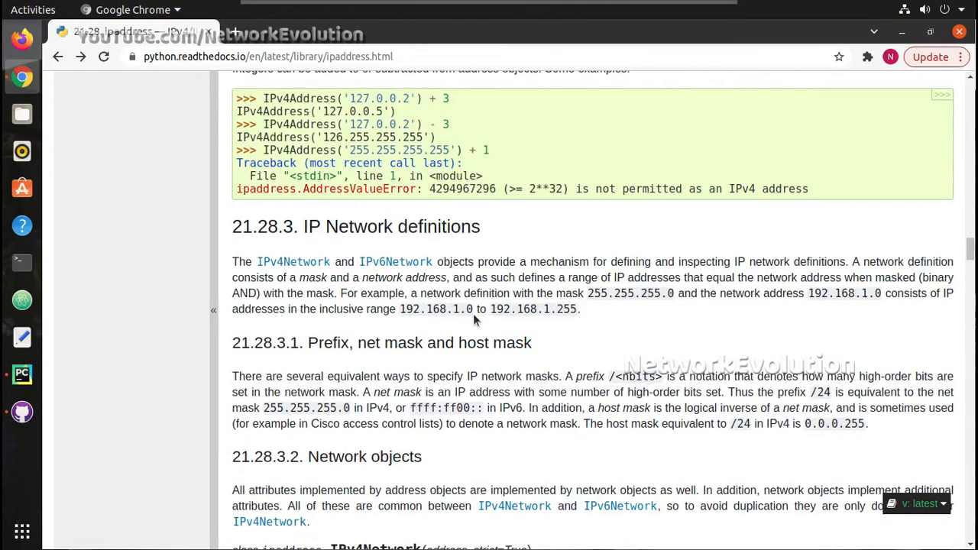
{"action": "scroll", "scroll_direction": "down", "scroll_amount": 3}
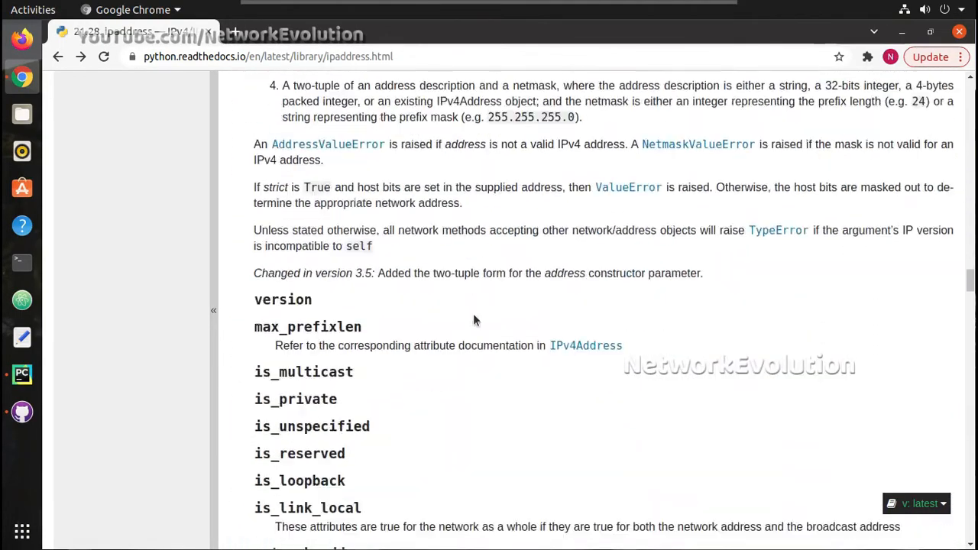
{"action": "scroll", "scroll_direction": "down", "scroll_amount": 3}
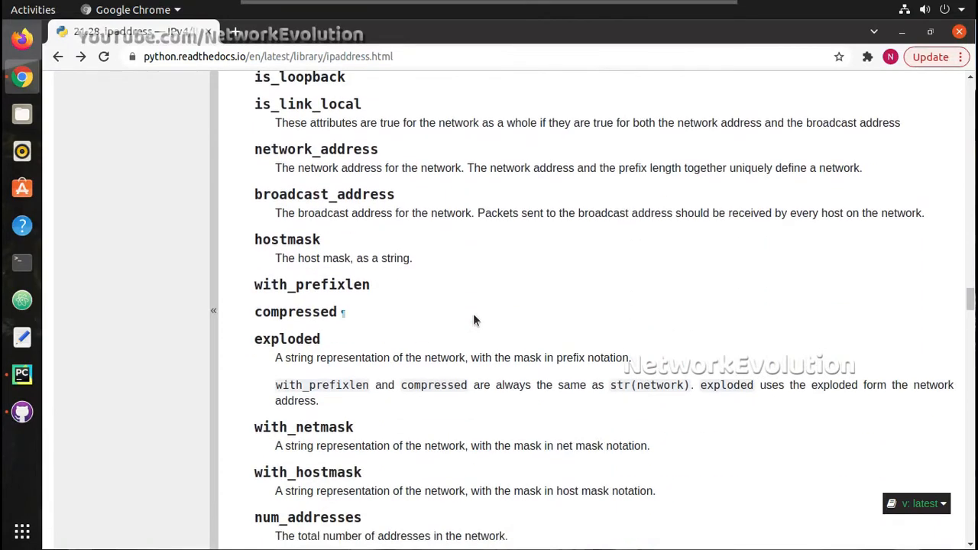
{"action": "scroll", "scroll_direction": "down", "scroll_amount": 3}
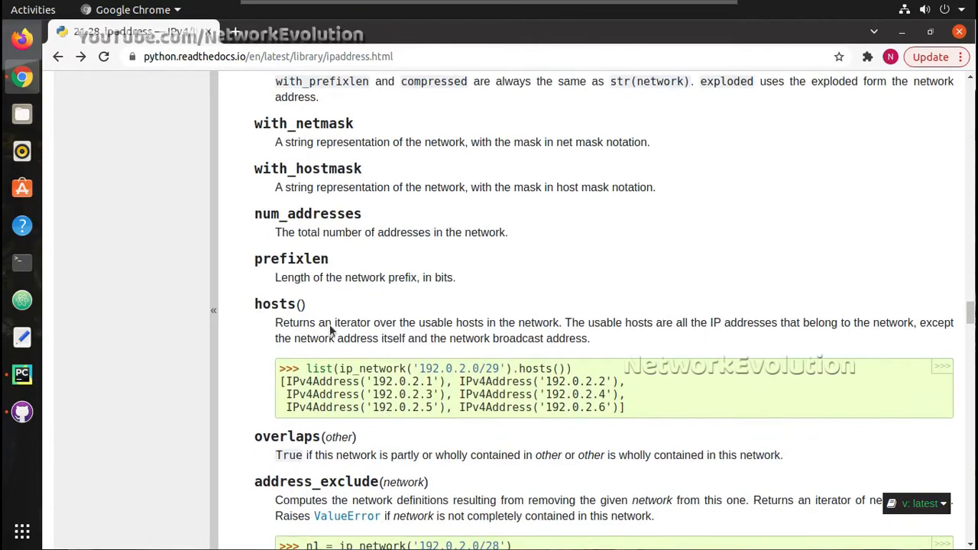
{"action": "double_click", "coordinate": [283, 304]}
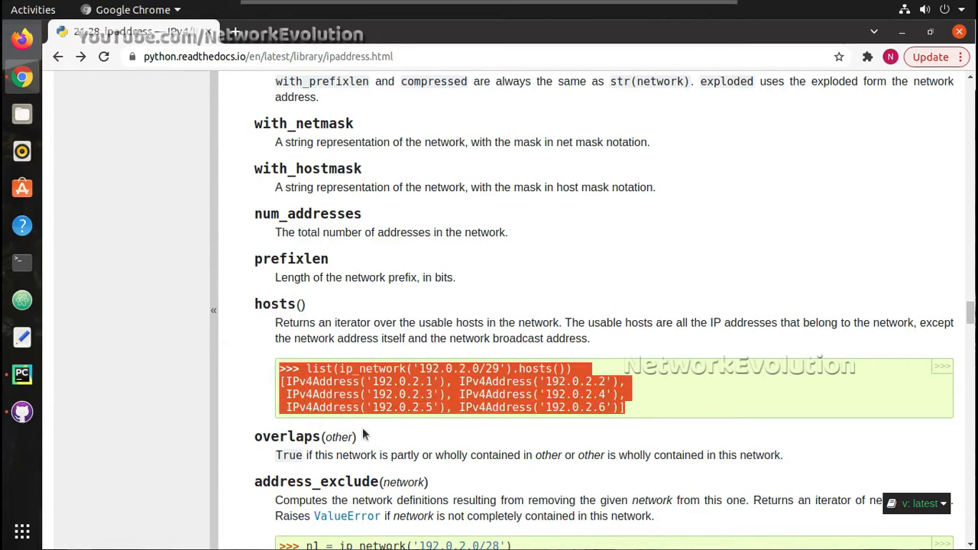
Step: Read on through overlaps, address_exclude and subnets to the supernet and subnet_of descriptions
{"action": "scroll", "scroll_direction": "down", "scroll_amount": 3}
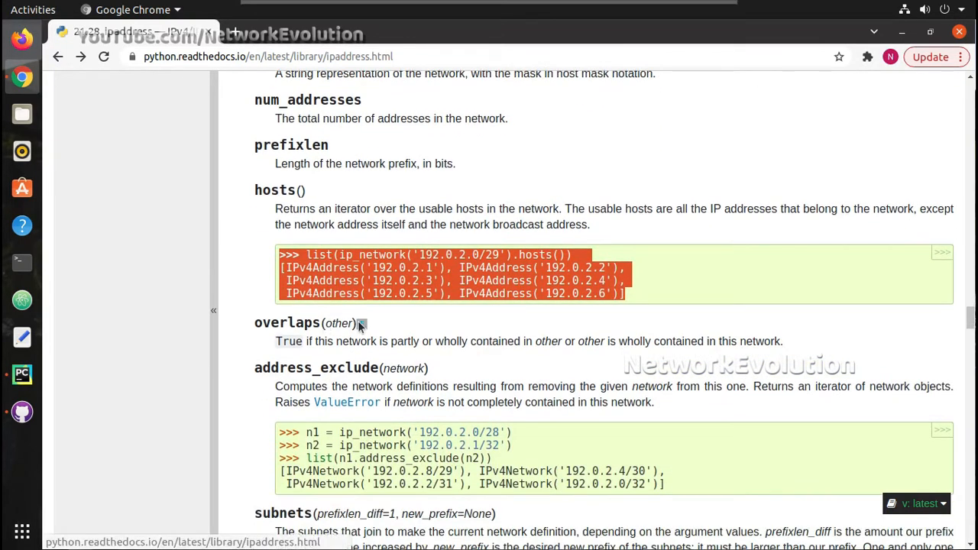
{"action": "mouse_move", "coordinate": [539, 332]}
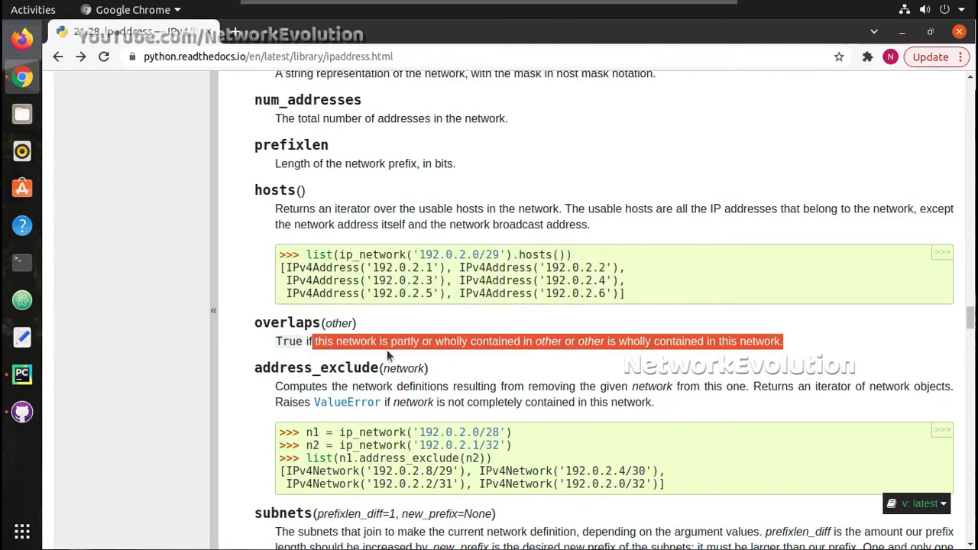
{"action": "scroll", "scroll_direction": "down", "scroll_amount": 3}
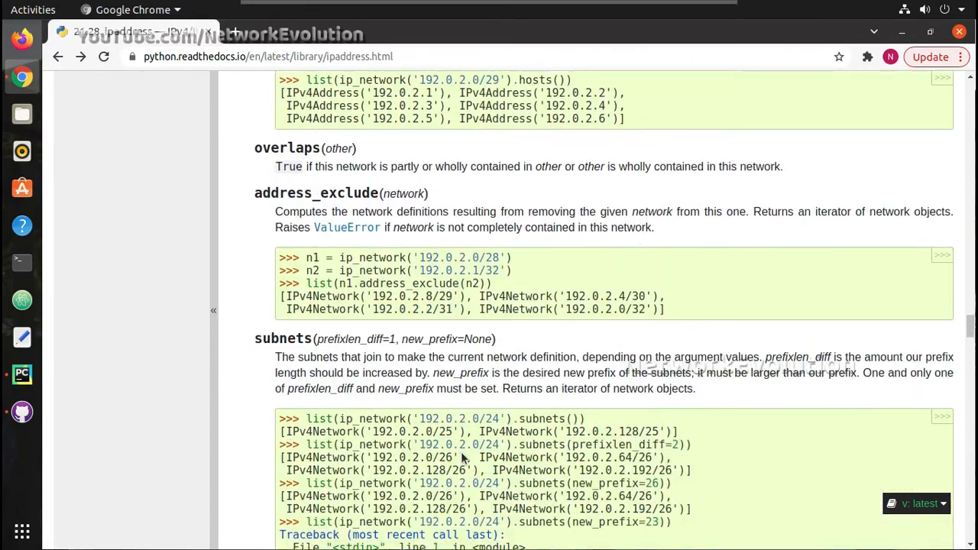
{"action": "scroll", "scroll_direction": "down", "scroll_amount": 3}
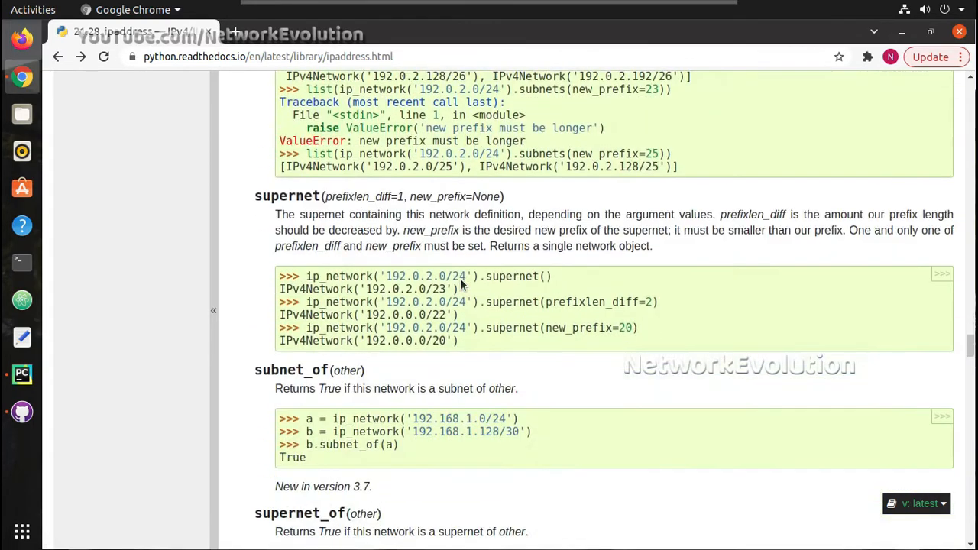
{"action": "scroll", "scroll_direction": "up", "scroll_amount": 3}
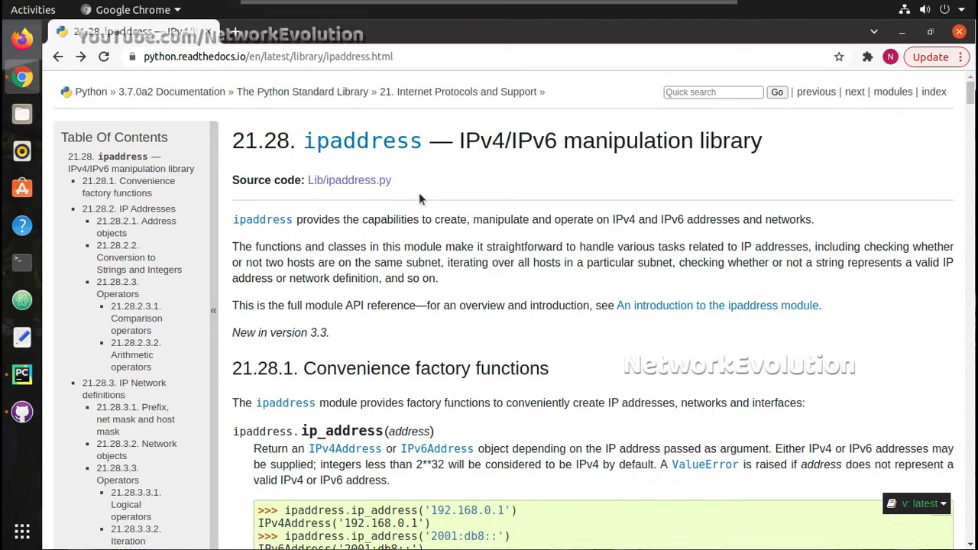
Step: Scroll back down to the IPv4Address is_* properties before leaving for PyCharm
{"action": "scroll", "scroll_direction": "down", "scroll_amount": 3}
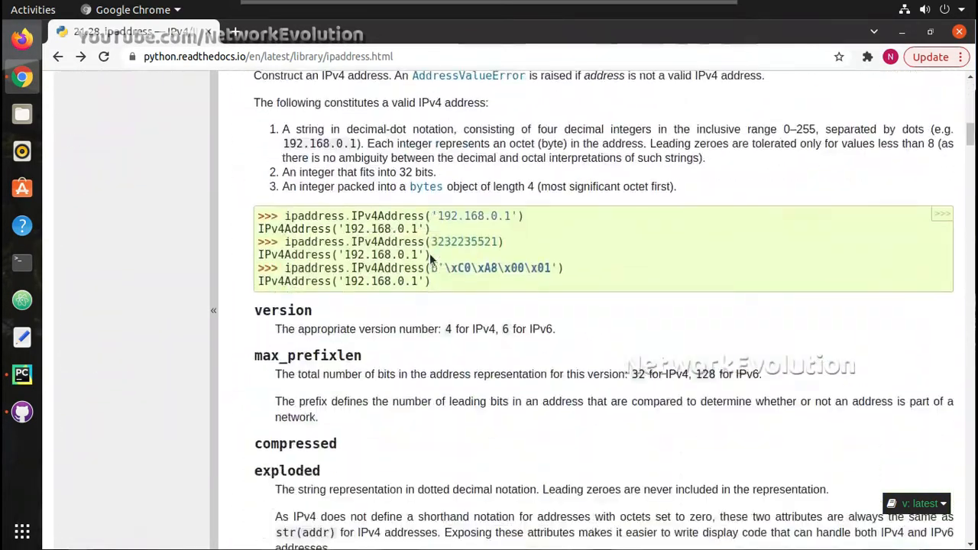
{"action": "scroll", "scroll_direction": "down", "scroll_amount": 3}
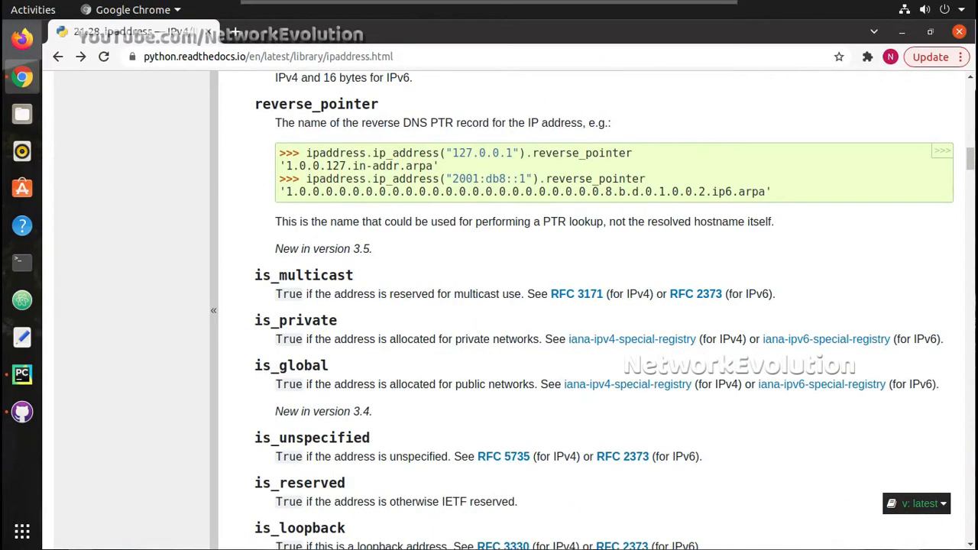
{"action": "scroll", "scroll_direction": "down", "scroll_amount": 3}
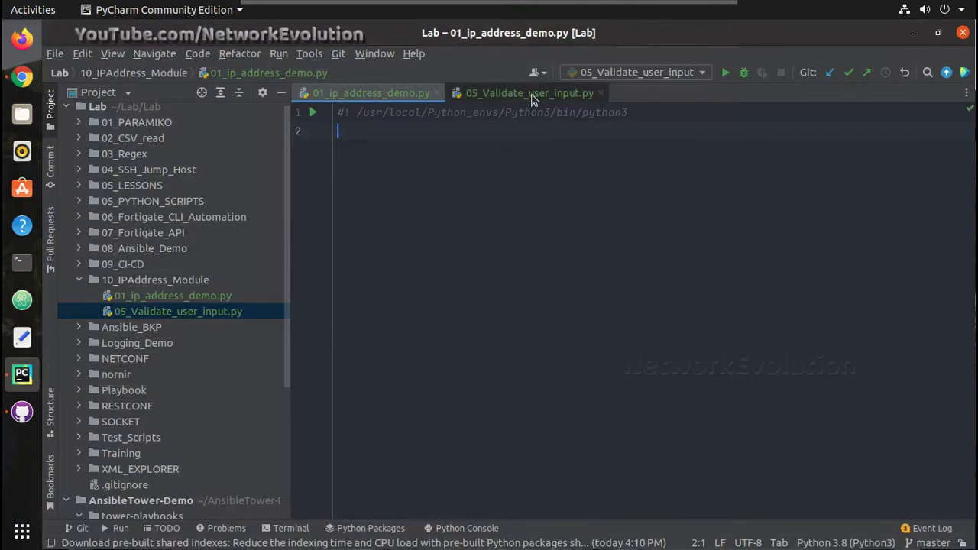
Step: Enter '1' and '1.1.1.1' in the Run console, seeing 'Invalid IP' and 'Subnet mismatch' for 192.168.0.0/24
{"action": "left_click", "coordinate": [528, 92]}
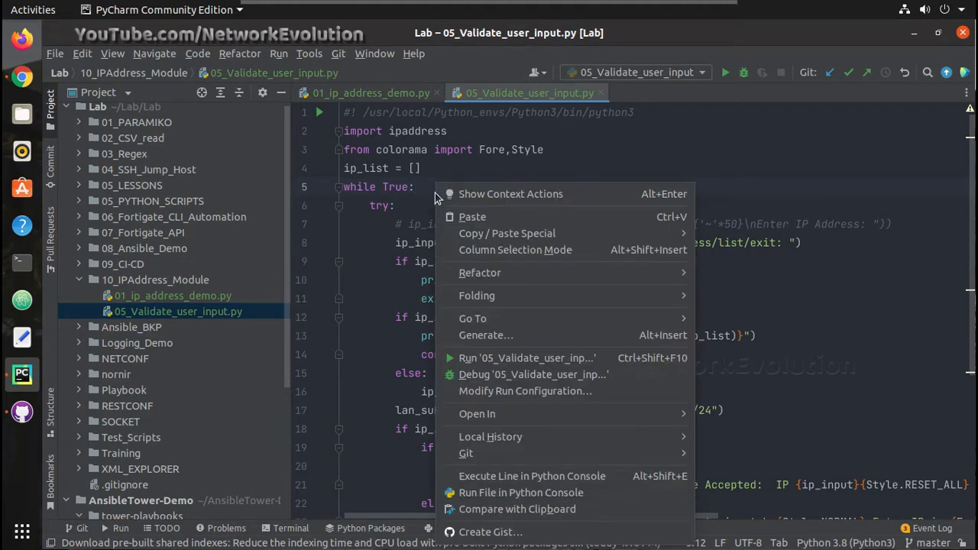
{"action": "left_click", "coordinate": [526, 357]}
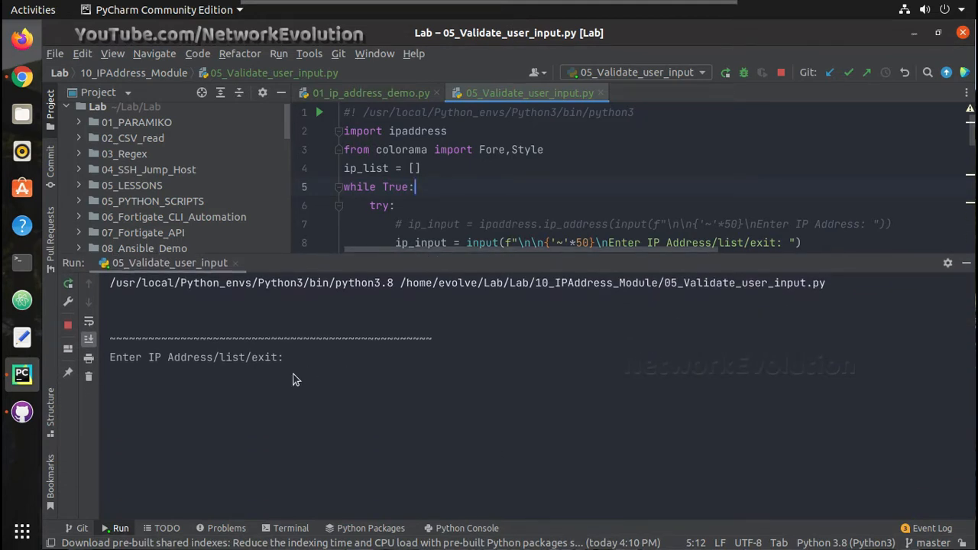
{"action": "type", "text": "1"}
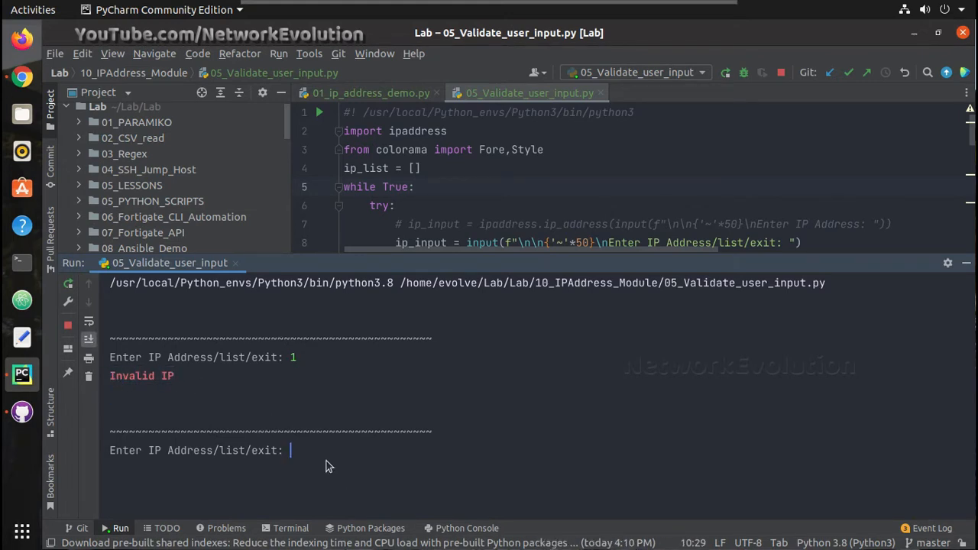
{"action": "type", "text": "1.1.1.1"}
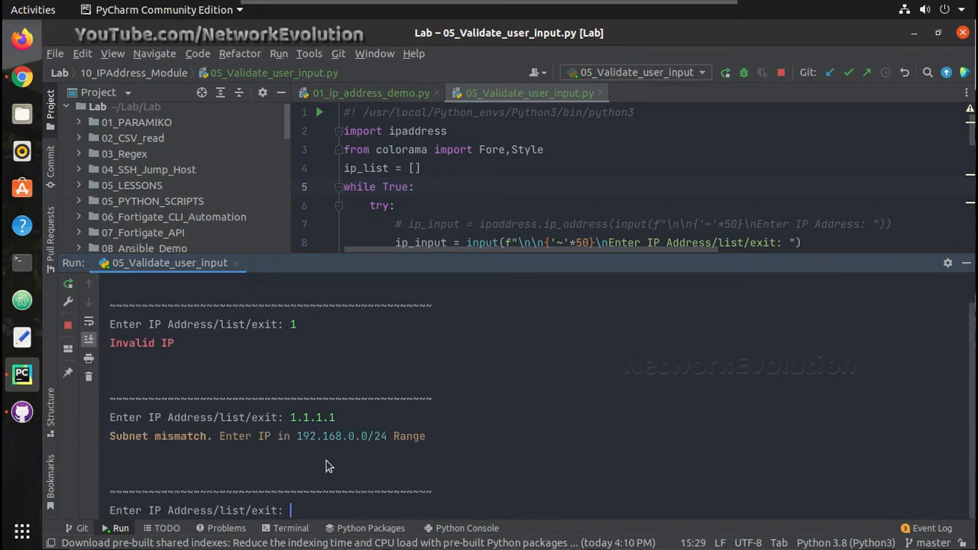
{"action": "mouse_move", "coordinate": [390, 448]}
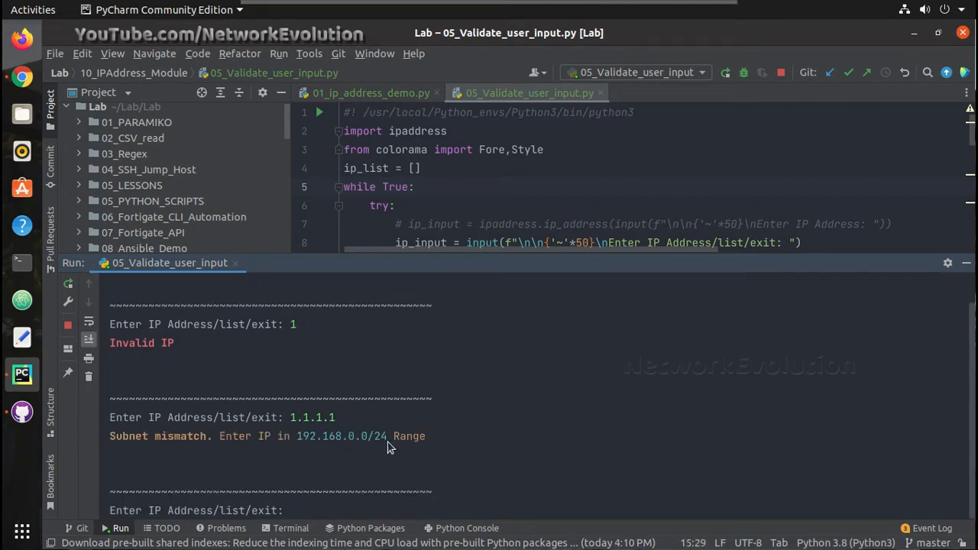
{"action": "double_click", "coordinate": [340, 436]}
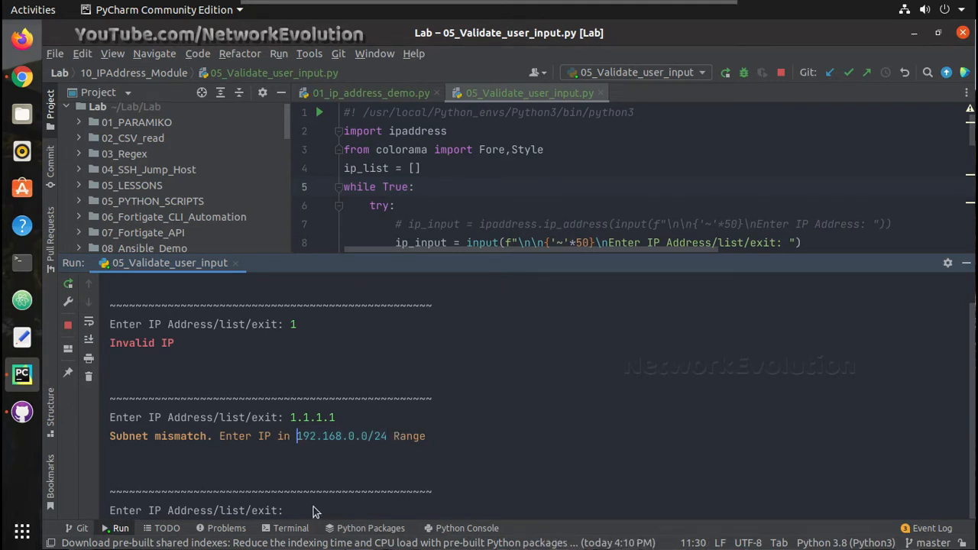
Step: Enter 192.168.0.1, 192.168.0.10, 192.168.0.5 and 'list', seeing them accepted and listed sorted
{"action": "type", "text": "192.168.0.1"}
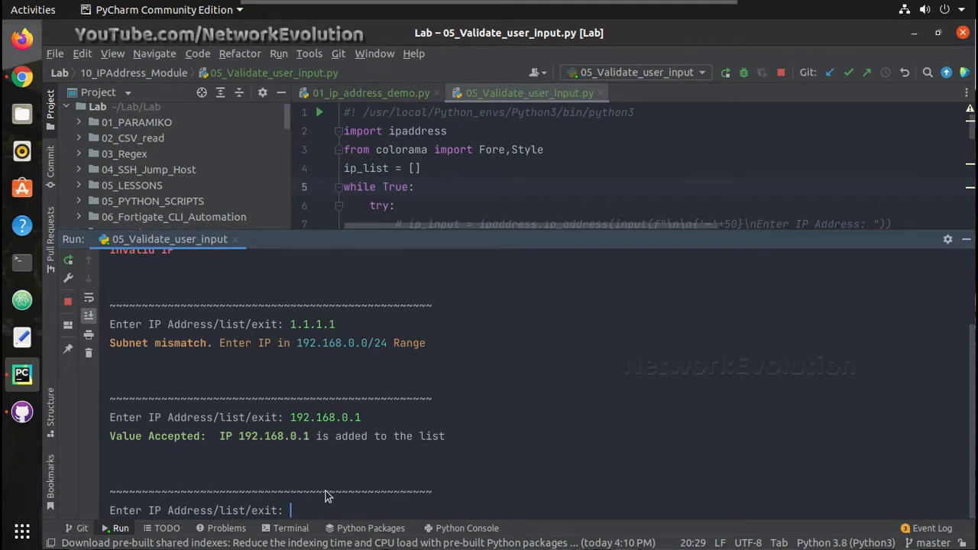
{"action": "type", "text": "list"}
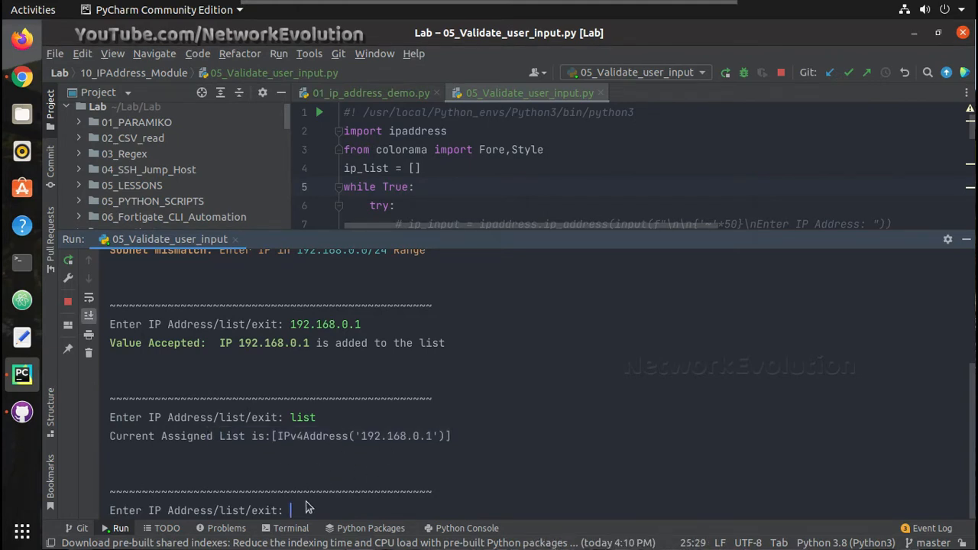
{"action": "type", "text": "192.168.0.10"}
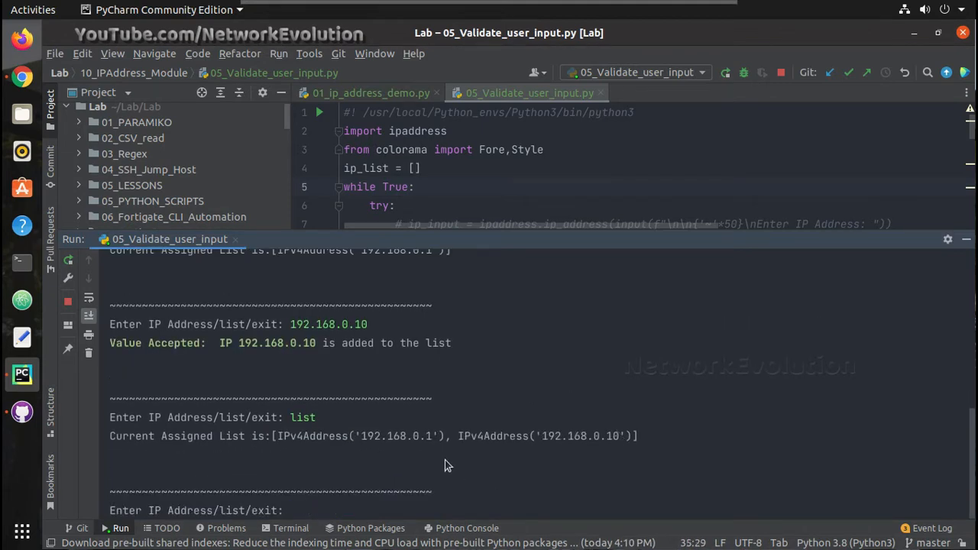
{"action": "type", "text": "192.168.0.5"}
{"action": "type", "text": "list"}
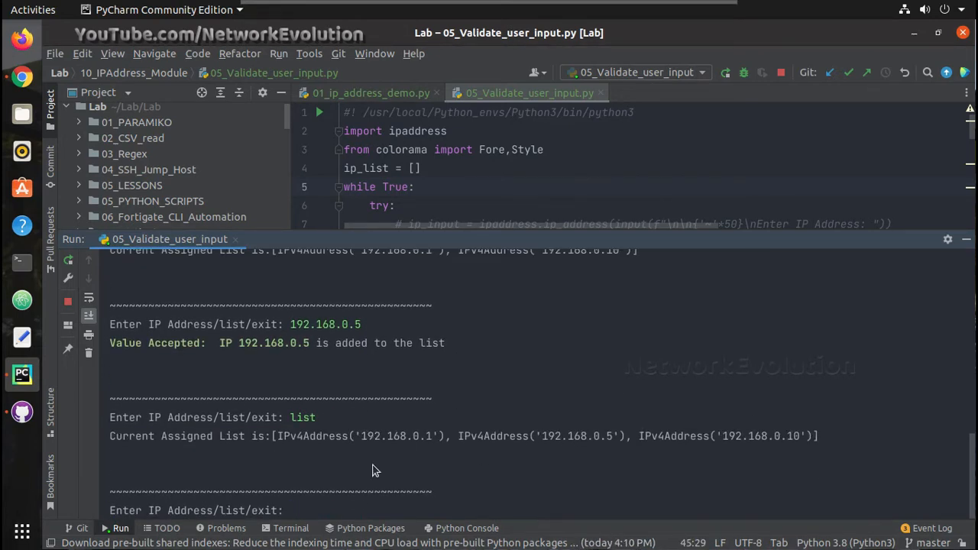
{"action": "type", "text": "192.16"}
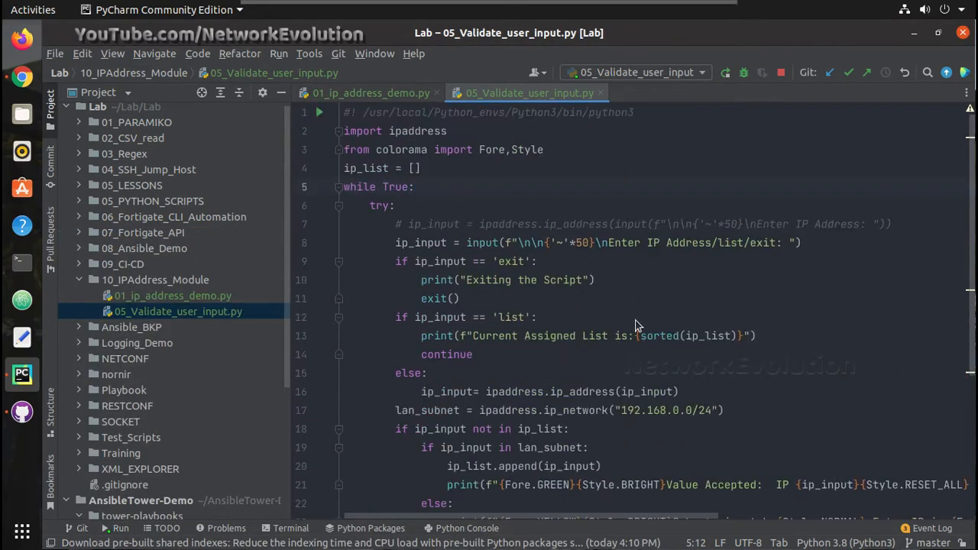
{"action": "mouse_move", "coordinate": [374, 107]}
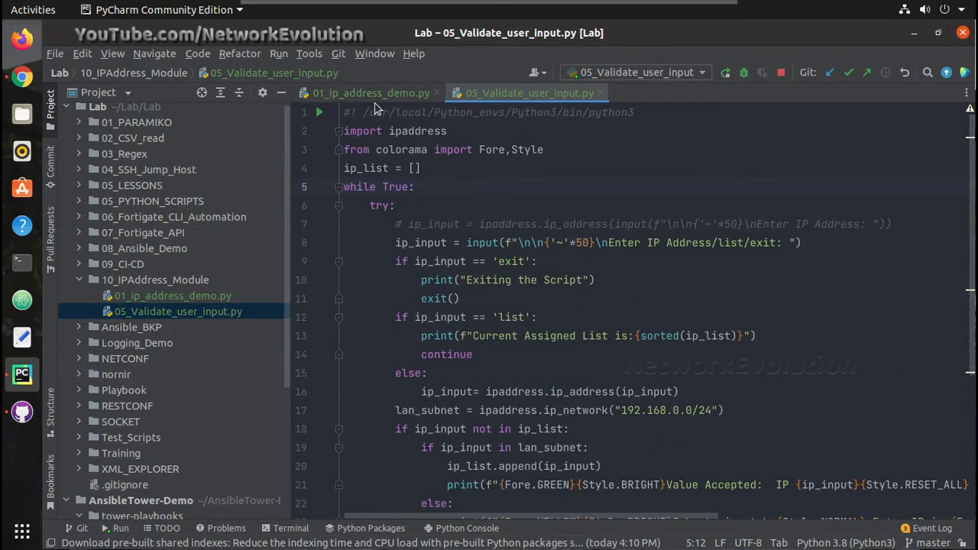
Step: In 01_ip_address_demo.py, import ipaddress and assign ip_addr1 from ipaddress.ip_address()
{"action": "left_click", "coordinate": [370, 92]}
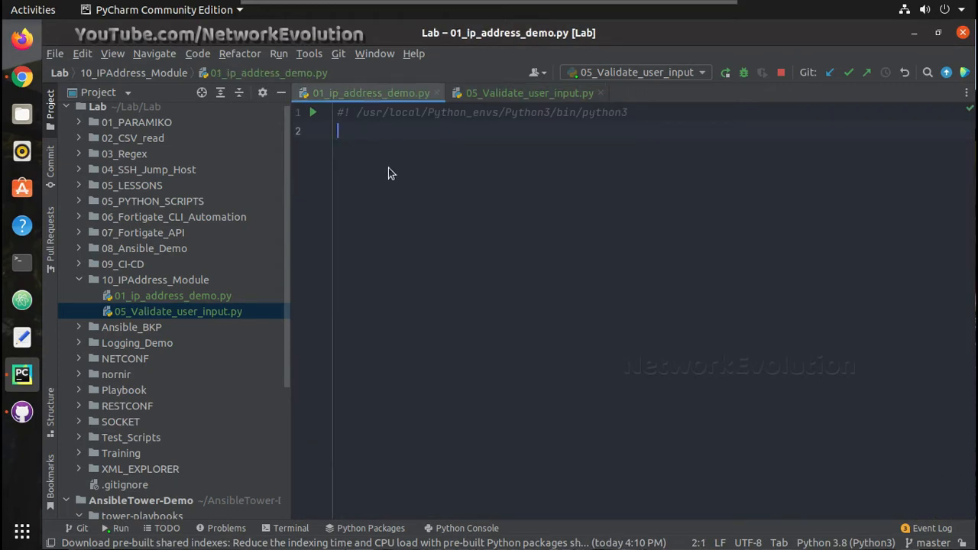
{"action": "mouse_move", "coordinate": [405, 242]}
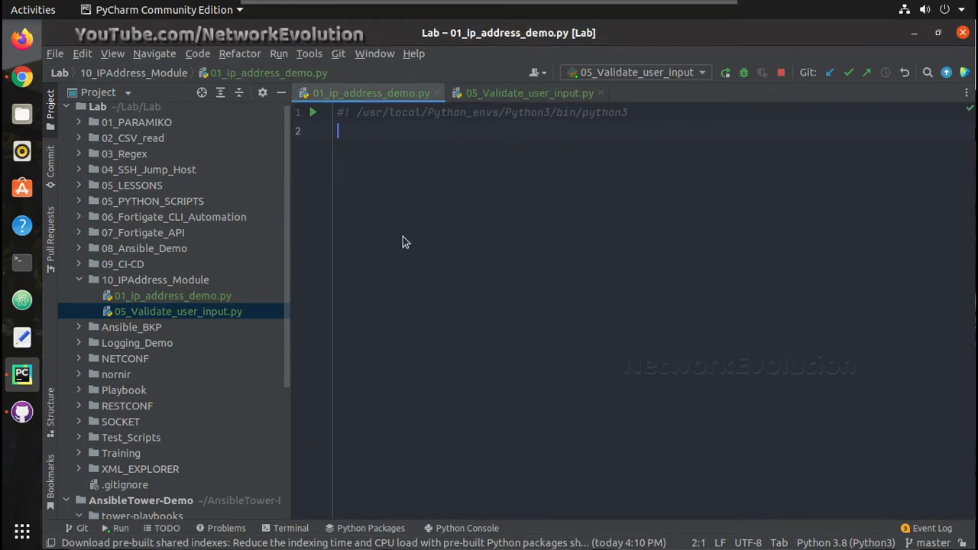
{"action": "type", "text": "im"}
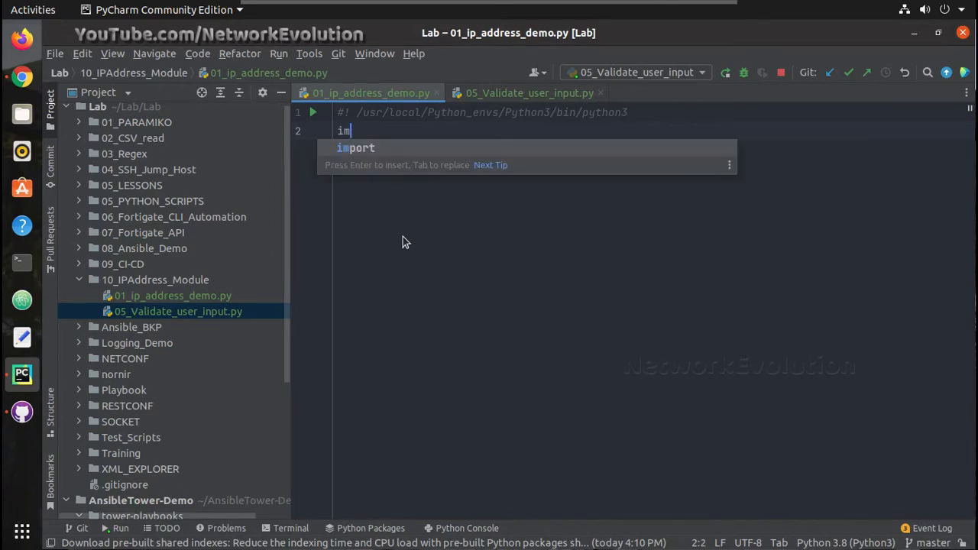
{"action": "type", "text": "port ipaddress"}
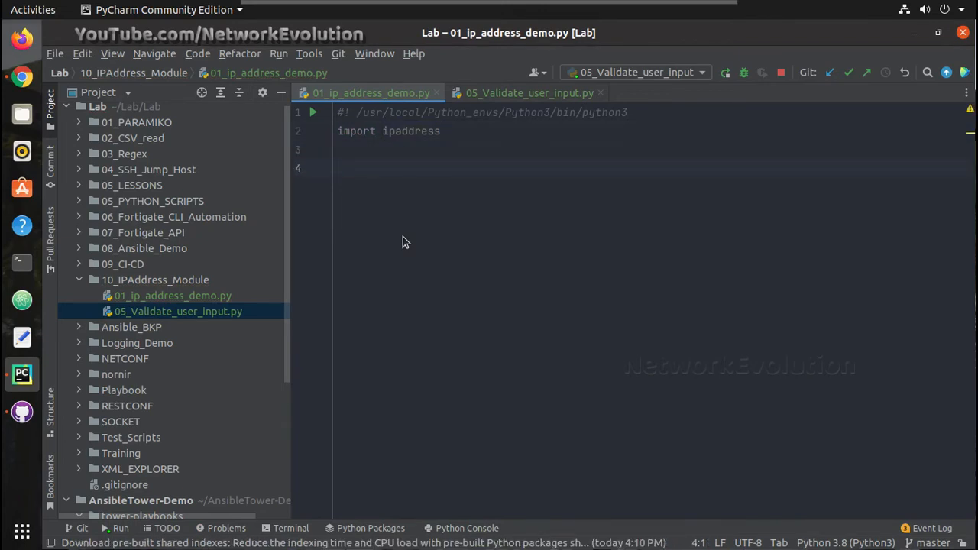
{"action": "type", "text": "ip"}
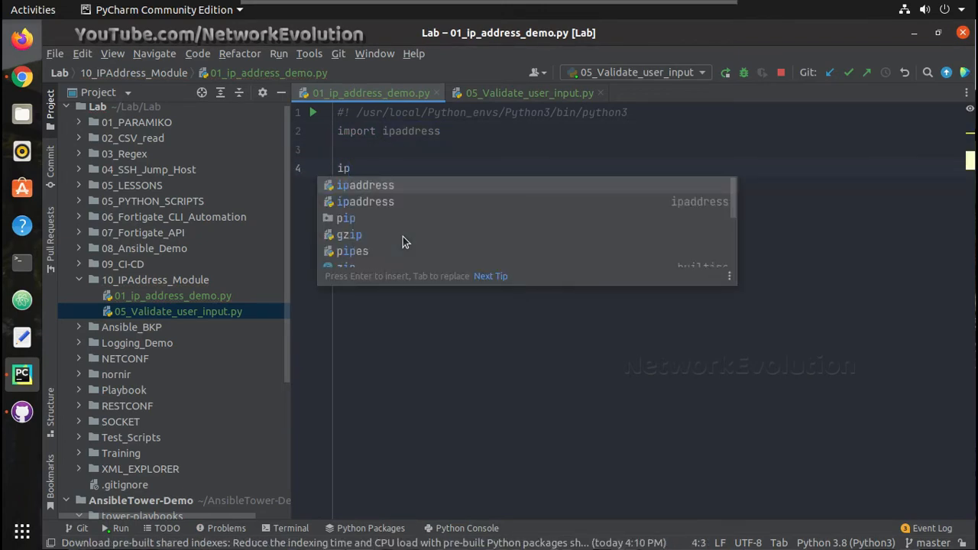
{"action": "type", "text": "_addr1 = i"}
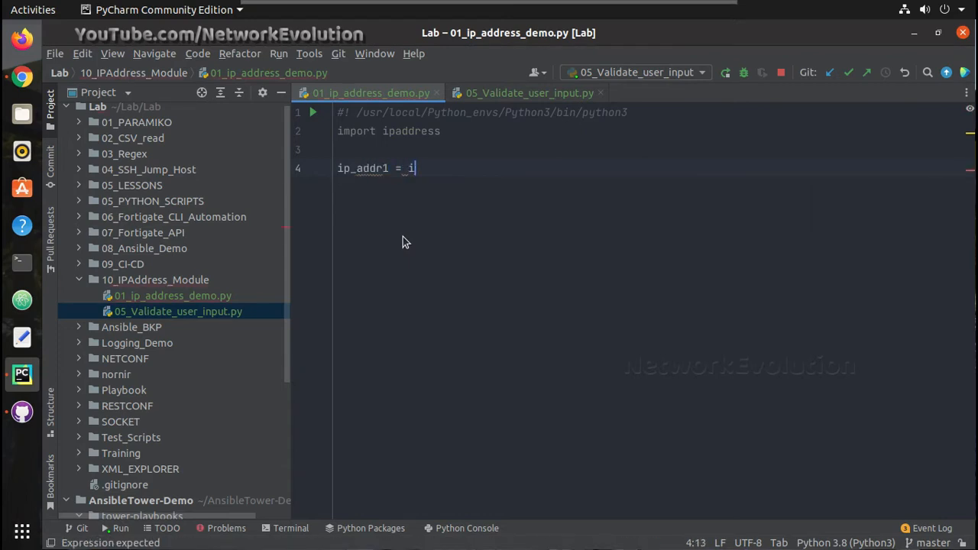
{"action": "type", "text": "paddress"}
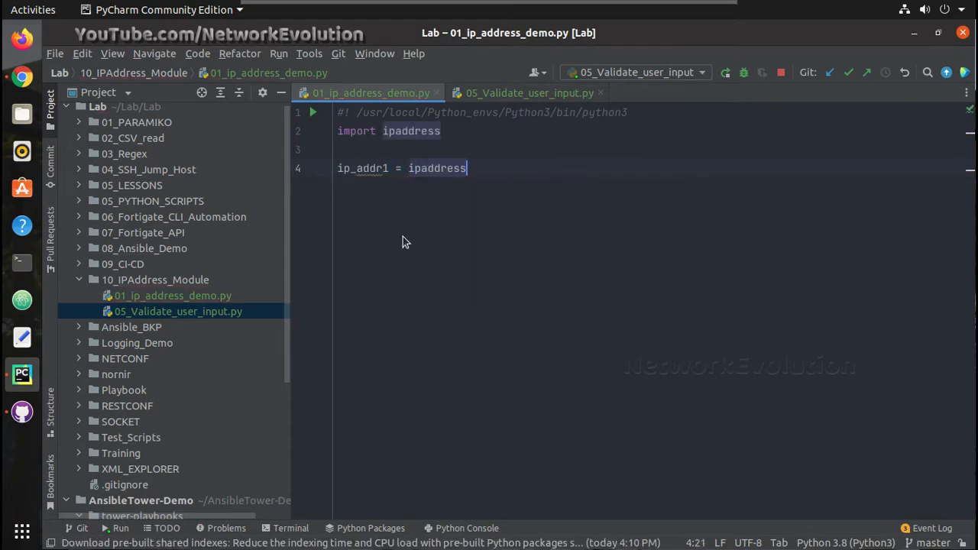
{"action": "type", "text": "."}
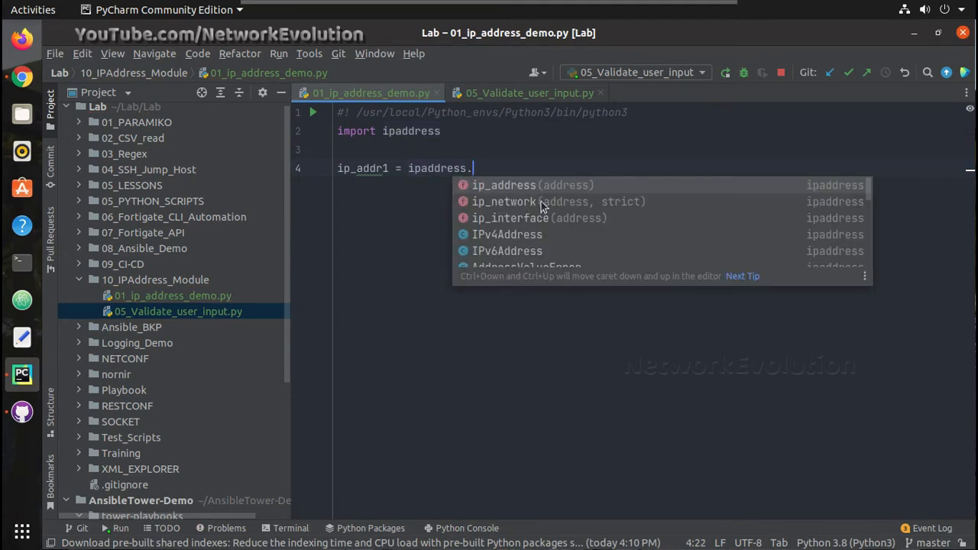
{"action": "mouse_move", "coordinate": [512, 156]}
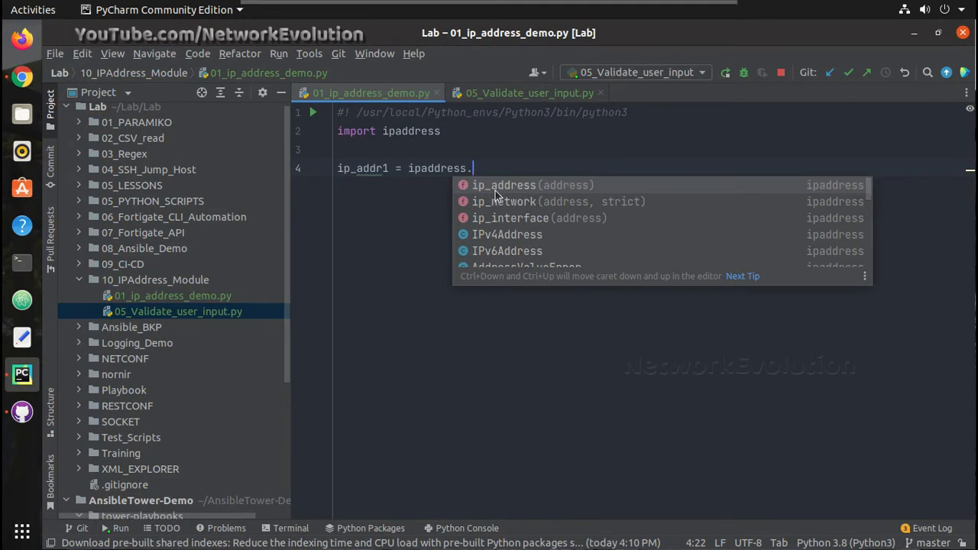
{"action": "mouse_move", "coordinate": [518, 207]}
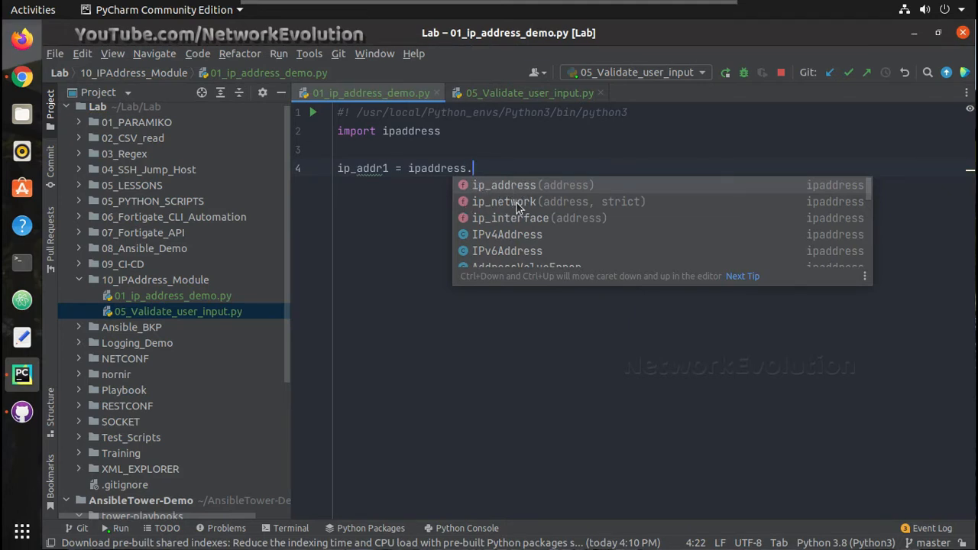
{"action": "mouse_move", "coordinate": [497, 218]}
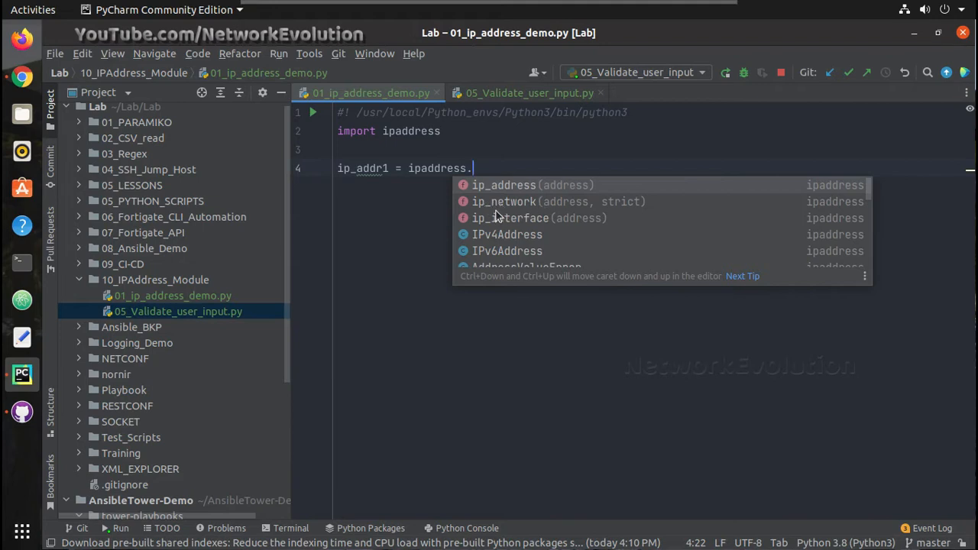
{"action": "mouse_move", "coordinate": [503, 194]}
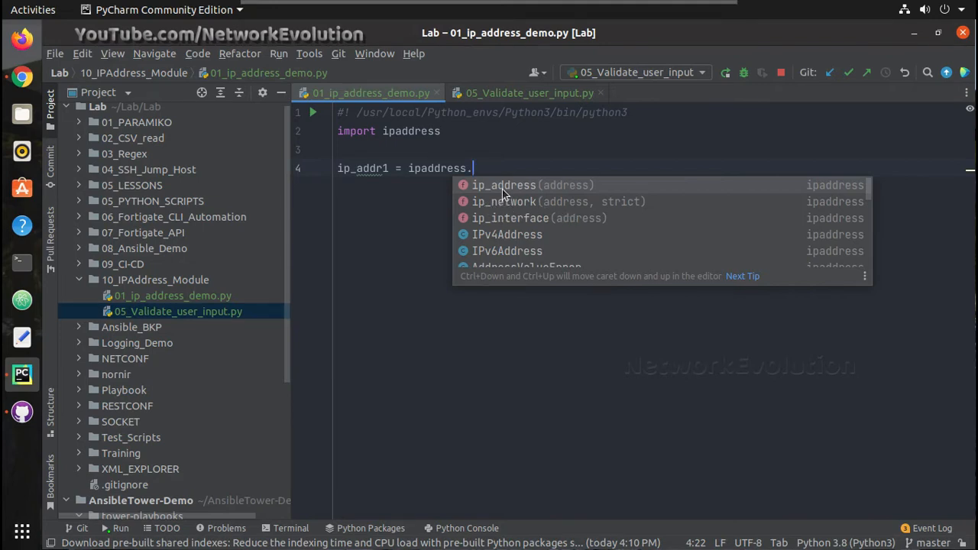
{"action": "left_click", "coordinate": [504, 185]}
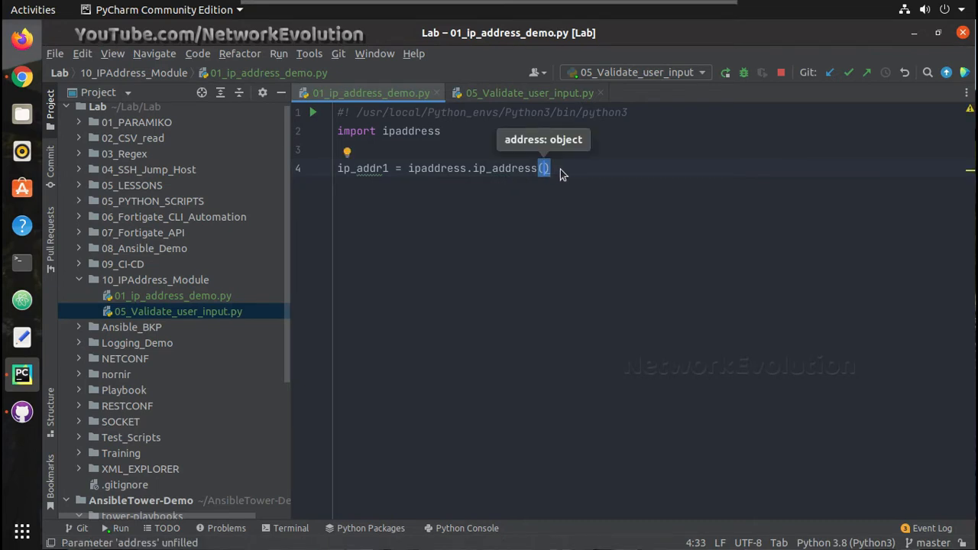
Step: Feed ip_address with input("Enter IP:") and print the address with an f-string
{"action": "type", "text": "ip"}
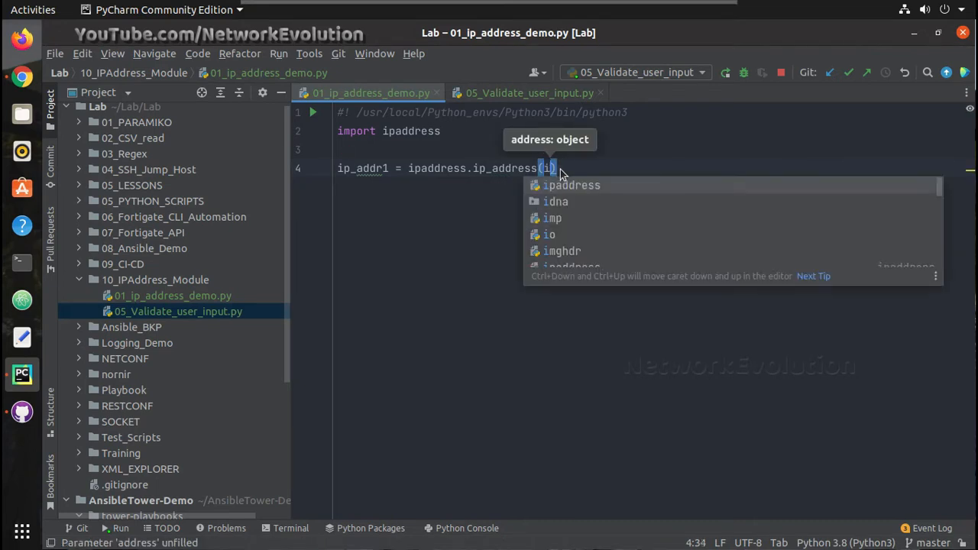
{"action": "type", "text": "input(\""}
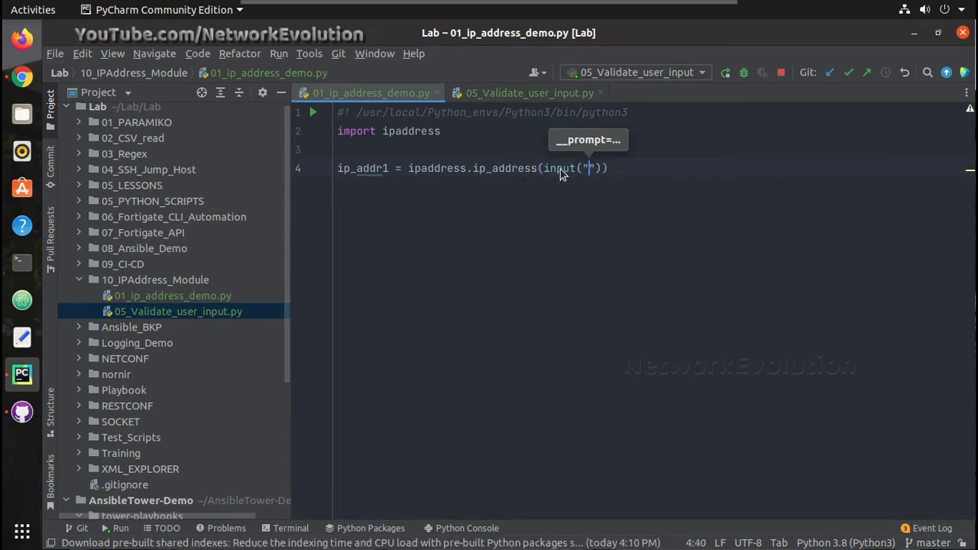
{"action": "type", "text": "Enter IP:"}
{"action": "type", "text": "print("}
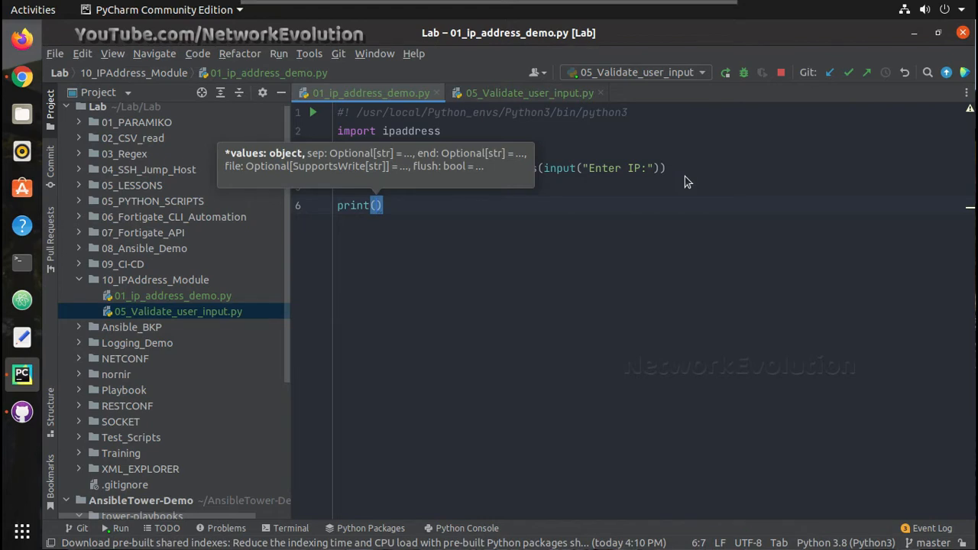
{"action": "type", "text": "\""}
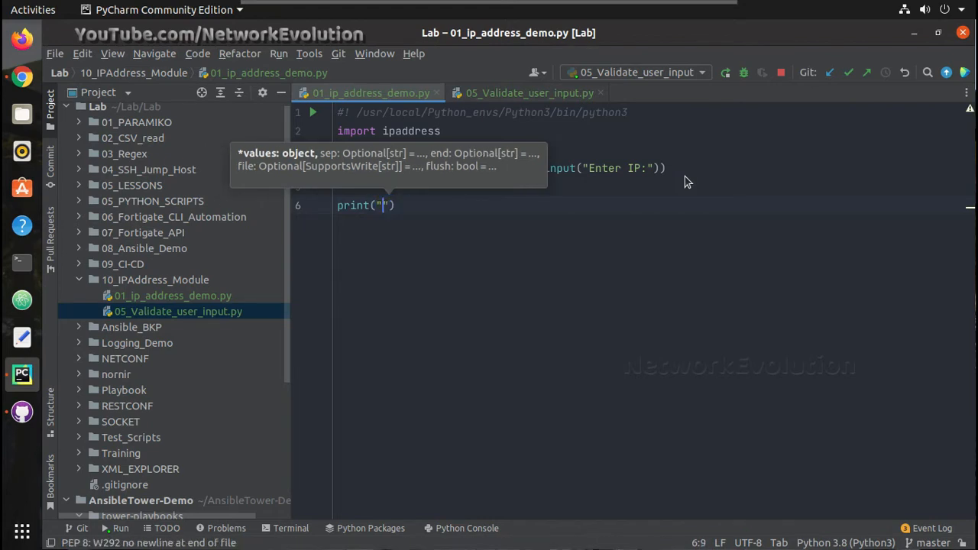
{"action": "type", "text": "f"}
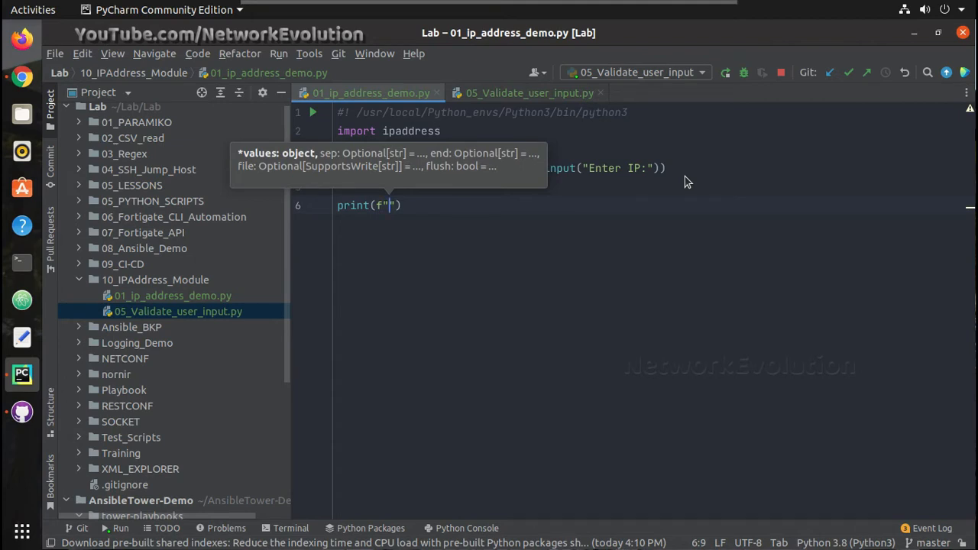
{"action": "type", "text": "IP Address provided is : {"}
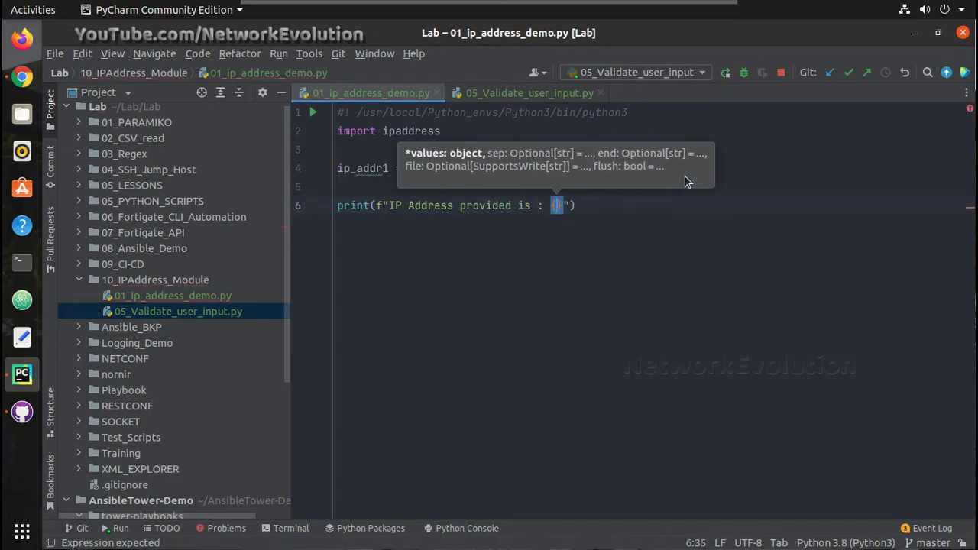
{"action": "type", "text": "ip_addr1"}
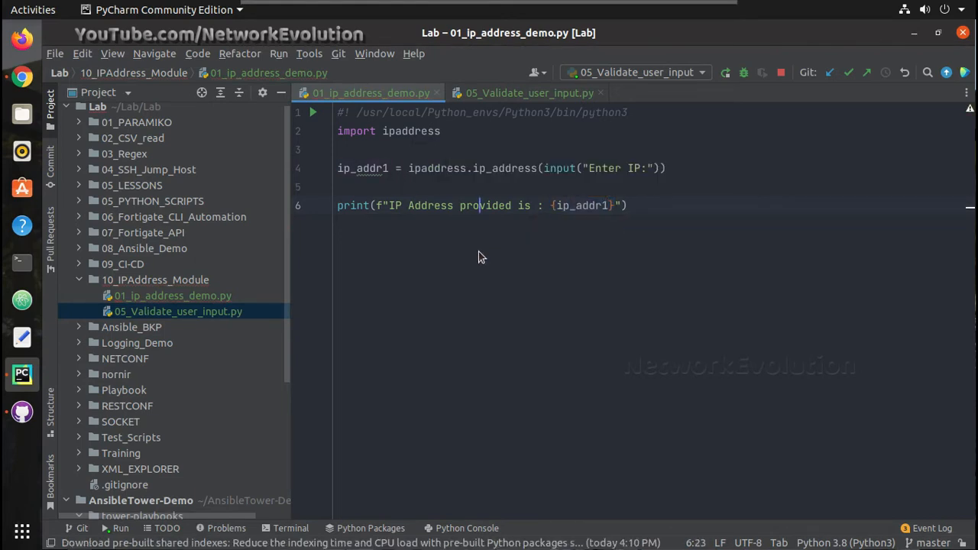
Step: Run 01_ip_address_demo and enter '1', highlighting the ValueError it raises
{"action": "right_click", "coordinate": [481, 258]}
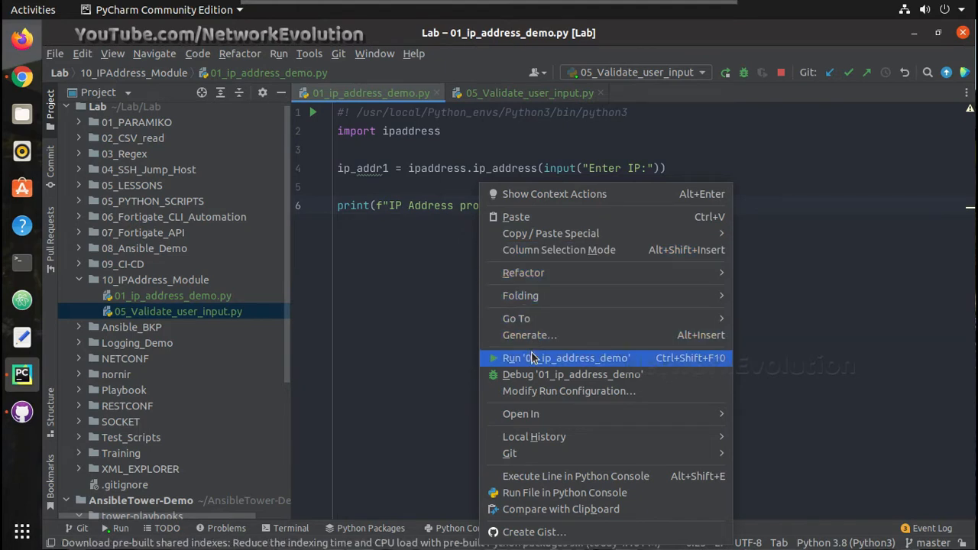
{"action": "left_click", "coordinate": [566, 357]}
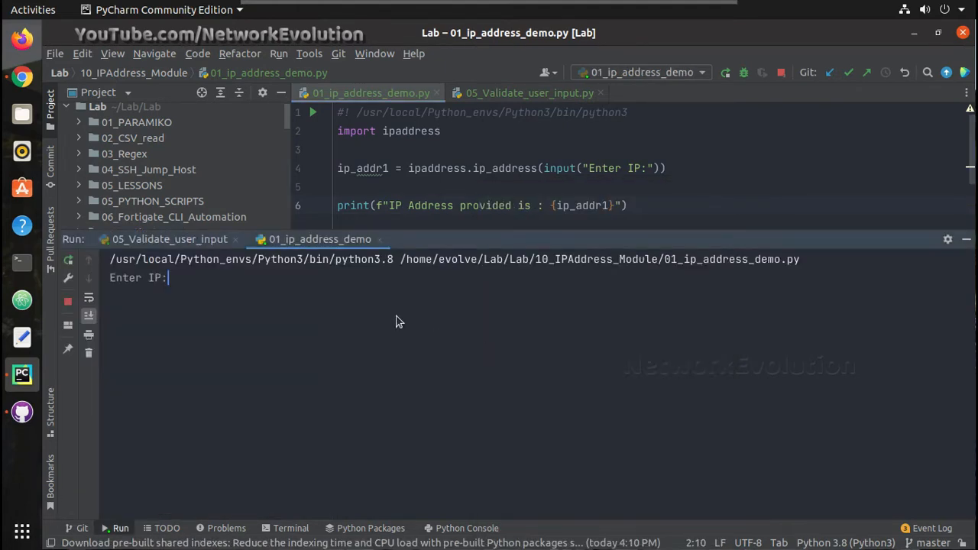
{"action": "type", "text": "1"}
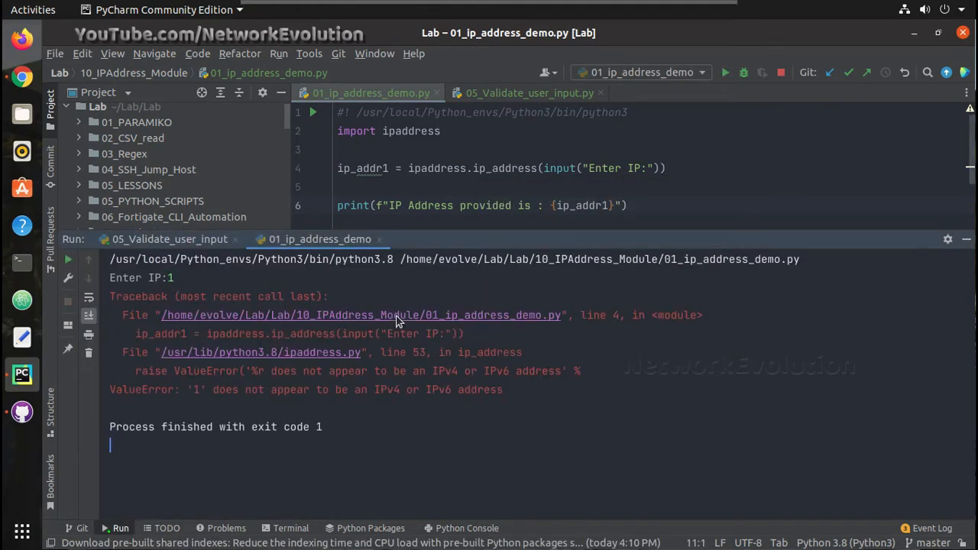
{"action": "mouse_move", "coordinate": [504, 399]}
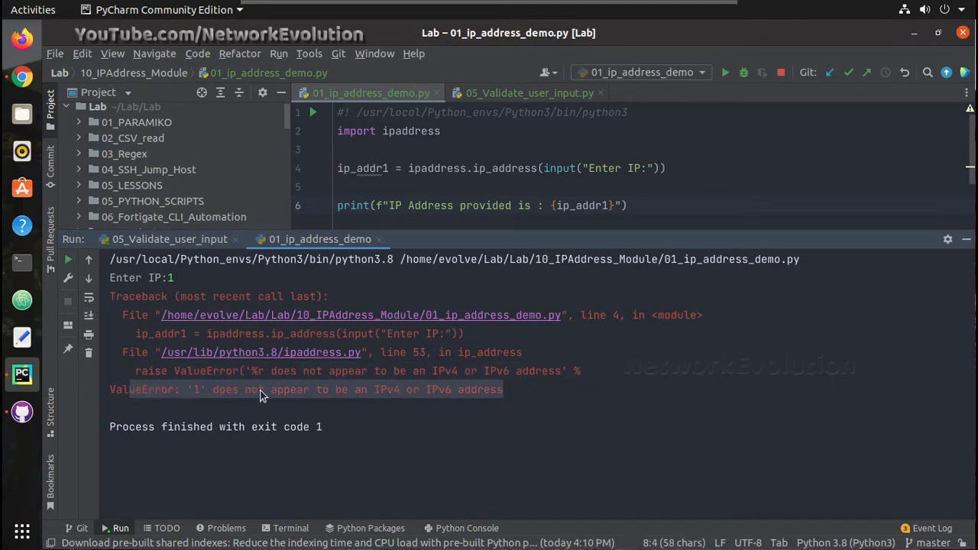
{"action": "left_click_drag", "start_coordinate": [260, 390], "coordinate": [386, 390]}
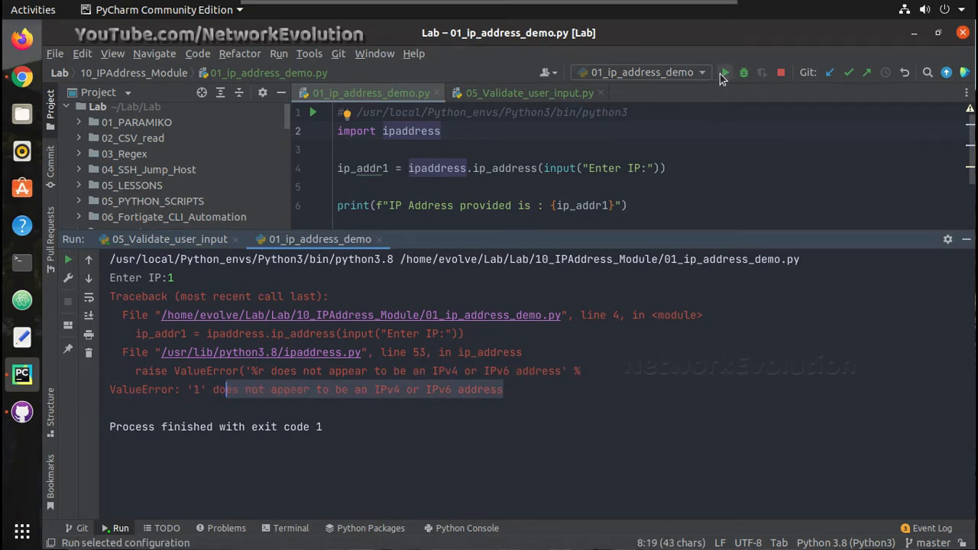
Step: Rerun the script and enter the valid address 1.1.1.1
{"action": "left_click", "coordinate": [724, 73]}
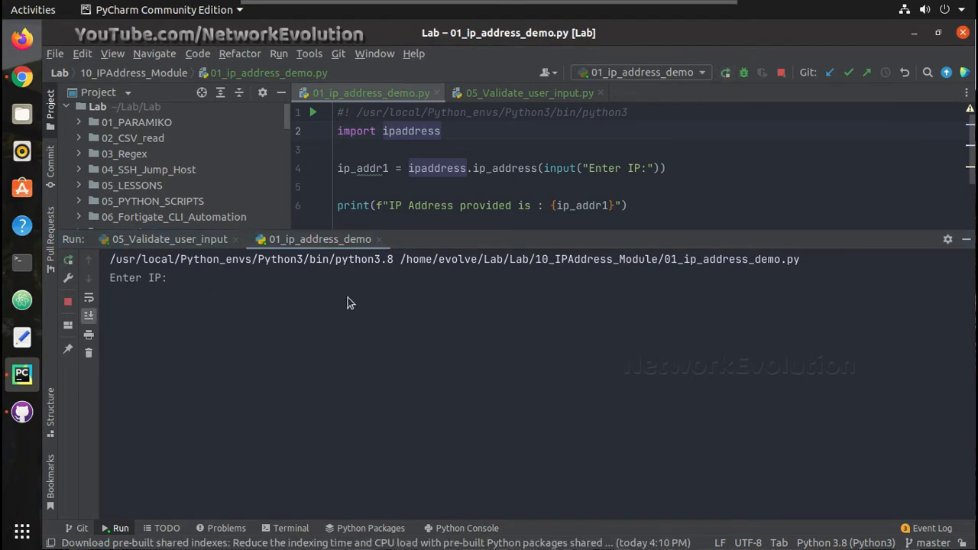
{"action": "type", "text": "1.1.1.1"}
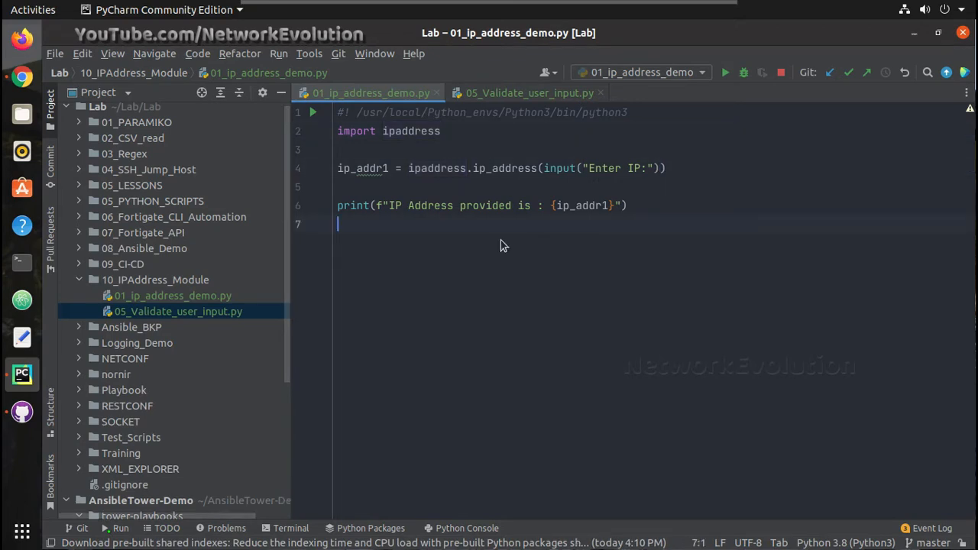
{"action": "mouse_move", "coordinate": [384, 185]}
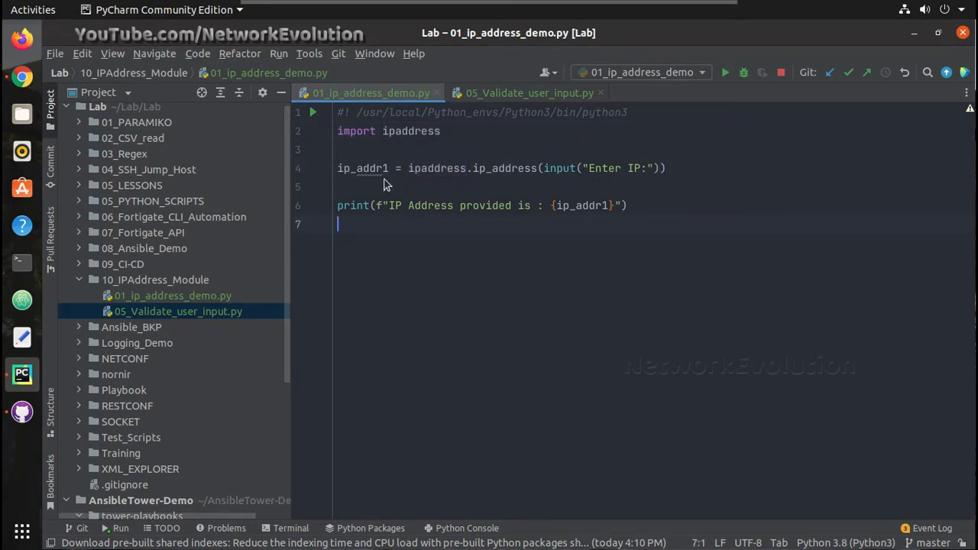
Step: Add print(type(ip_addr1)), run with 1.1.1.1 and select the printed IPv4Address class line
{"action": "type", "text": "print(typ"}
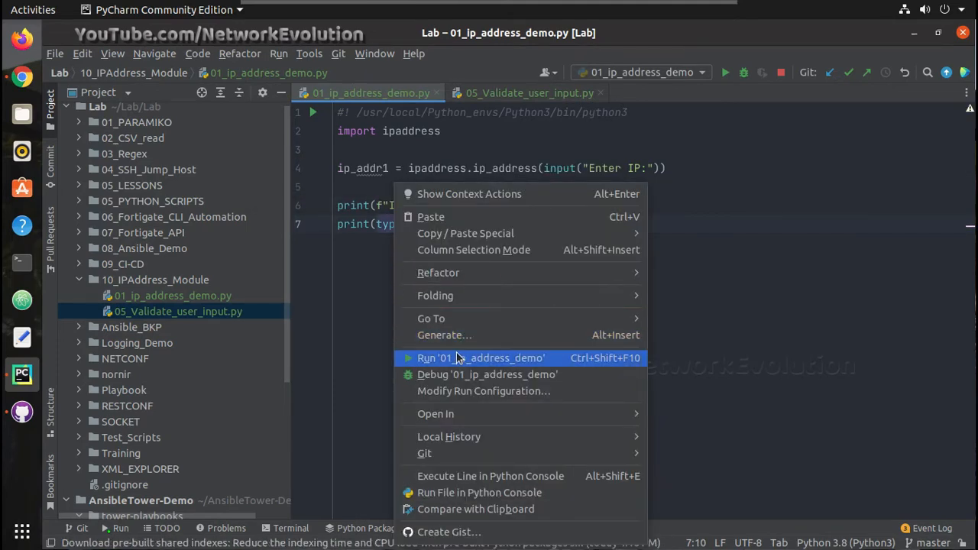
{"action": "left_click", "coordinate": [481, 358]}
{"action": "type", "text": "1.1.1.1"}
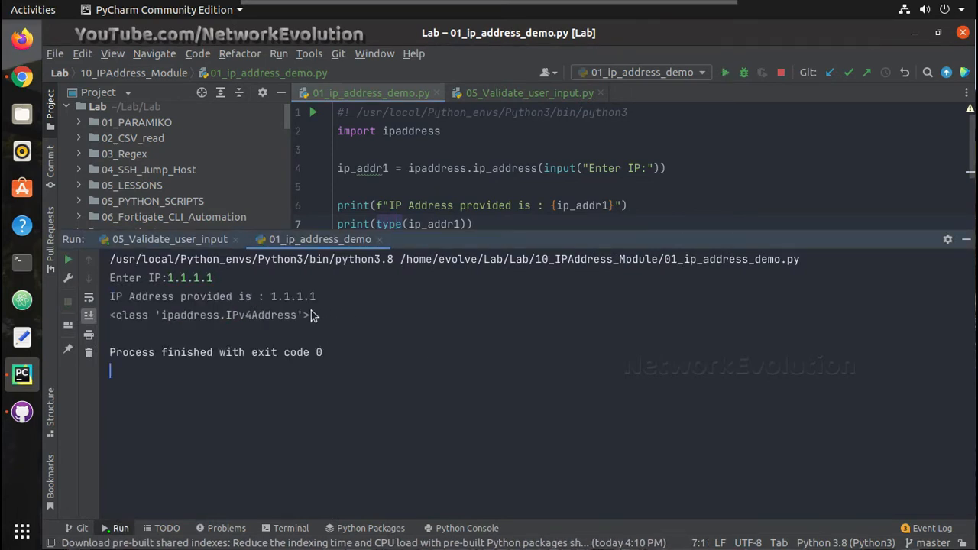
{"action": "triple_click", "coordinate": [206, 314]}
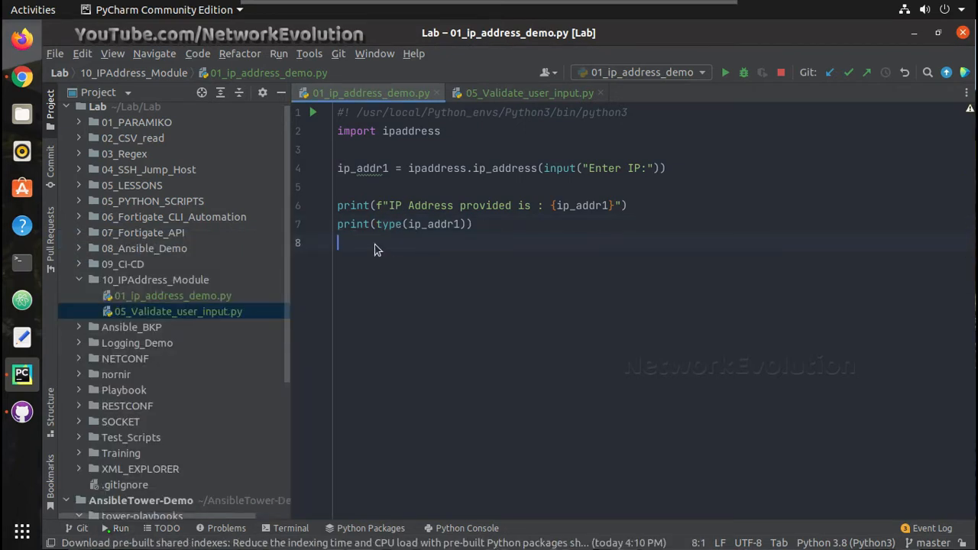
Step: Add a line printing dir(ip_addr1)
{"action": "type", "text": "print"}
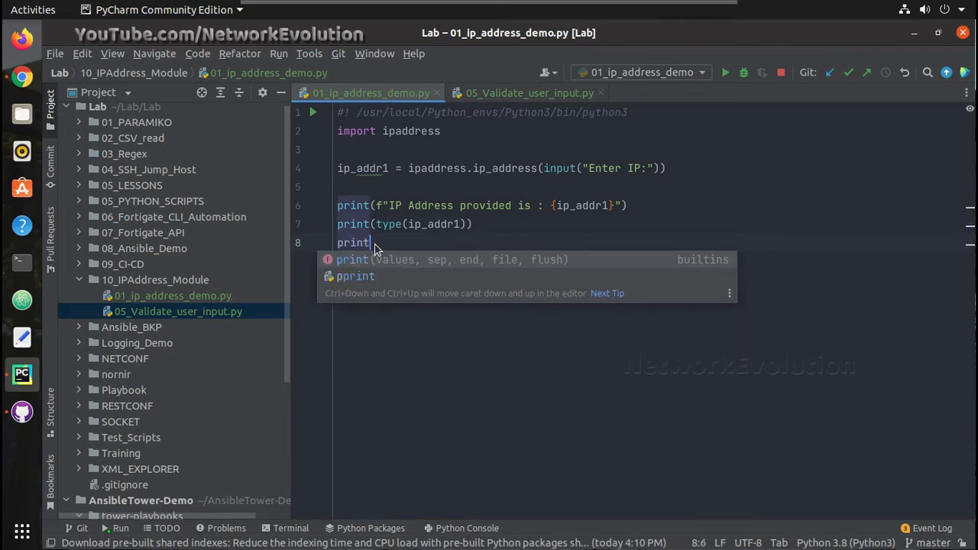
{"action": "type", "text": "(dir)"}
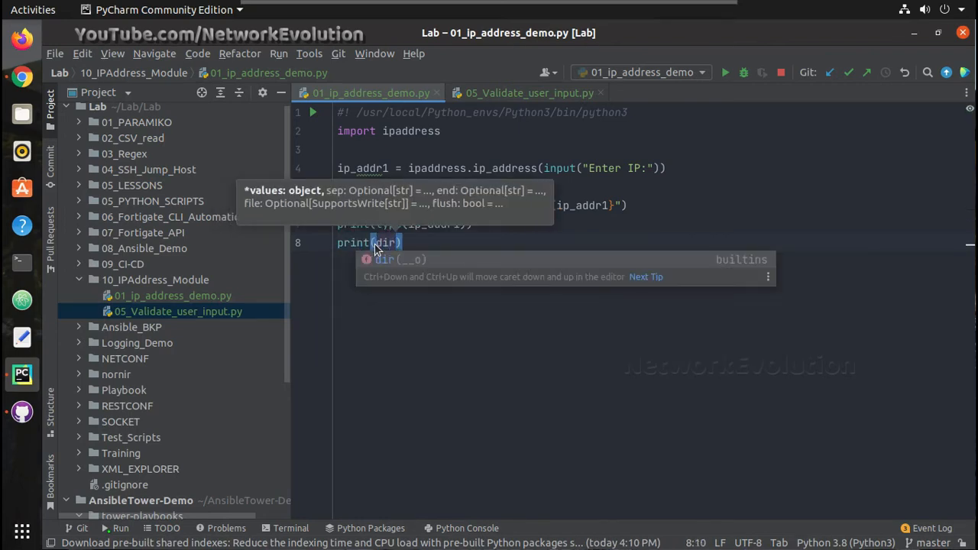
{"action": "type", "text": "ip_addr1"}
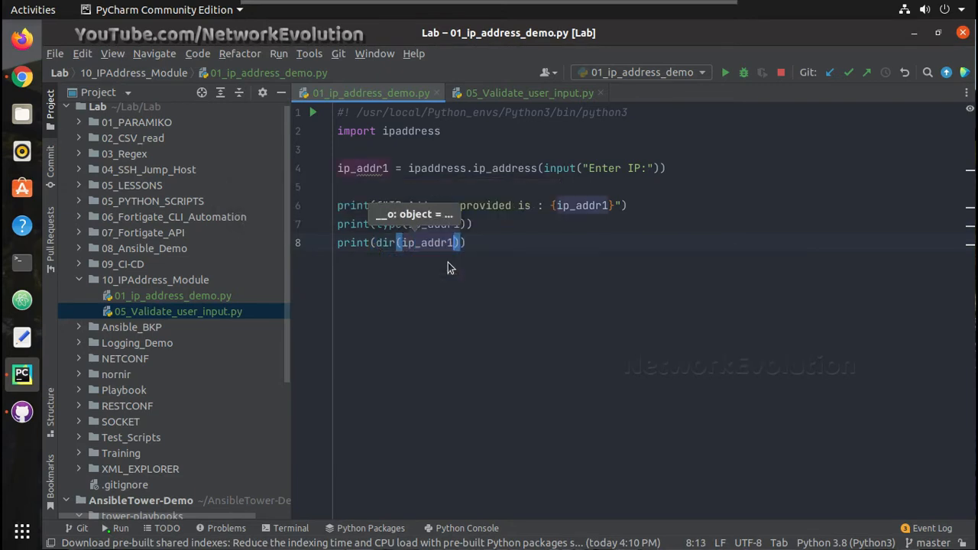
Step: Duplicate the ip_addr1 assignment, keep the input() version commented out and use a quoted IP string instead
{"action": "left_click", "coordinate": [393, 187]}
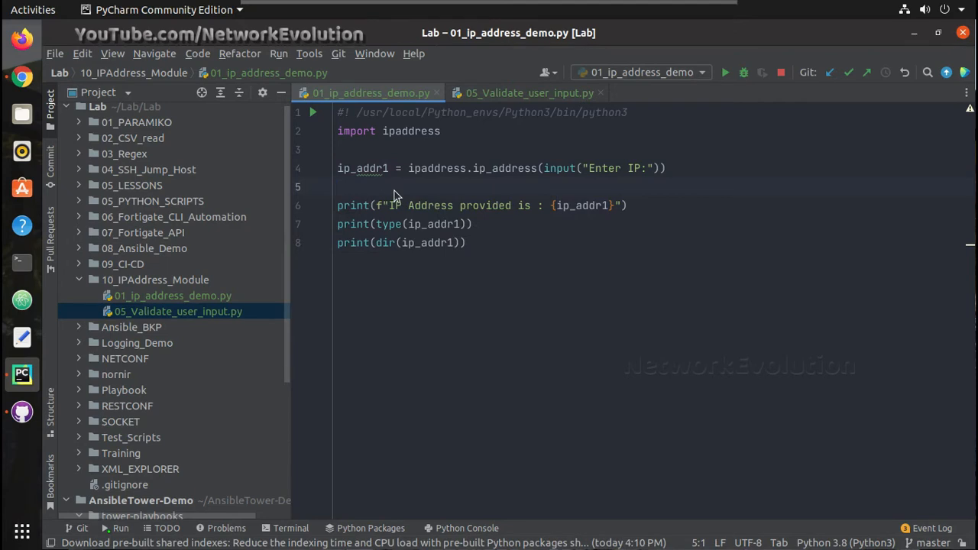
{"action": "mouse_move", "coordinate": [660, 174]}
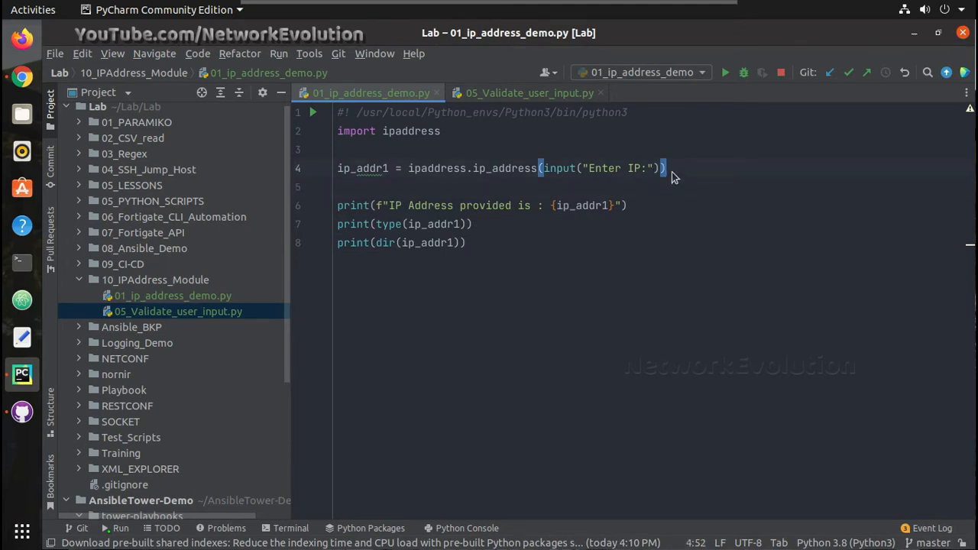
{"action": "key", "text": "ctrl+d"}
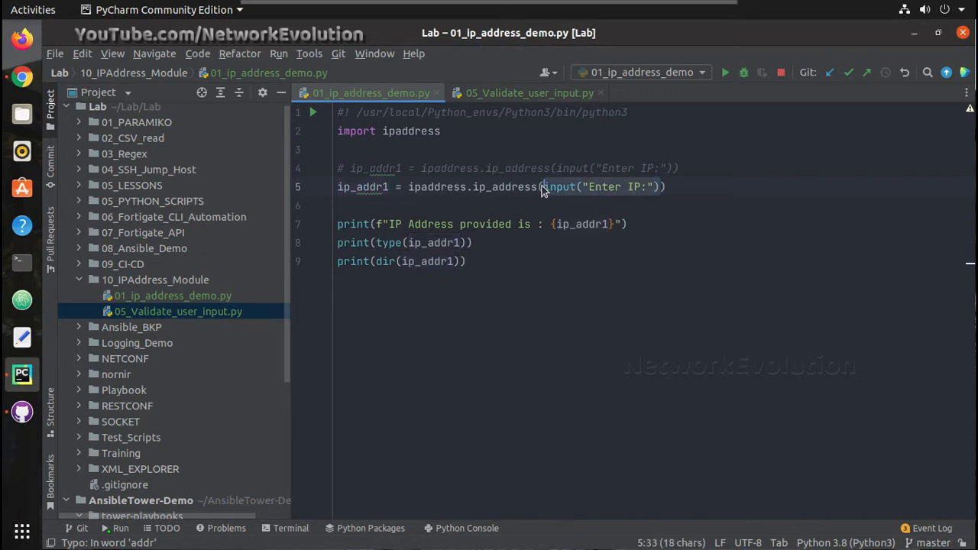
{"action": "type", "text": "'"}
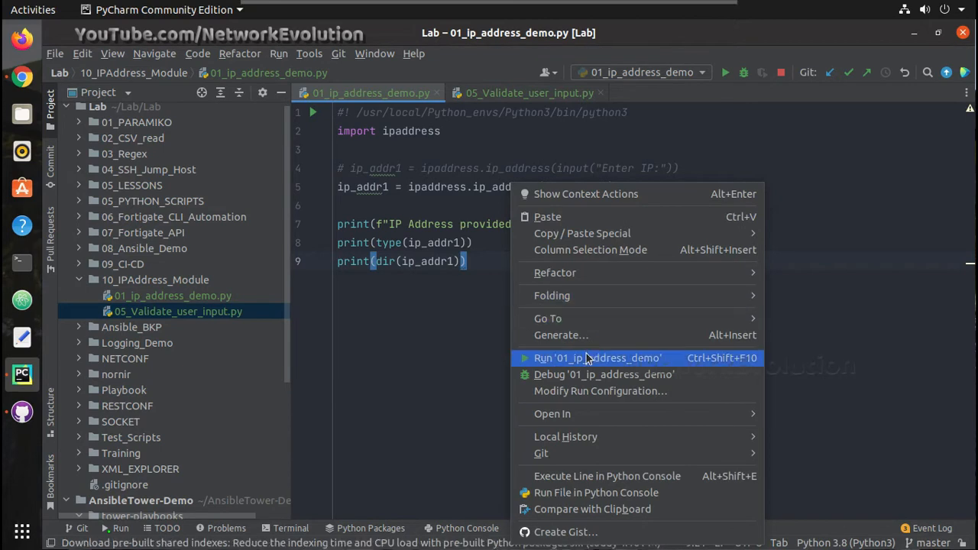
Step: Run the script with the fixed 10.1.1.1 address and scroll through the dir() attribute list, picking out names
{"action": "left_click", "coordinate": [598, 357]}
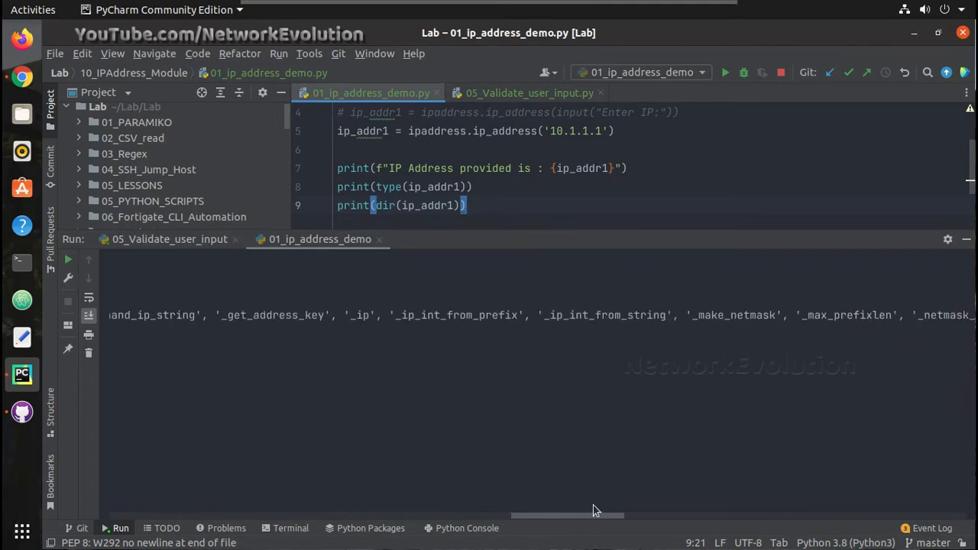
{"action": "scroll", "scroll_direction": "right", "scroll_amount": 3}
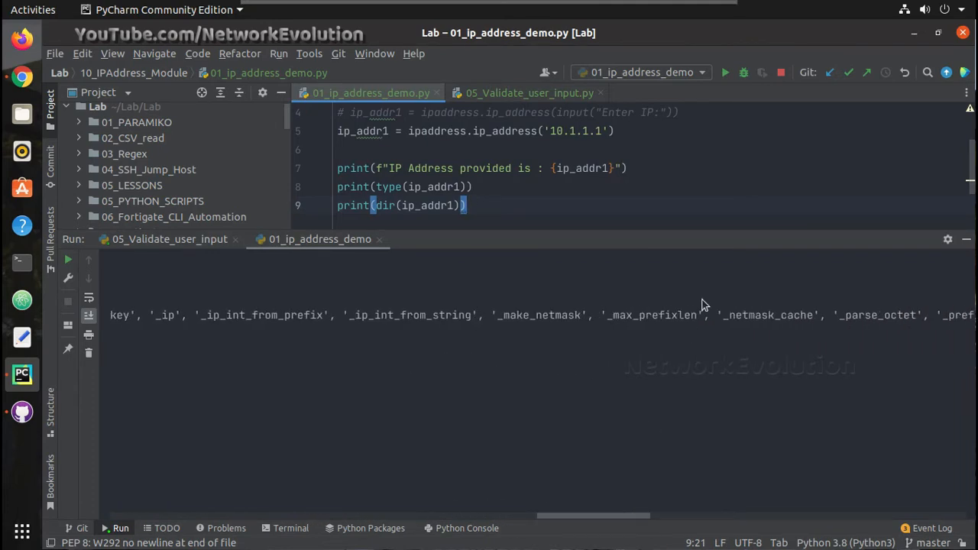
{"action": "double_click", "coordinate": [651, 314]}
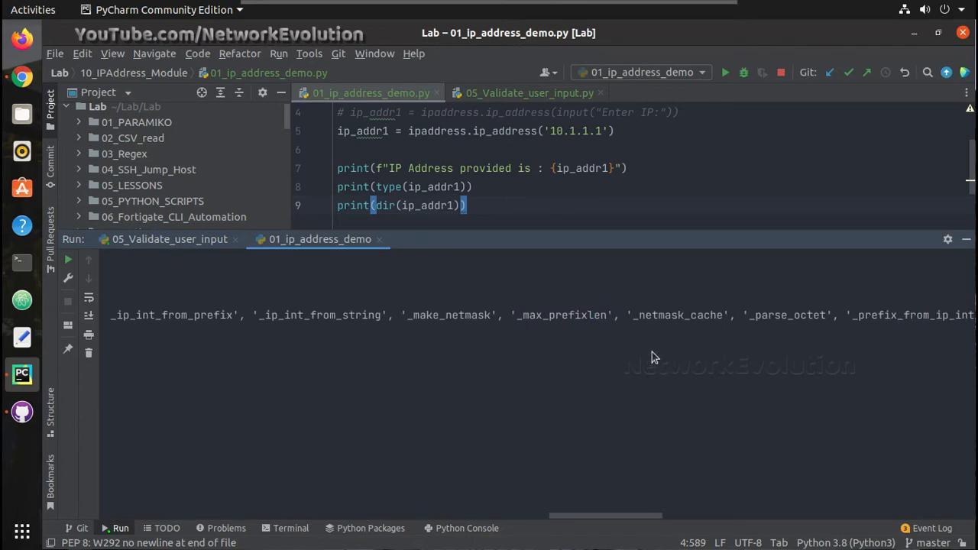
{"action": "scroll", "scroll_direction": "right", "scroll_amount": 3}
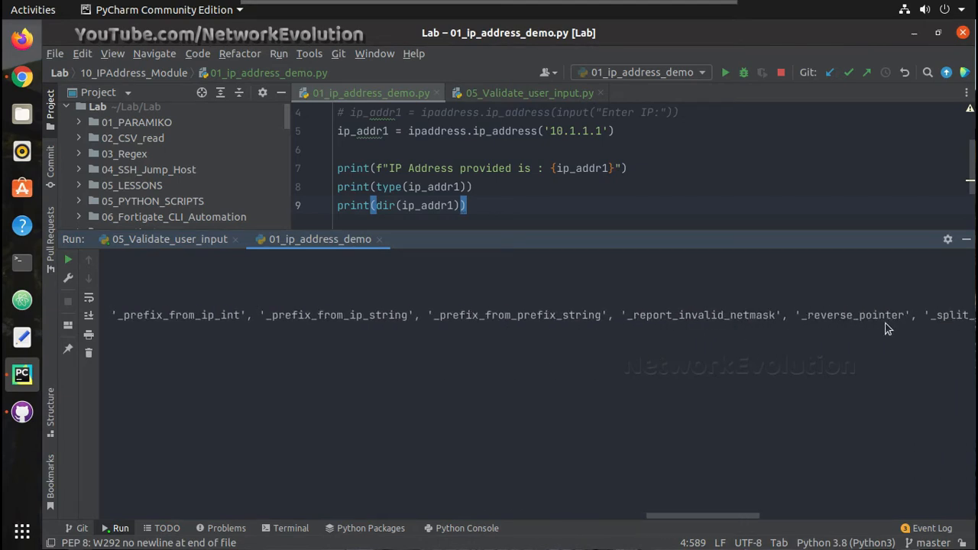
{"action": "double_click", "coordinate": [871, 315]}
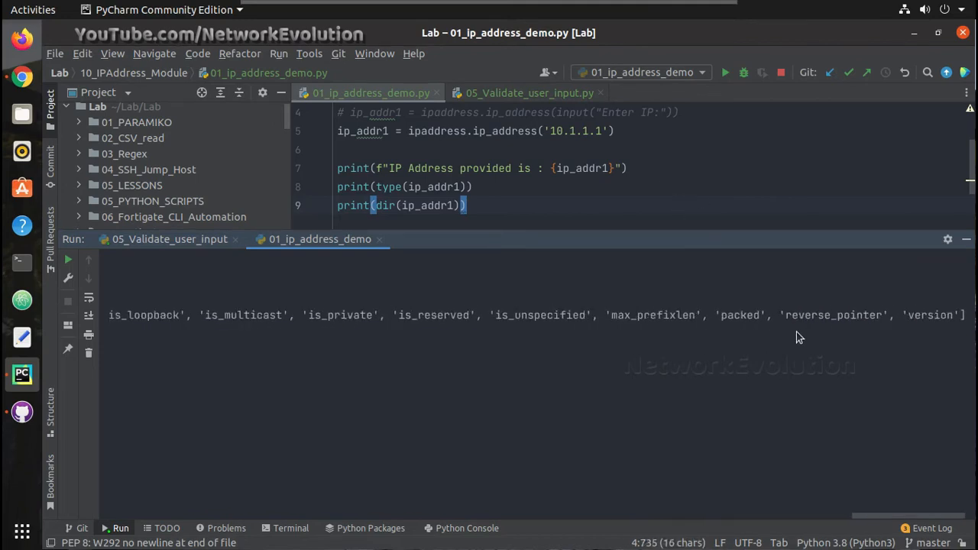
{"action": "left_click", "coordinate": [724, 72]}
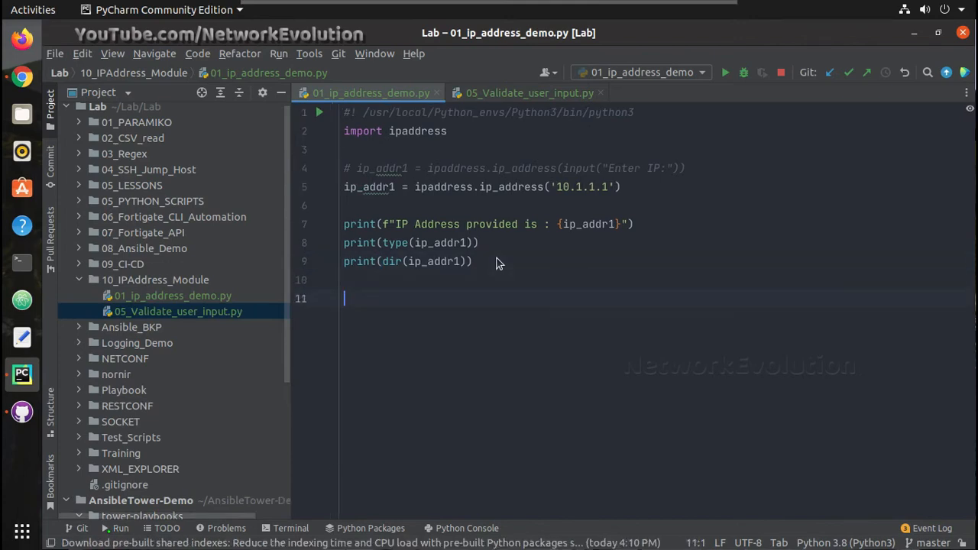
Step: Add print(ip_addr1.max_prefixlen) and run the script, which prints 32
{"action": "type", "text": "print("}
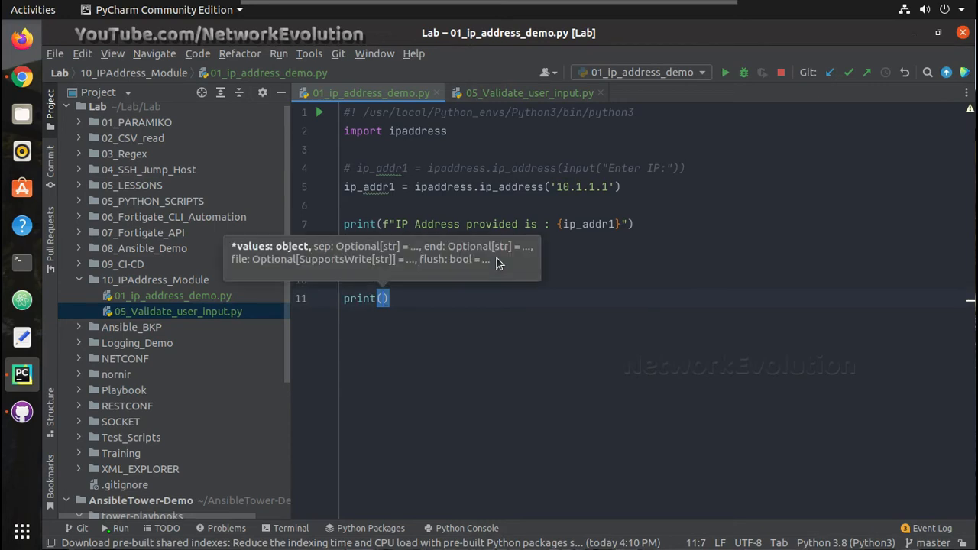
{"action": "type", "text": "ip_addr1"}
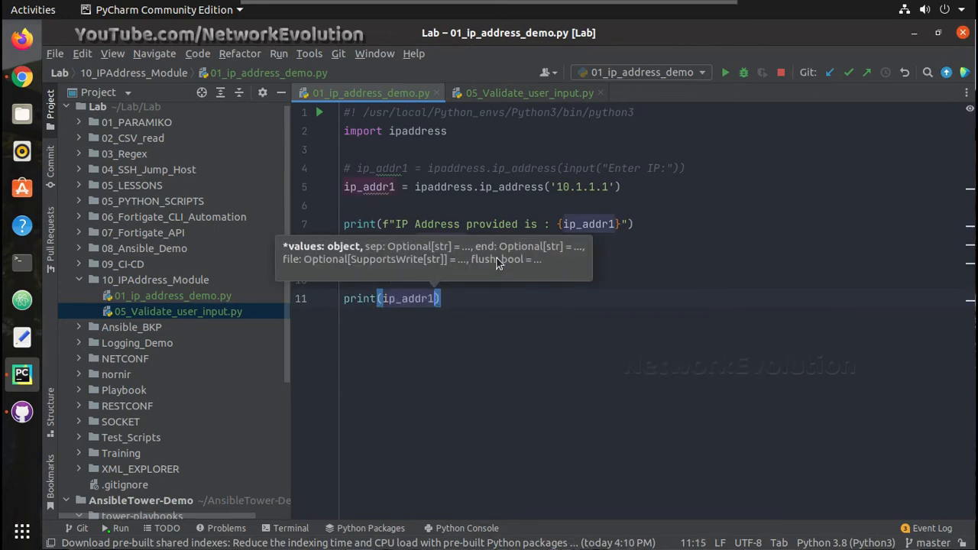
{"action": "type", "text": "."}
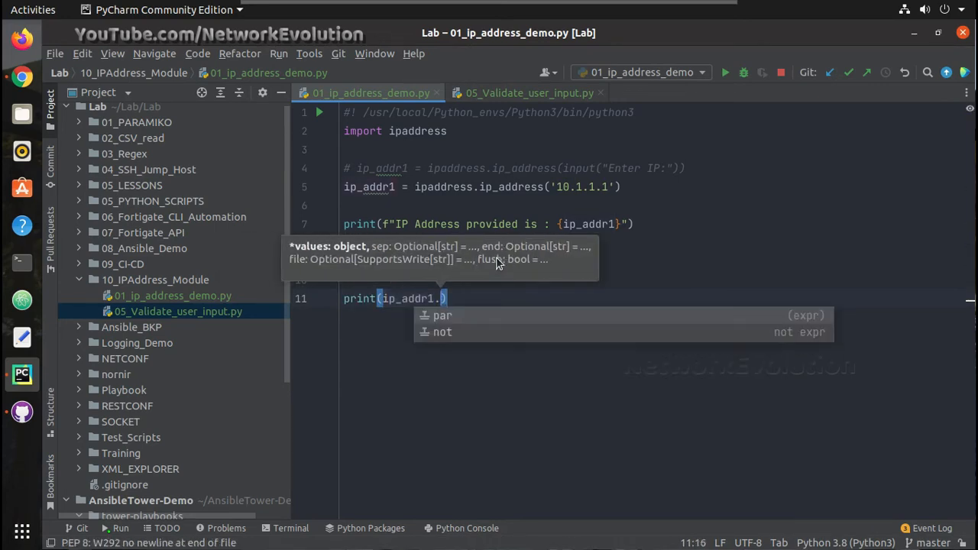
{"action": "type", "text": "max_"}
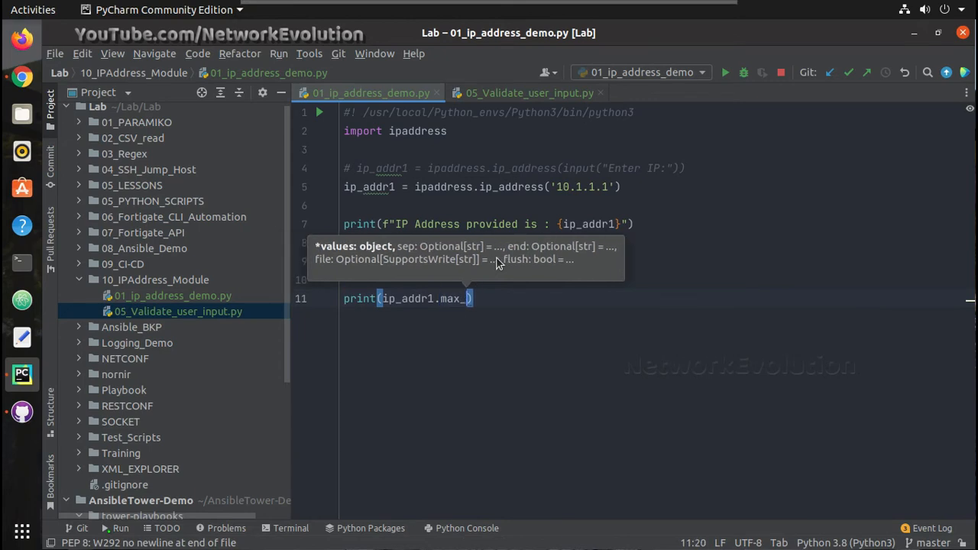
{"action": "type", "text": "prefix"}
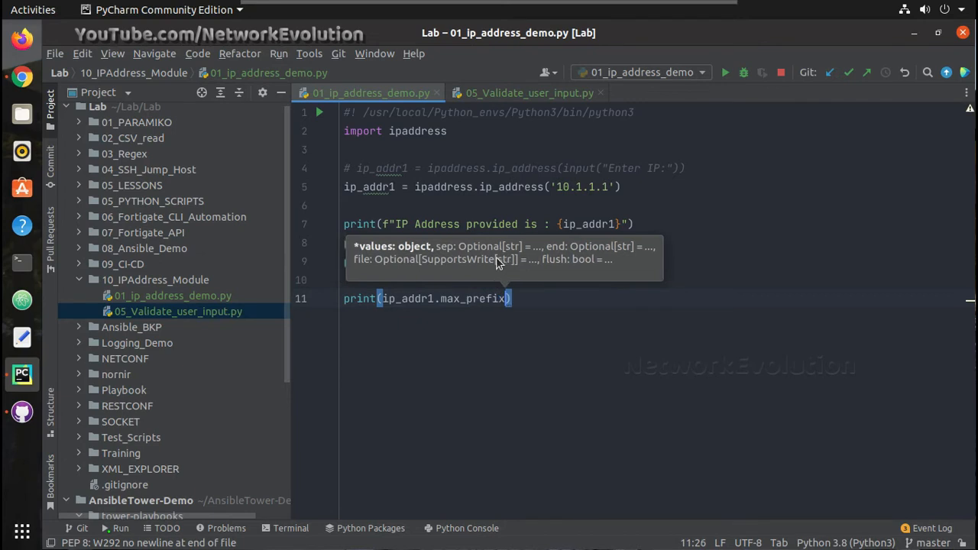
{"action": "type", "text": "len"}
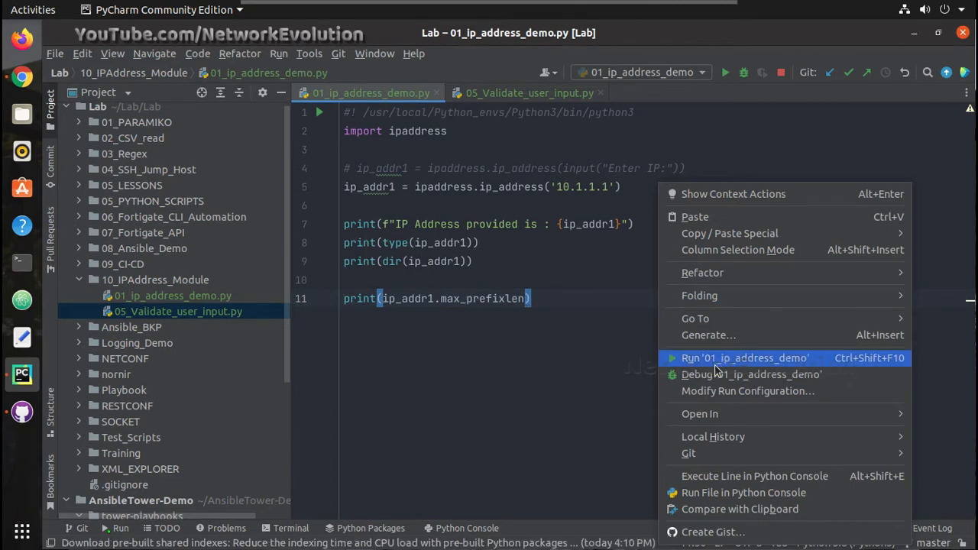
{"action": "left_click", "coordinate": [745, 357]}
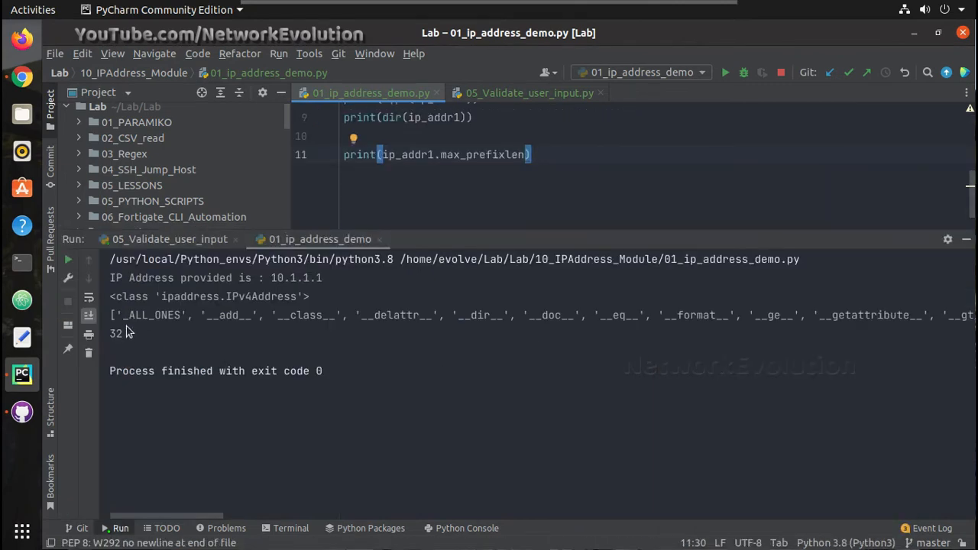
{"action": "double_click", "coordinate": [116, 333]}
{"action": "type", "text": "print(ip_addr1.reverse"}
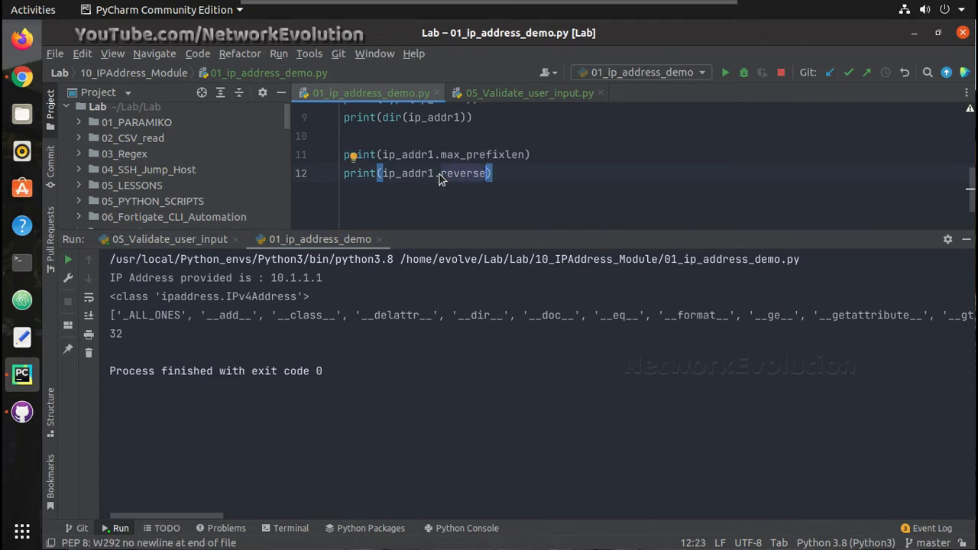
Step: Change the line to print ip_addr1.reverse_pointer and run, showing 1.1.1.10.in-addr.arpa
{"action": "type", "text": "_pointer"}
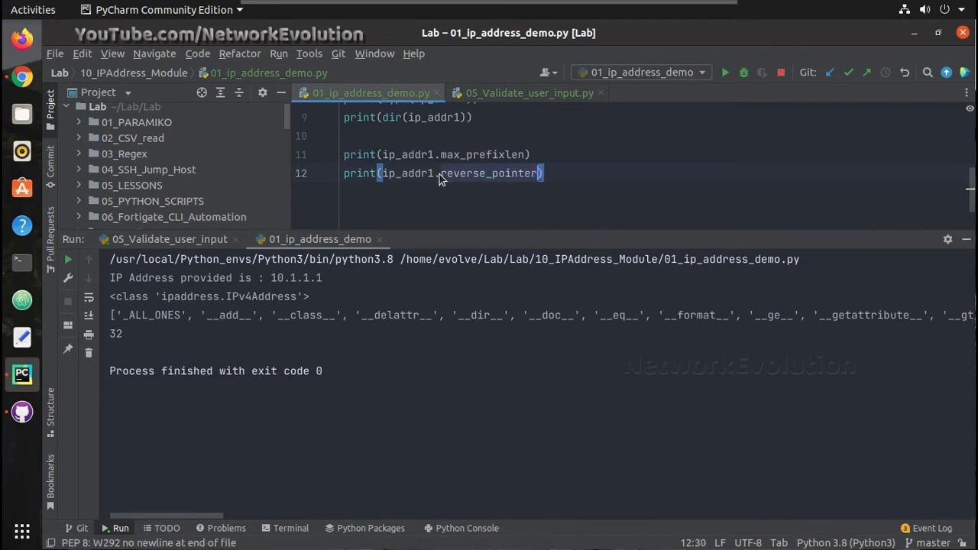
{"action": "right_click", "coordinate": [439, 173]}
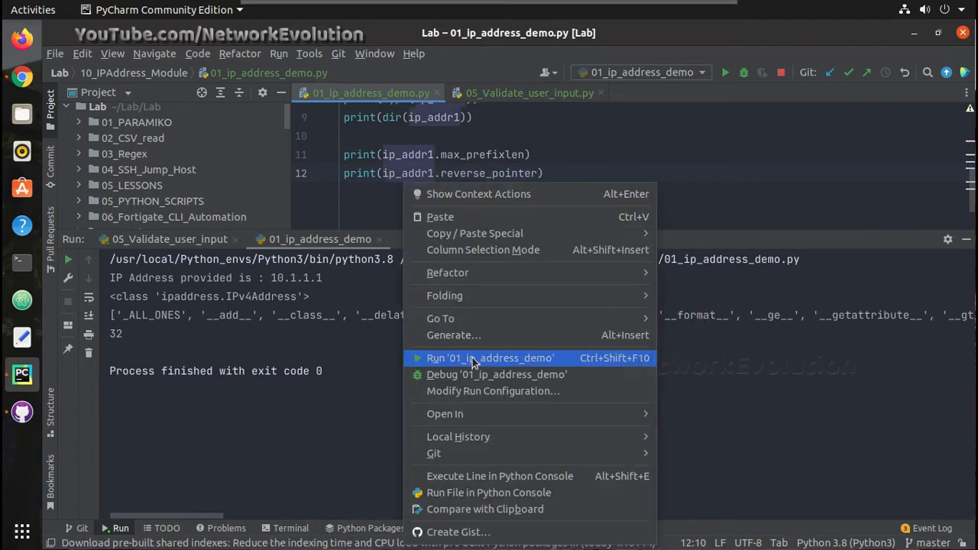
{"action": "left_click", "coordinate": [489, 357]}
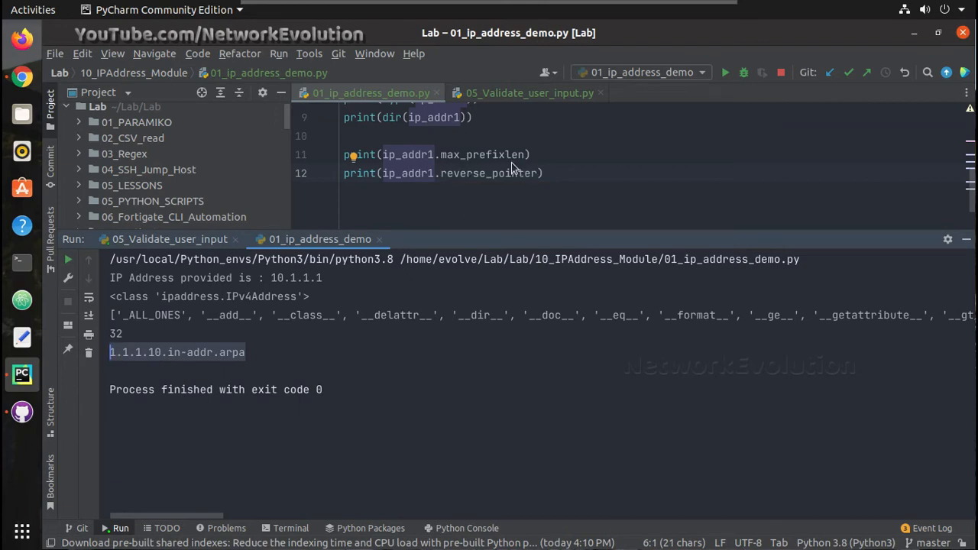
{"action": "left_click", "coordinate": [542, 173]}
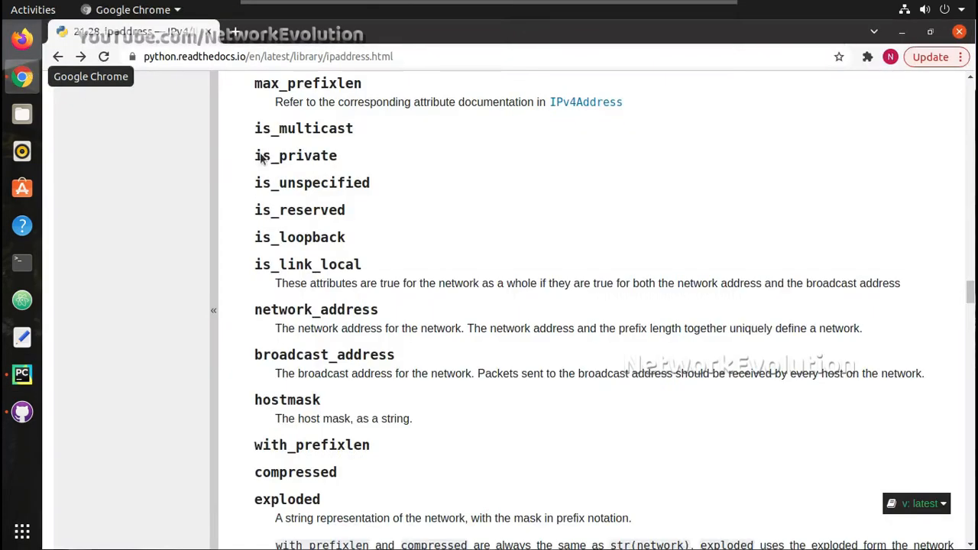
Step: Scroll the ipaddress docs to the IPv4Address attributes and highlight exploded
{"action": "scroll", "scroll_direction": "down", "scroll_amount": 3}
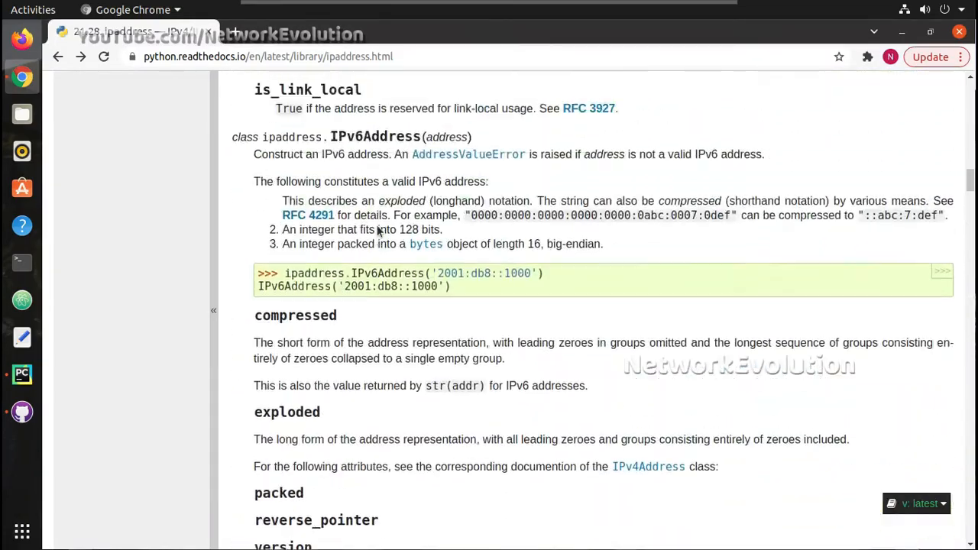
{"action": "scroll", "scroll_direction": "down", "scroll_amount": 3}
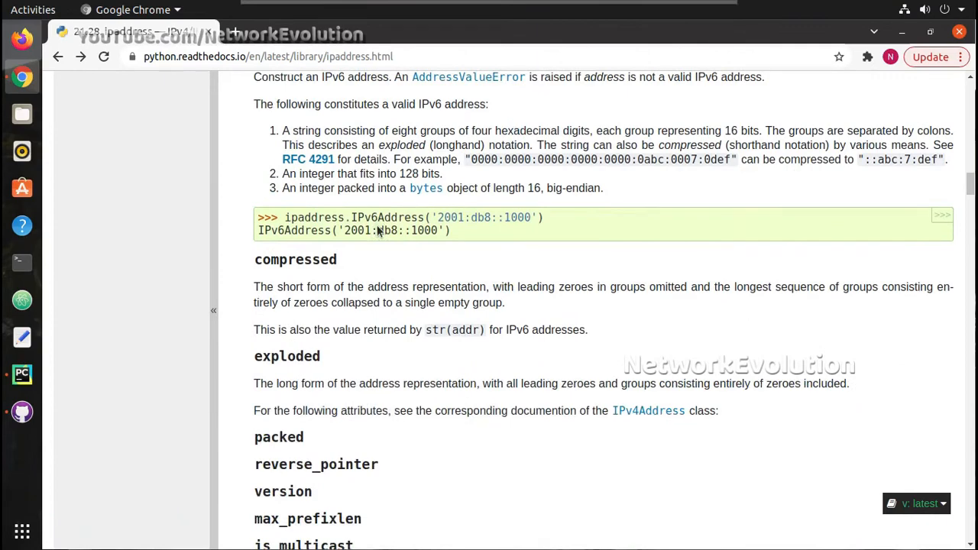
{"action": "mouse_move", "coordinate": [321, 365]}
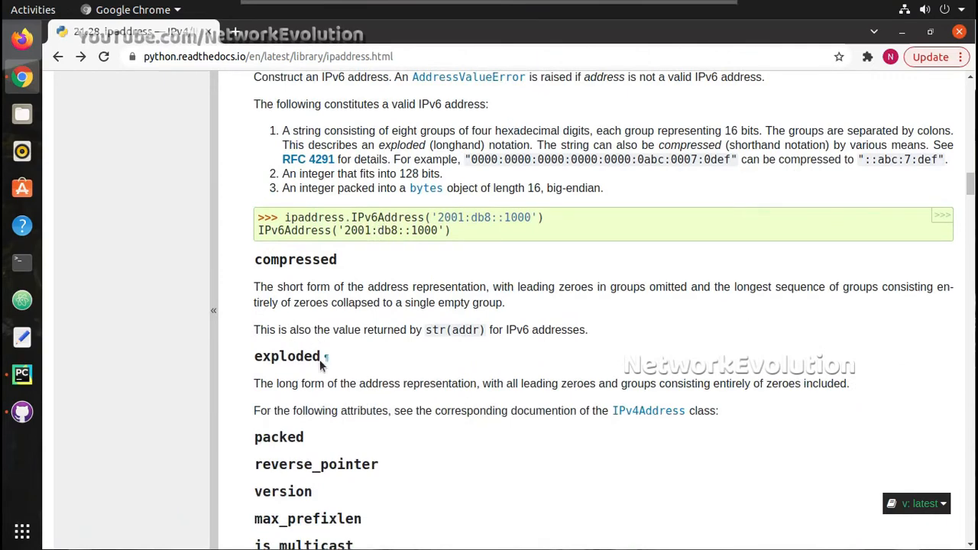
{"action": "double_click", "coordinate": [299, 356]}
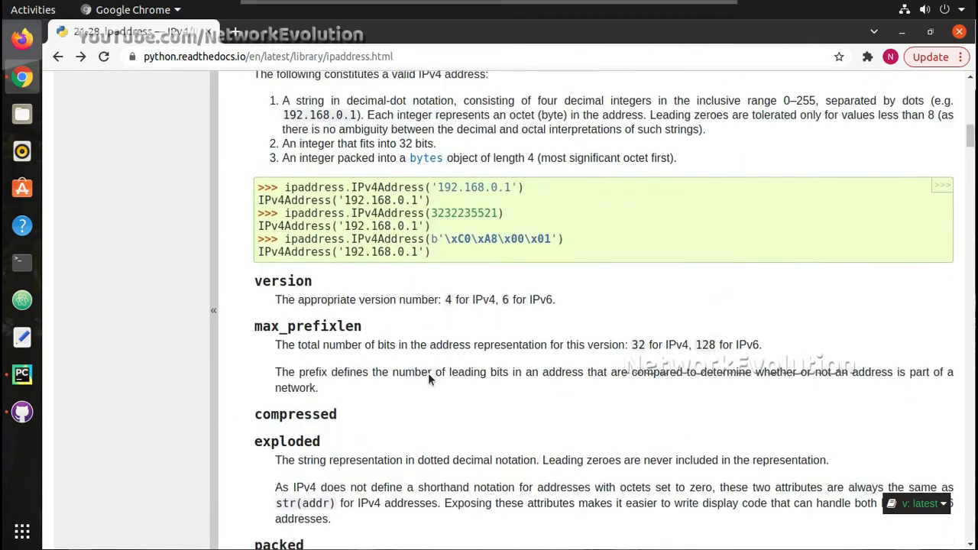
{"action": "scroll", "scroll_direction": "down", "scroll_amount": 3}
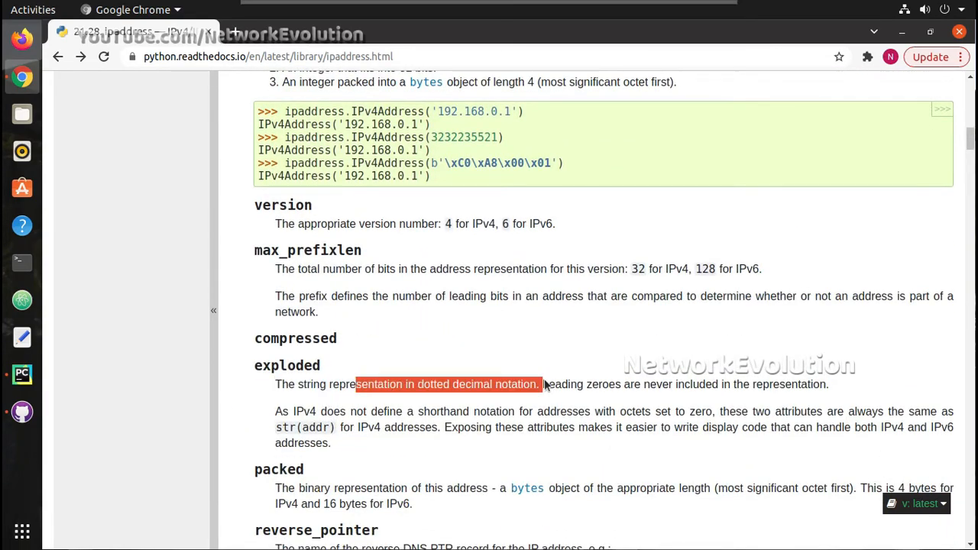
{"action": "mouse_move", "coordinate": [21, 374]}
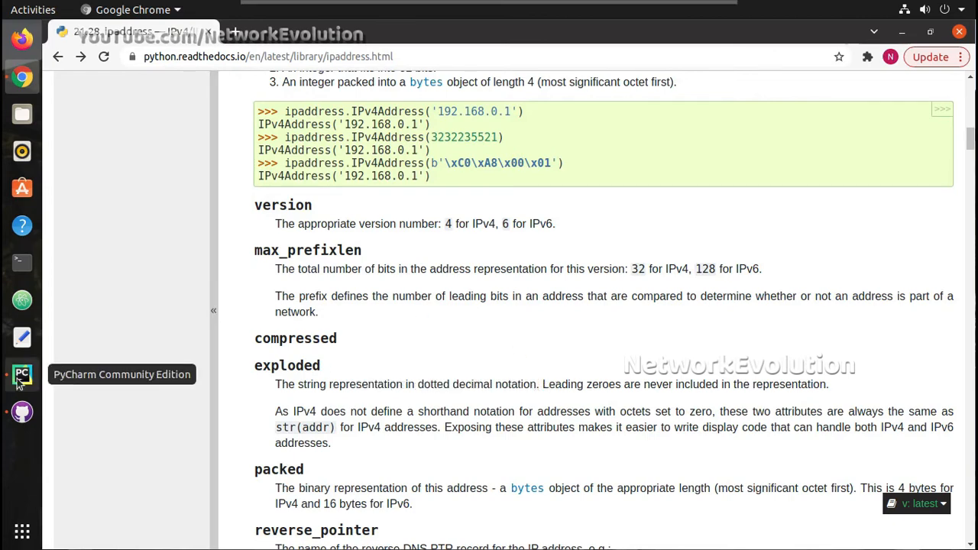
Step: Hide the run output and add exp = ip_addr1.exploded at the end of the script
{"action": "left_click", "coordinate": [21, 373]}
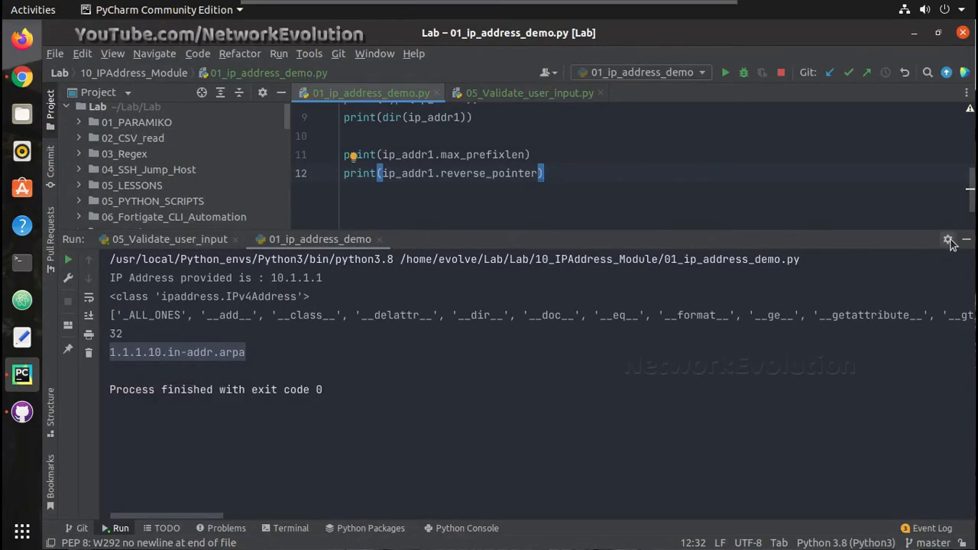
{"action": "left_click", "coordinate": [966, 239]}
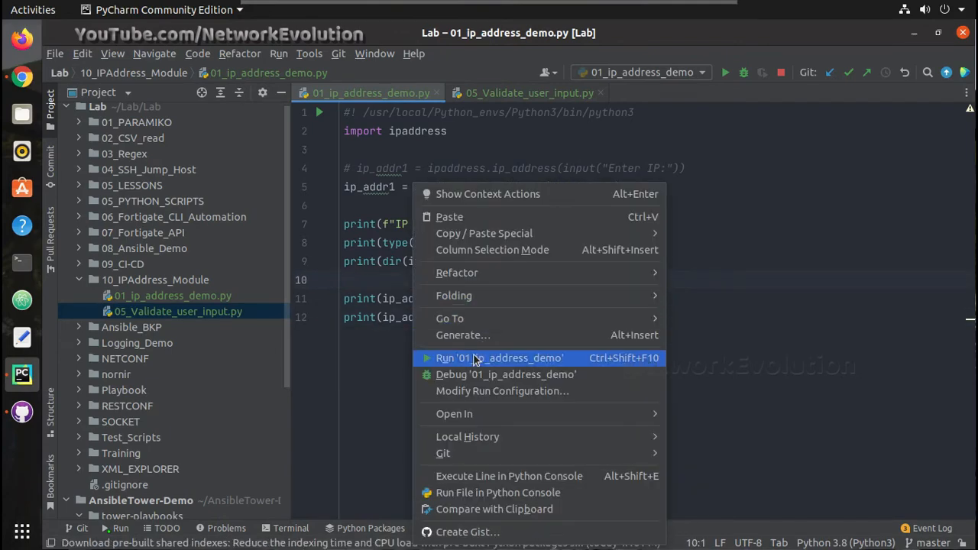
{"action": "left_click", "coordinate": [499, 357]}
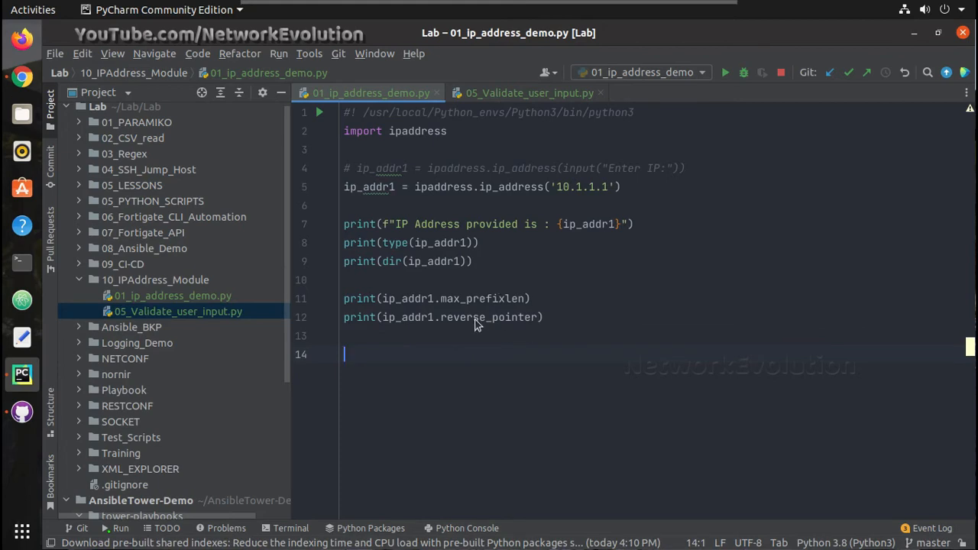
{"action": "type", "text": "exp ="}
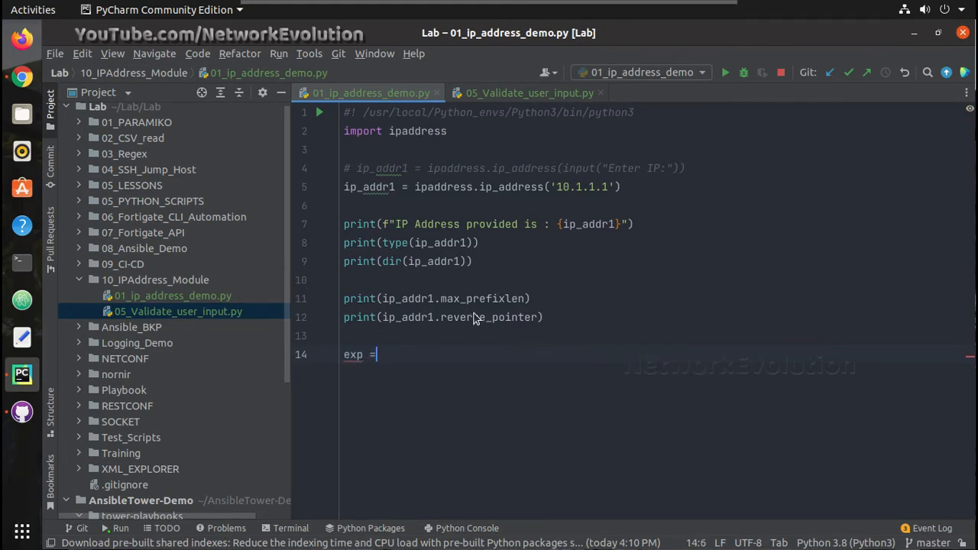
{"action": "type", "text": "i"}
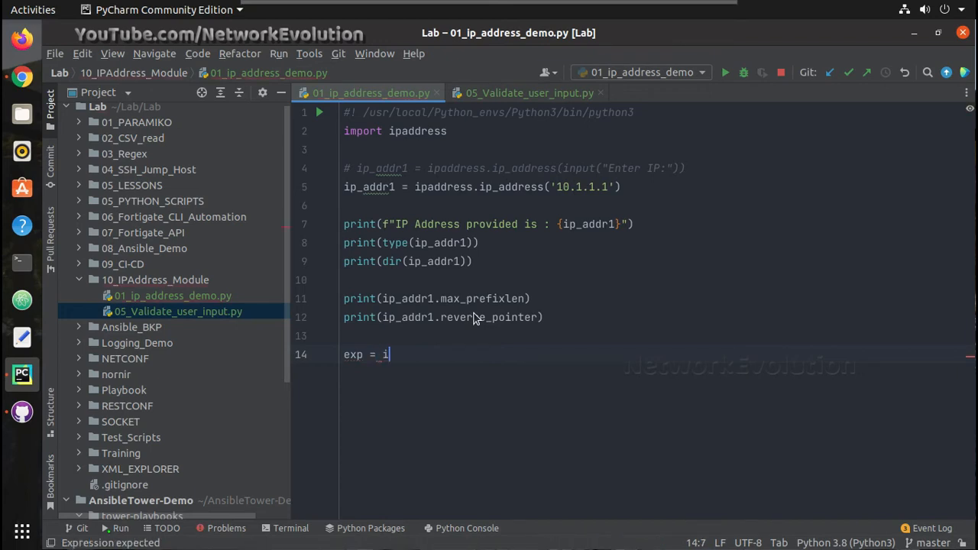
{"action": "type", "text": "p_addr1.e"}
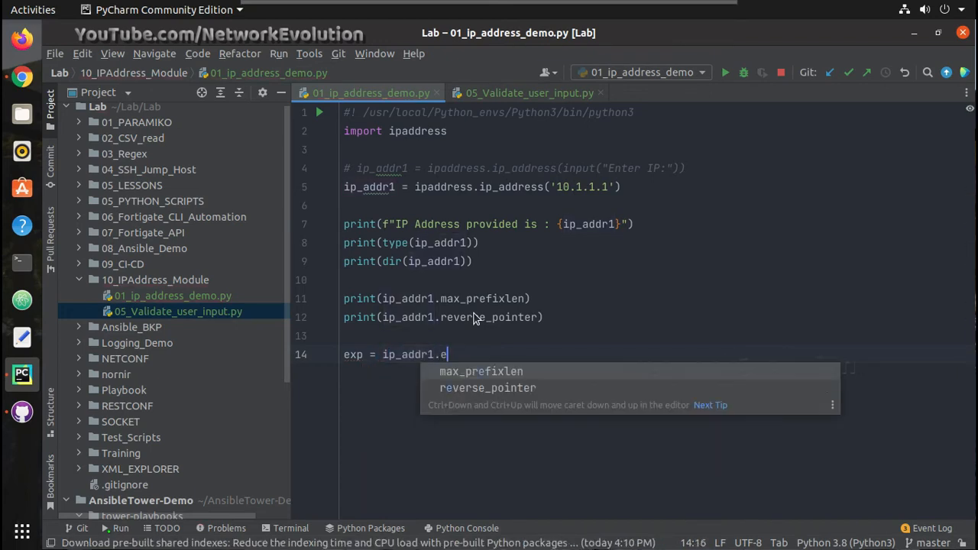
{"action": "type", "text": "xpl"}
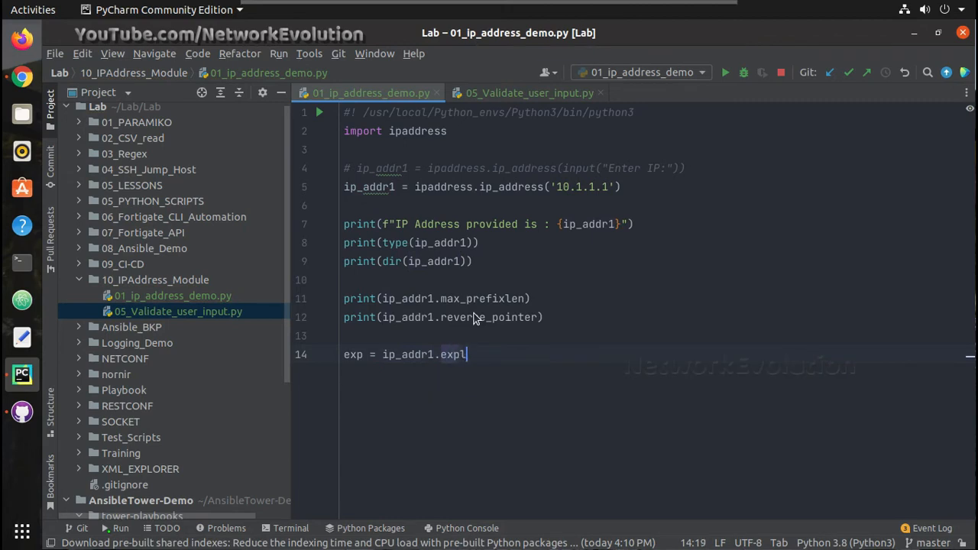
{"action": "type", "text": "o"}
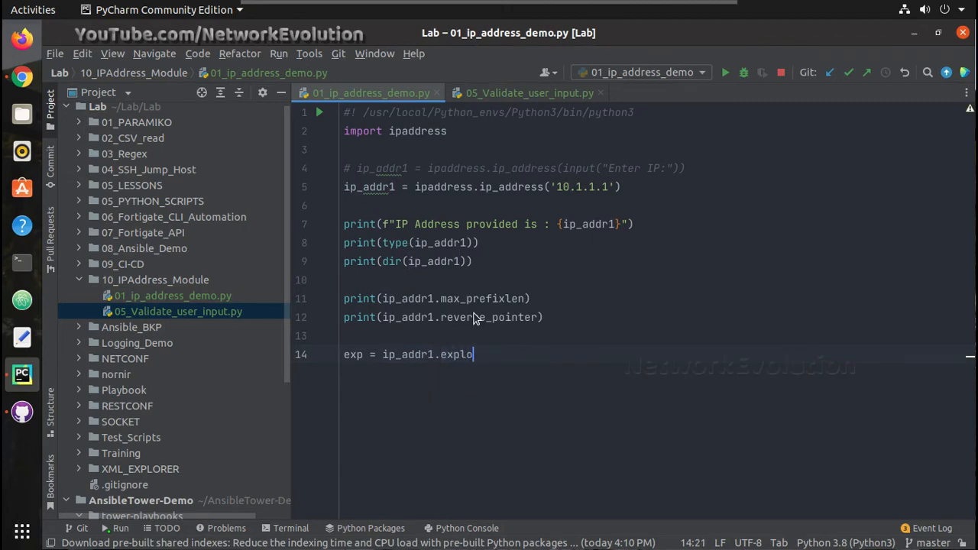
{"action": "type", "text": "ded"}
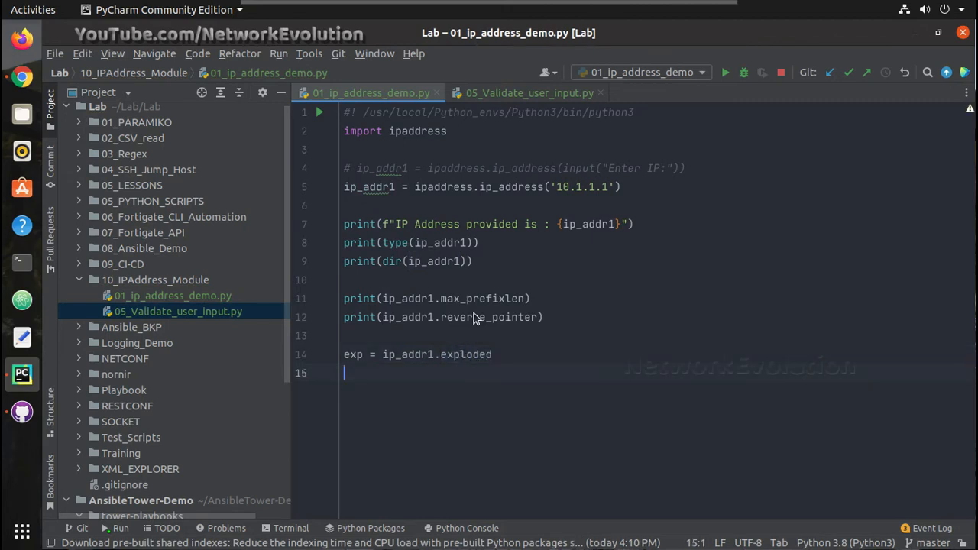
Step: Add print(type(exp)) and run, showing <class 'str'>, then hide the output
{"action": "type", "text": "print"}
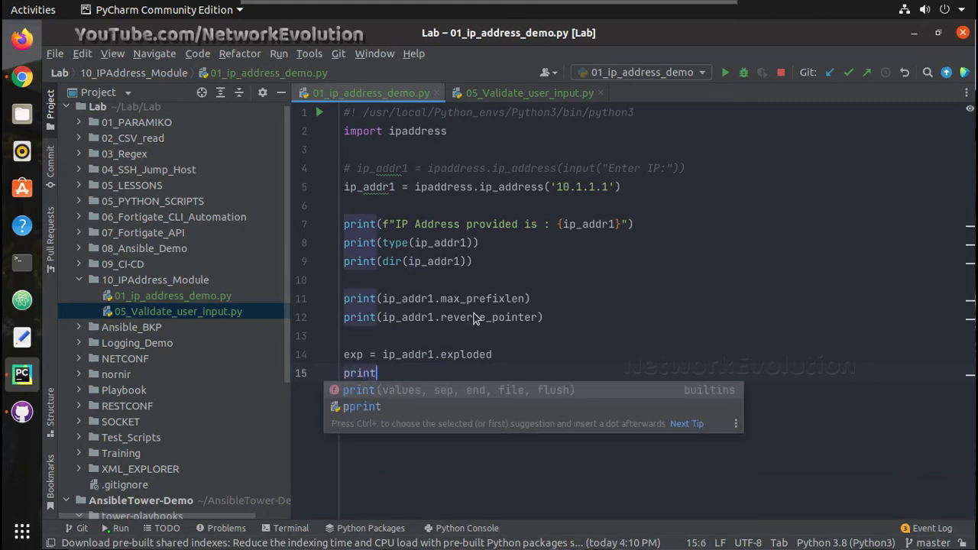
{"action": "type", "text": "(type("}
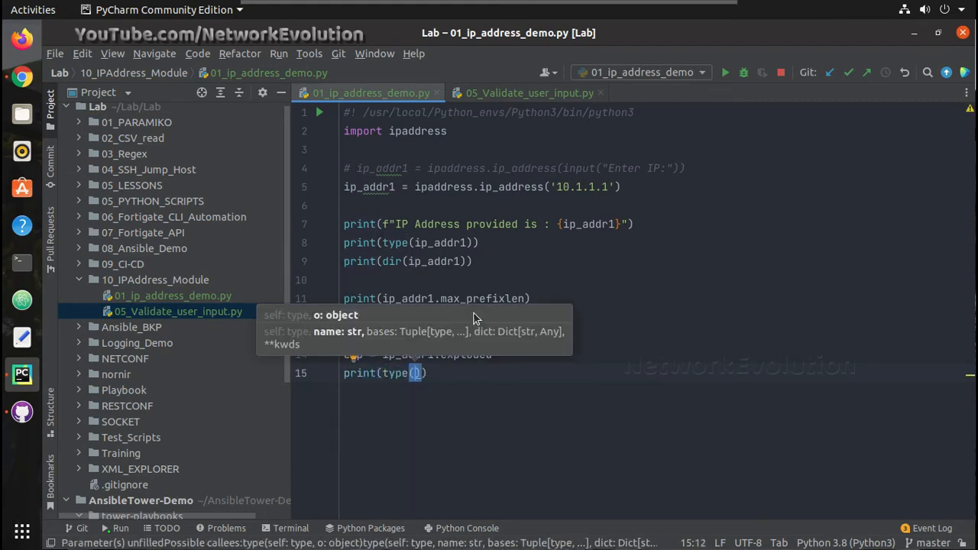
{"action": "type", "text": "exp"}
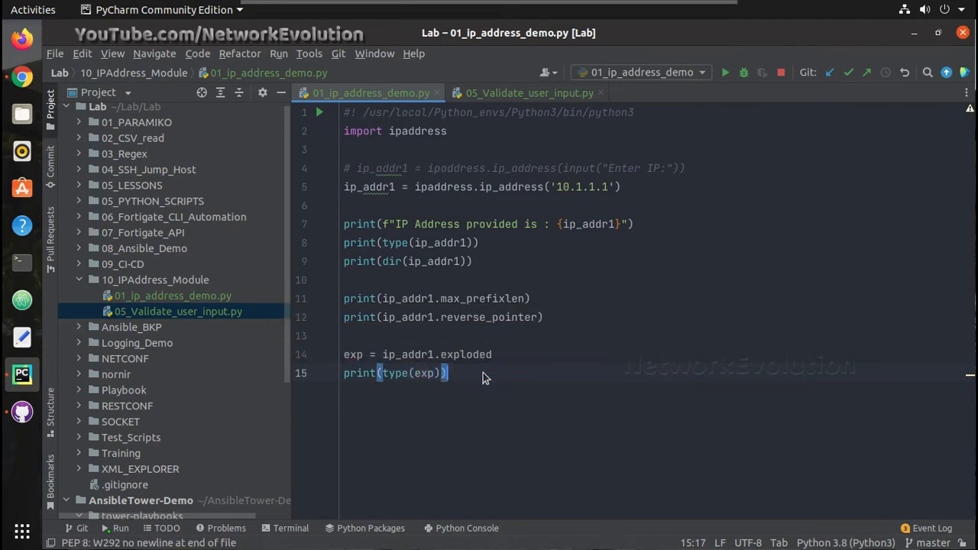
{"action": "mouse_move", "coordinate": [537, 362]}
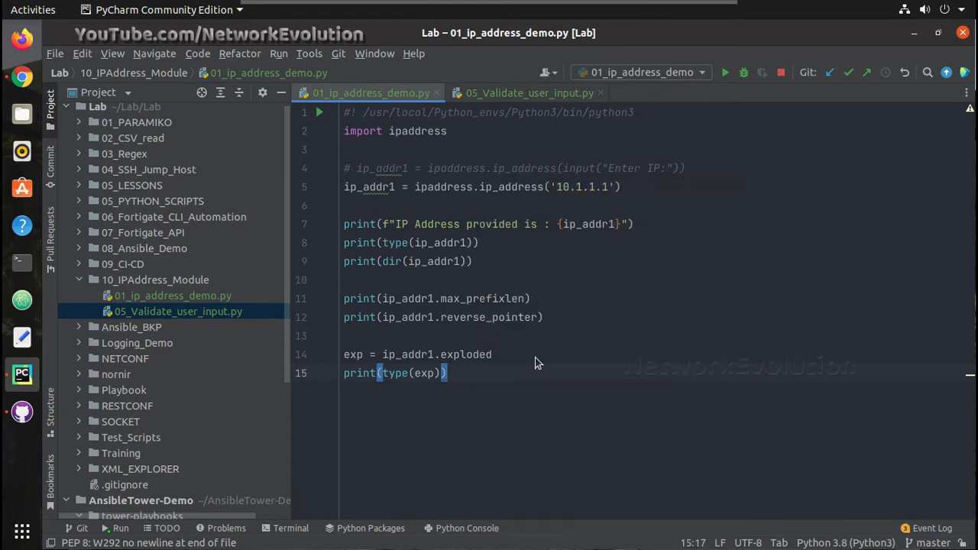
{"action": "left_click", "coordinate": [723, 72]}
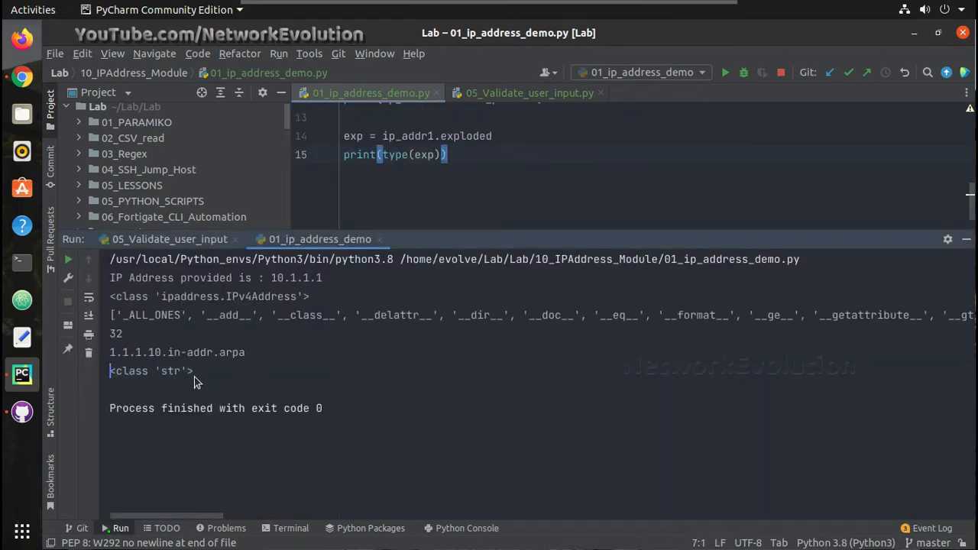
{"action": "double_click", "coordinate": [129, 371]}
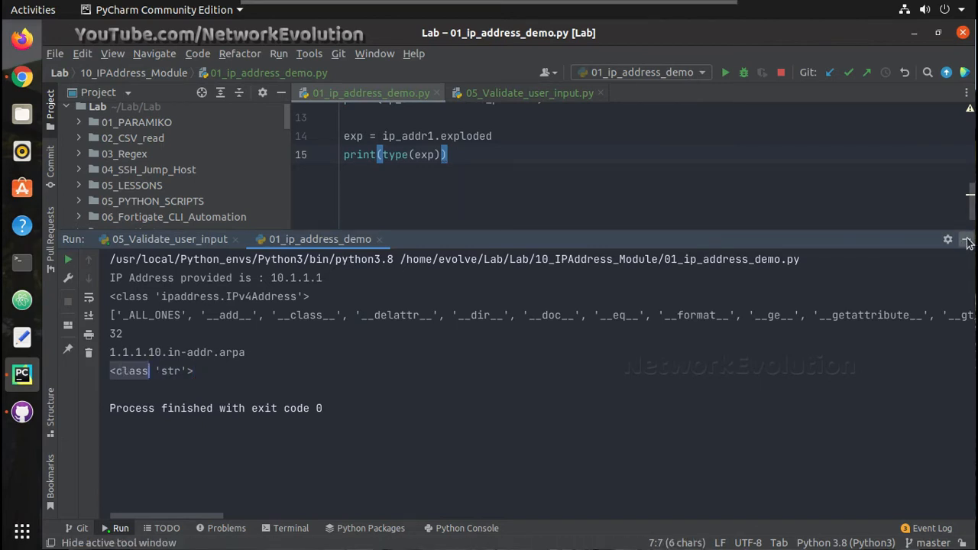
{"action": "left_click", "coordinate": [964, 239]}
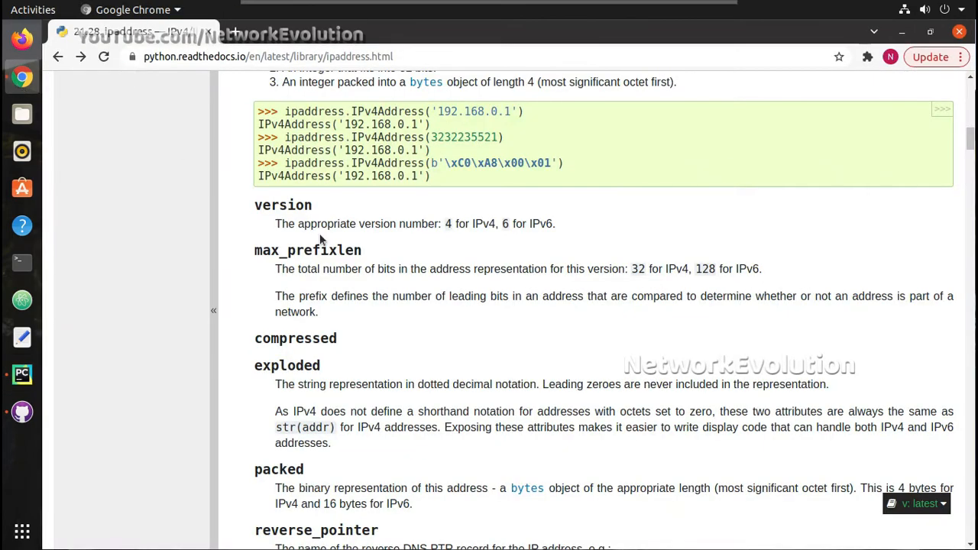
Step: Scroll the ipaddress docs around the IPv4Address attributes
{"action": "scroll", "scroll_direction": "down", "scroll_amount": 3}
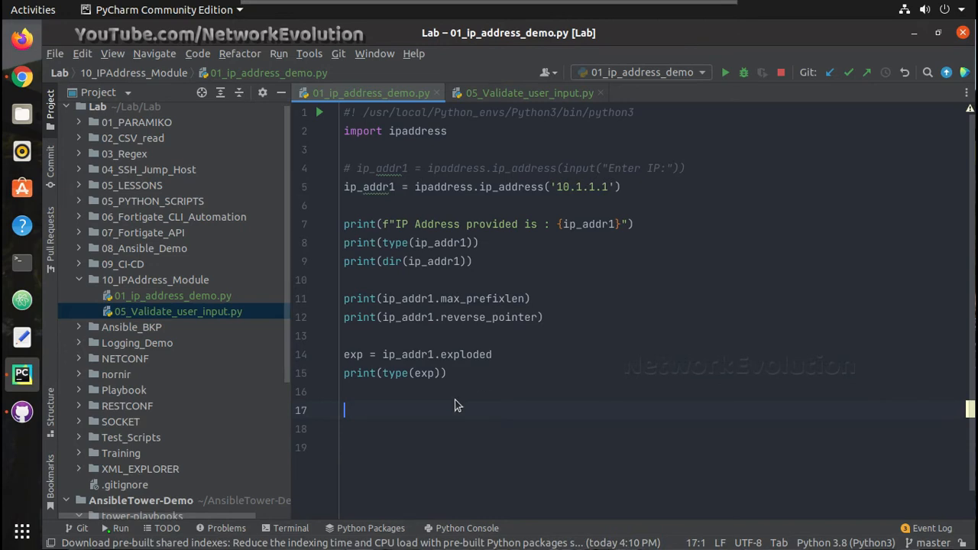
Step: Add print(ip_addr1.is_multicast) and run it for 10.1.1.1
{"action": "type", "text": "p"}
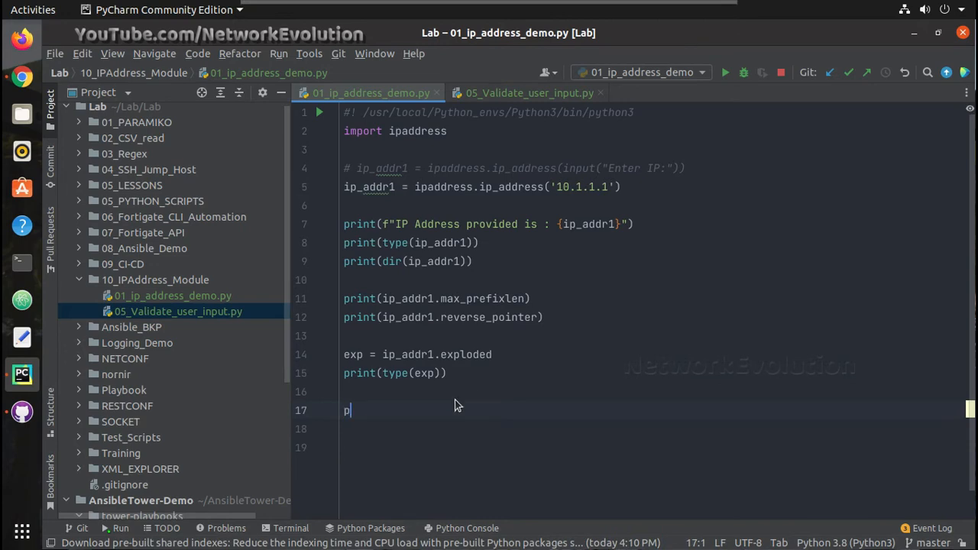
{"action": "type", "text": "rint()"}
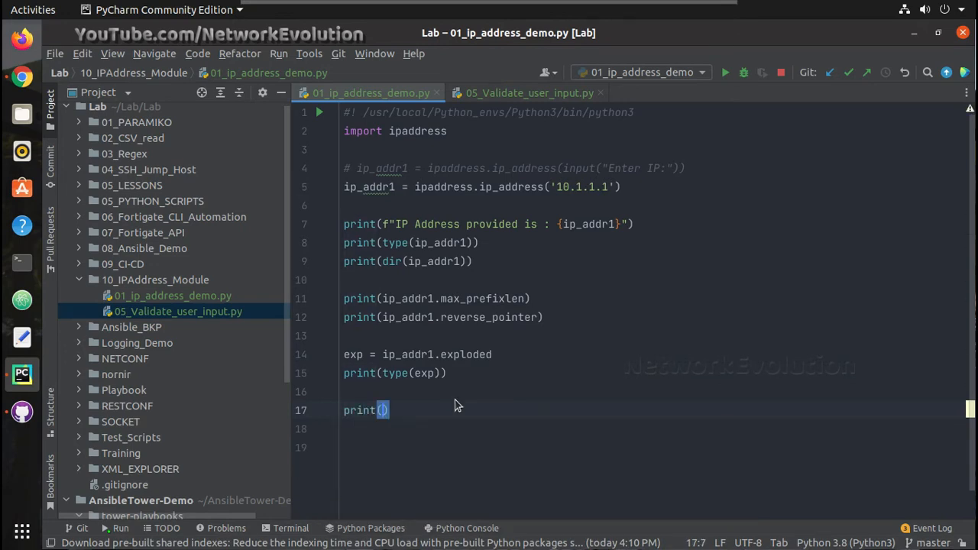
{"action": "type", "text": "ip_addr1."}
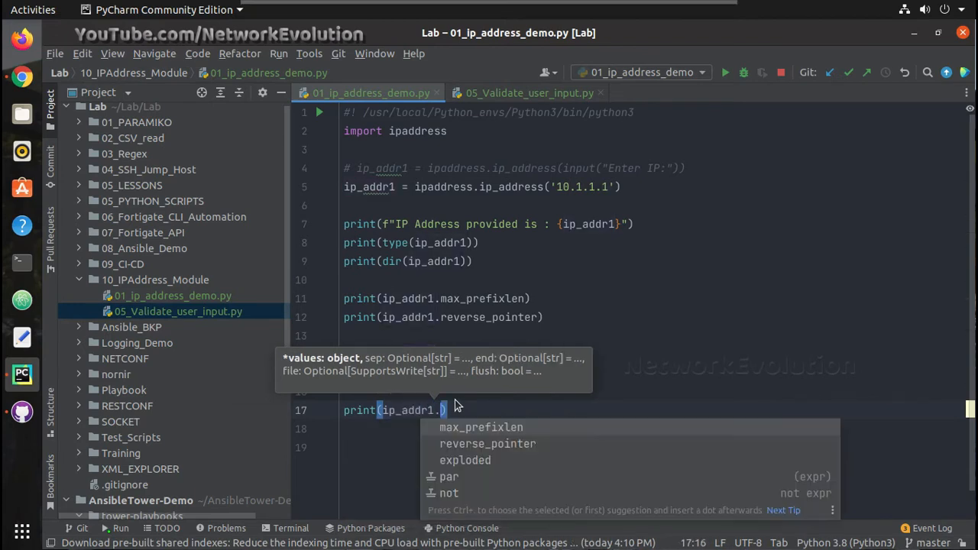
{"action": "type", "text": "is"}
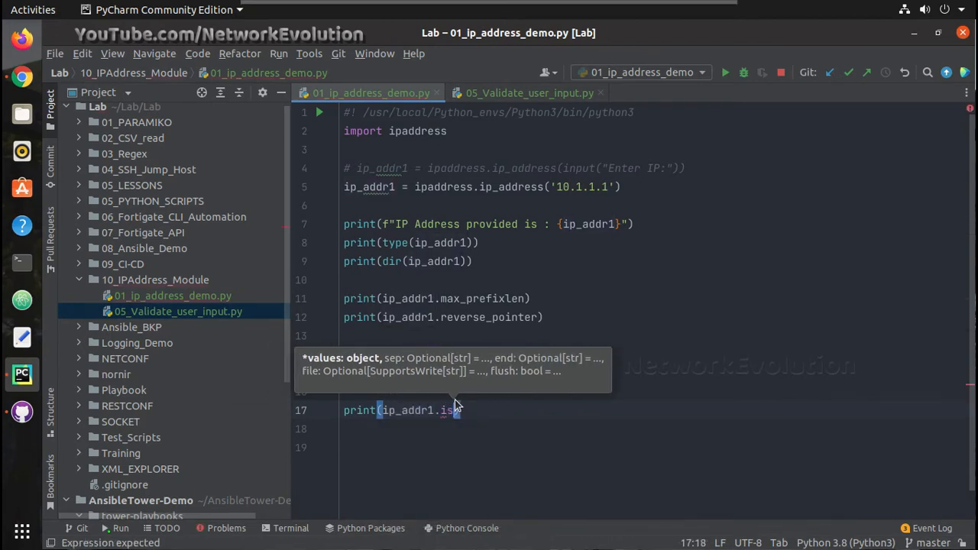
{"action": "type", "text": "_"}
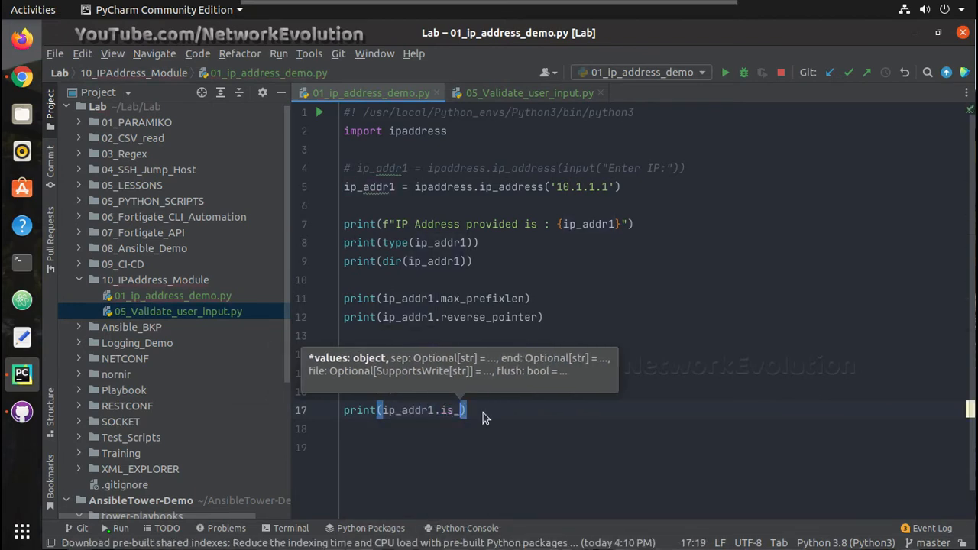
{"action": "type", "text": "multicast"}
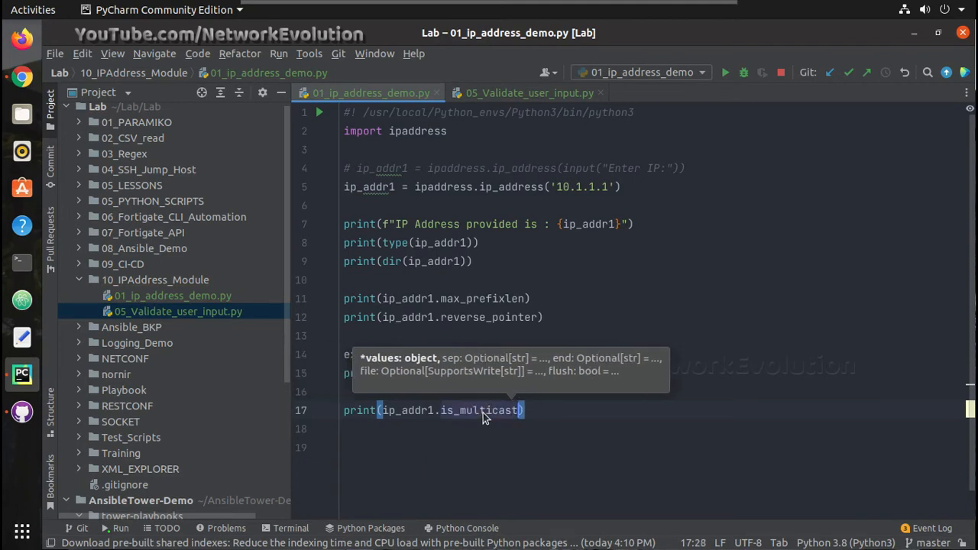
{"action": "right_click", "coordinate": [483, 410]}
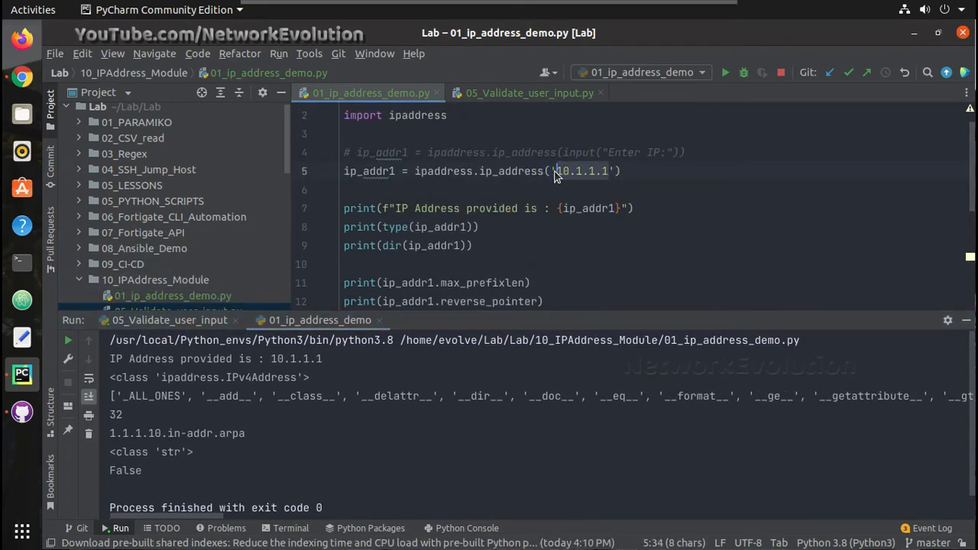
Step: Change the address to 224.0.0.1 so the multicast check reports True
{"action": "type", "text": "224."}
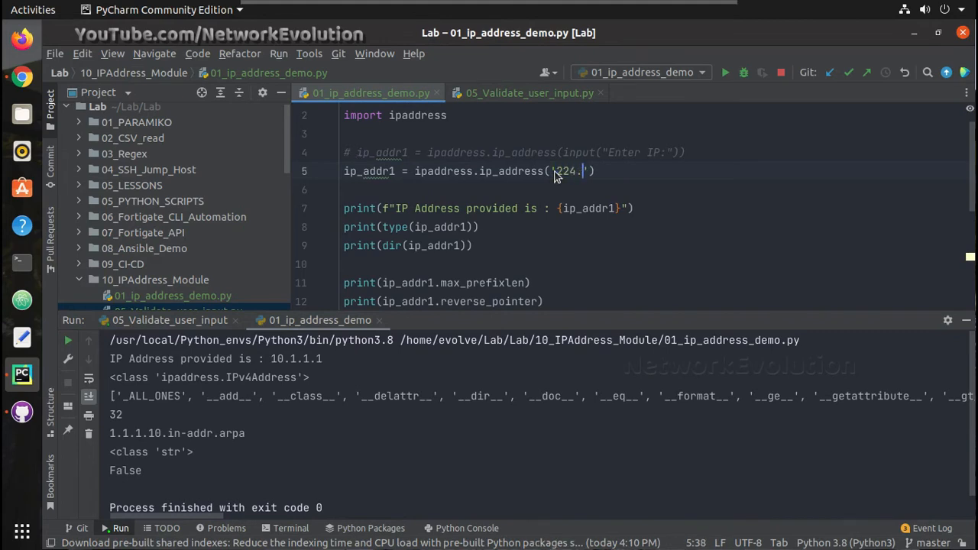
{"action": "type", "text": "0.0.1"}
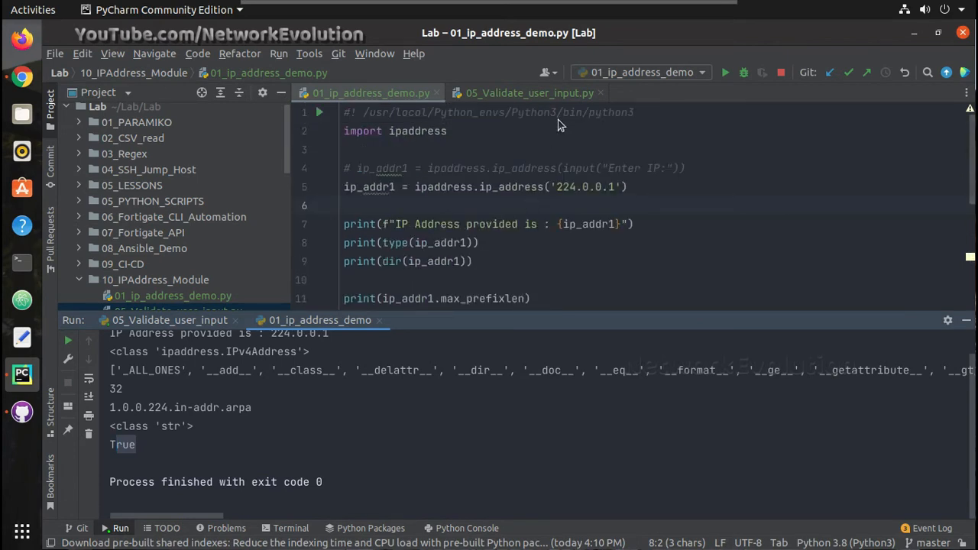
{"action": "scroll", "scroll_direction": "down", "scroll_amount": 3}
{"action": "type", "text": "print(ip_addr1.is_priv)"}
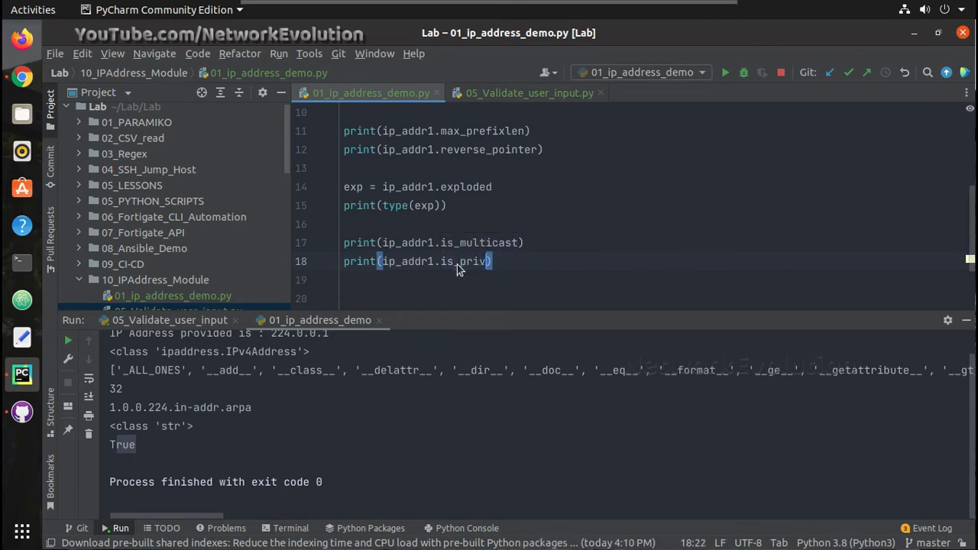
Step: Run the is_private check for 224.0.0.1, then for 10.1.1.1, highlighting the True result
{"action": "right_click", "coordinate": [458, 267]}
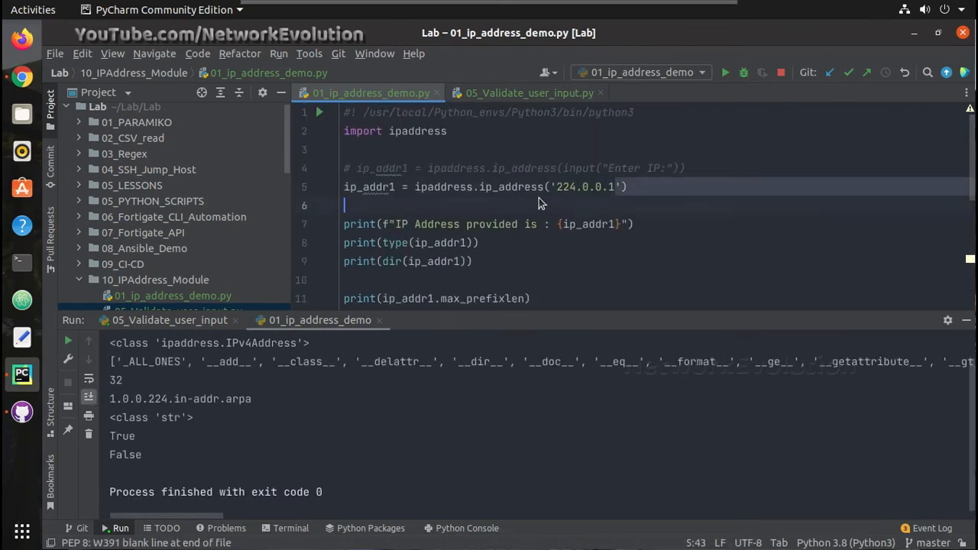
{"action": "type", "text": "10"}
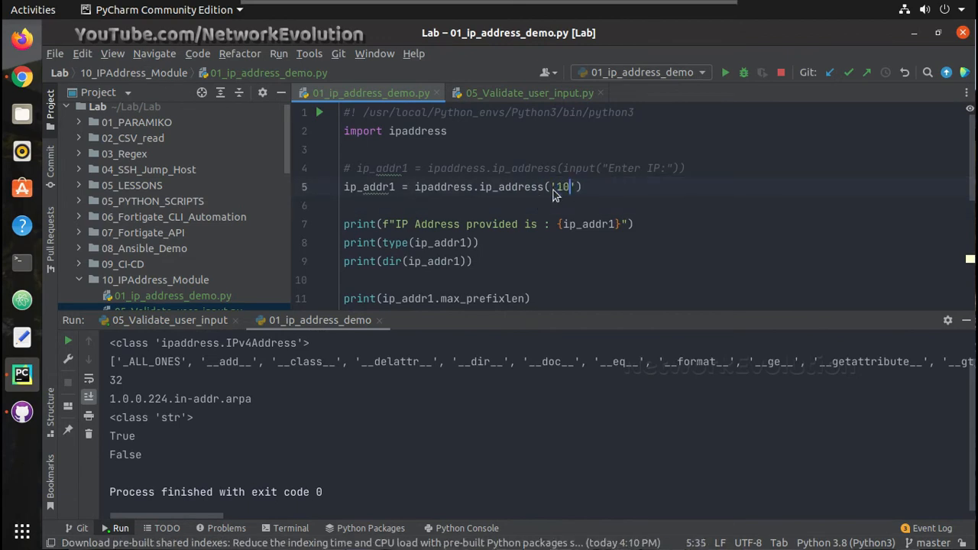
{"action": "type", "text": ".1.1.1"}
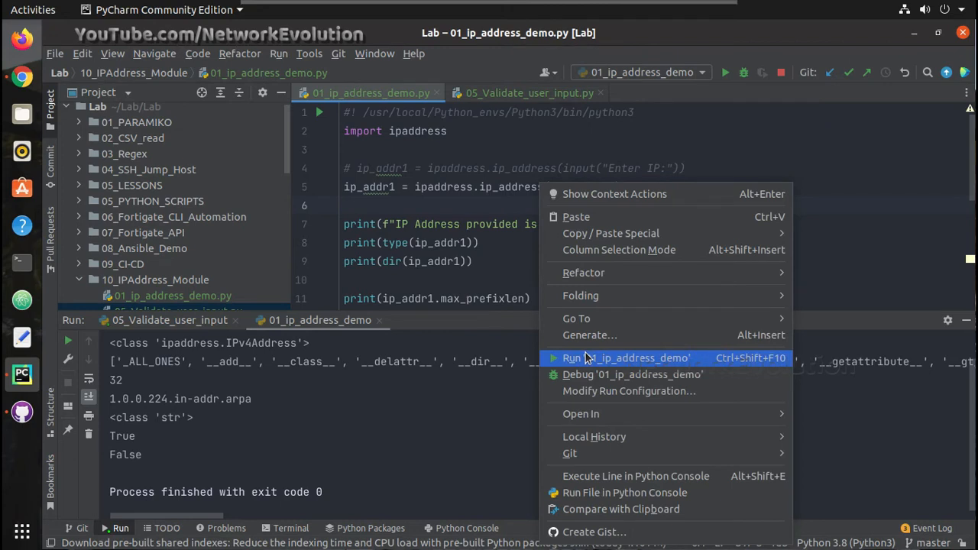
{"action": "left_click", "coordinate": [626, 357]}
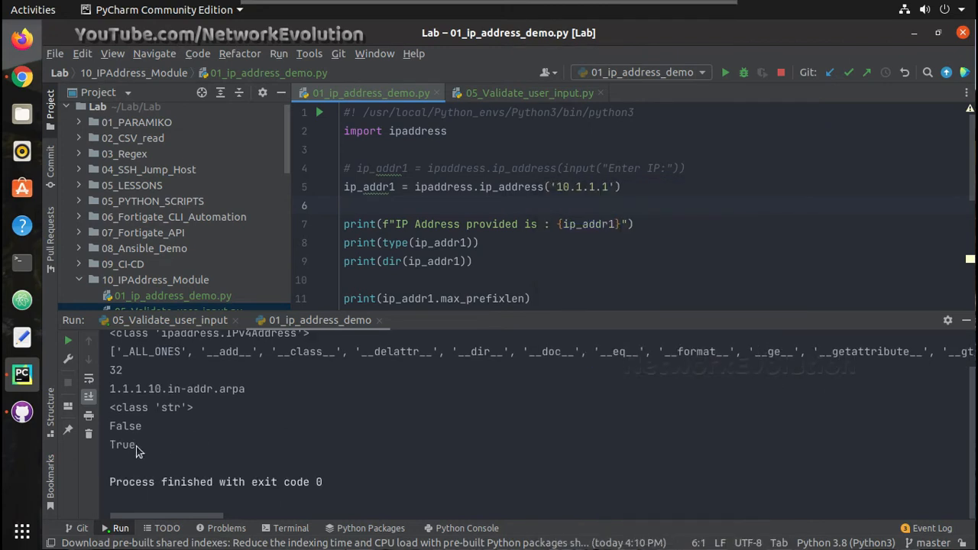
{"action": "double_click", "coordinate": [121, 444]}
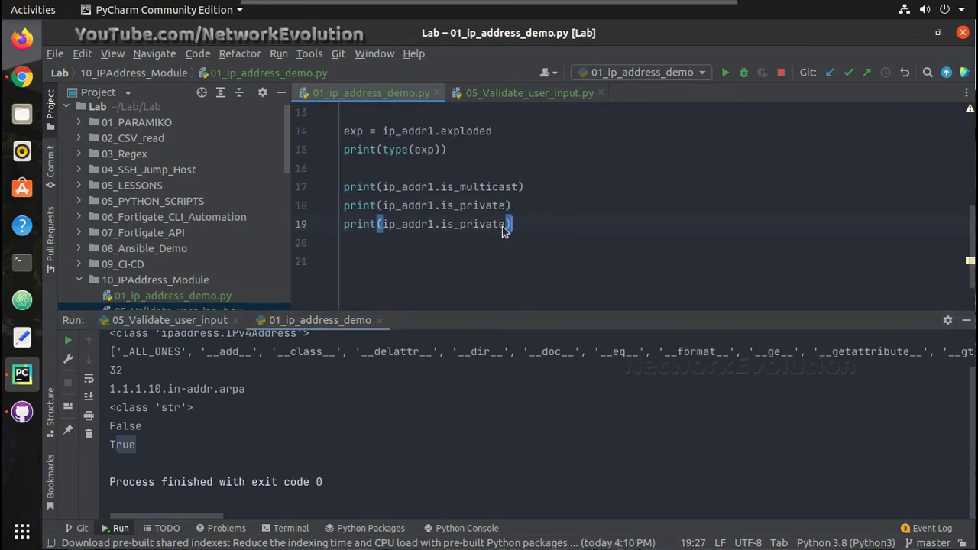
Step: Replace private with global in the duplicated print and run the is_global check
{"action": "double_click", "coordinate": [481, 224]}
{"action": "type", "text": "glob"}
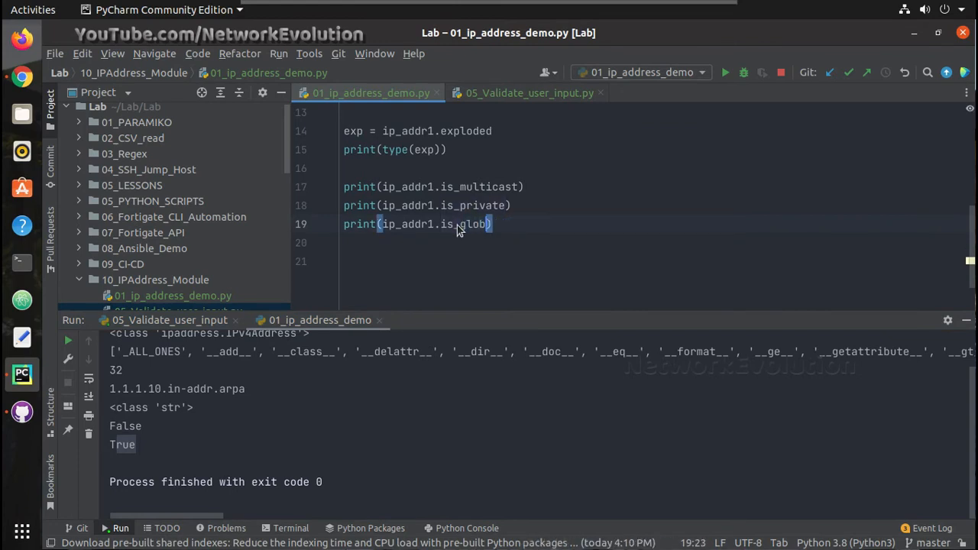
{"action": "right_click", "coordinate": [458, 230]}
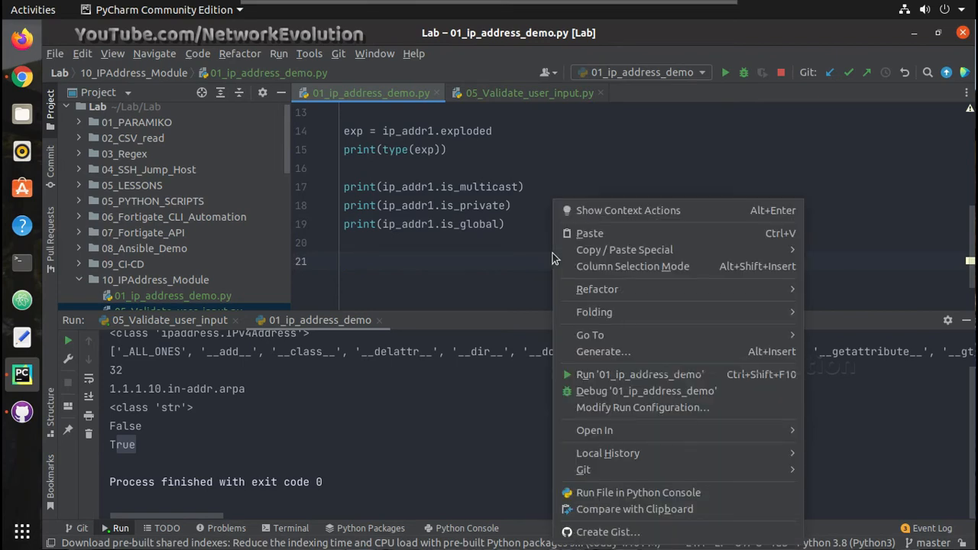
{"action": "left_click", "coordinate": [301, 451]}
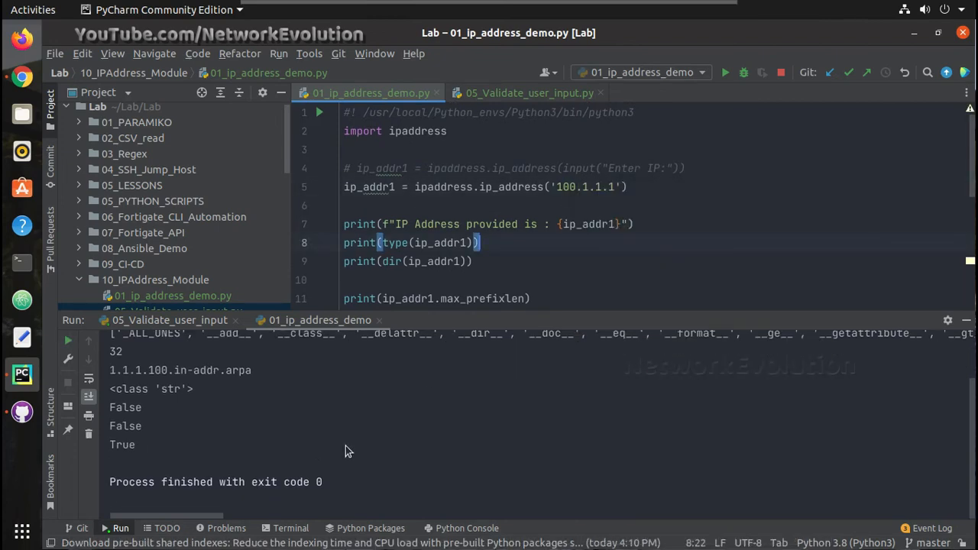
{"action": "mouse_move", "coordinate": [523, 224]}
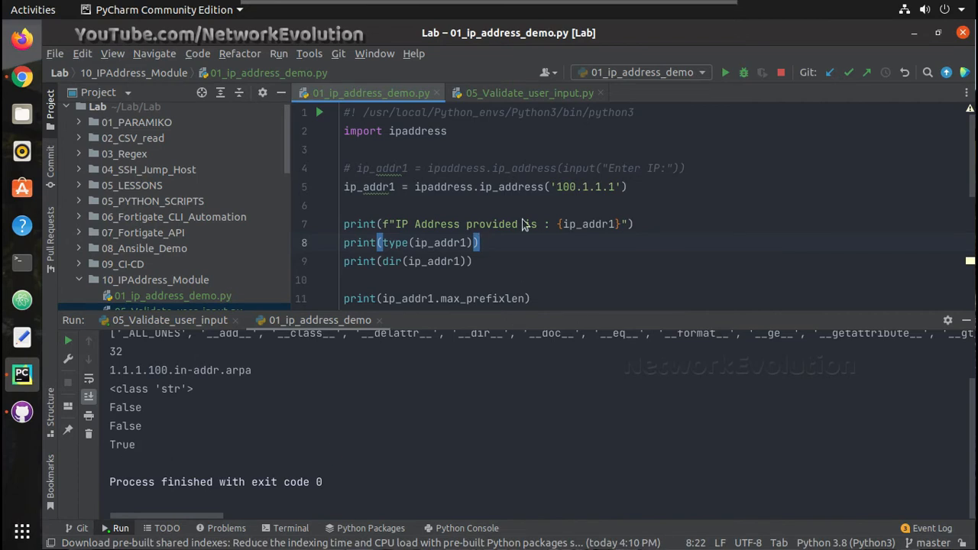
Step: Change the duplicated line to is_link_local and run, reporting False for 100.1.1.1
{"action": "scroll", "scroll_direction": "down", "scroll_amount": 3}
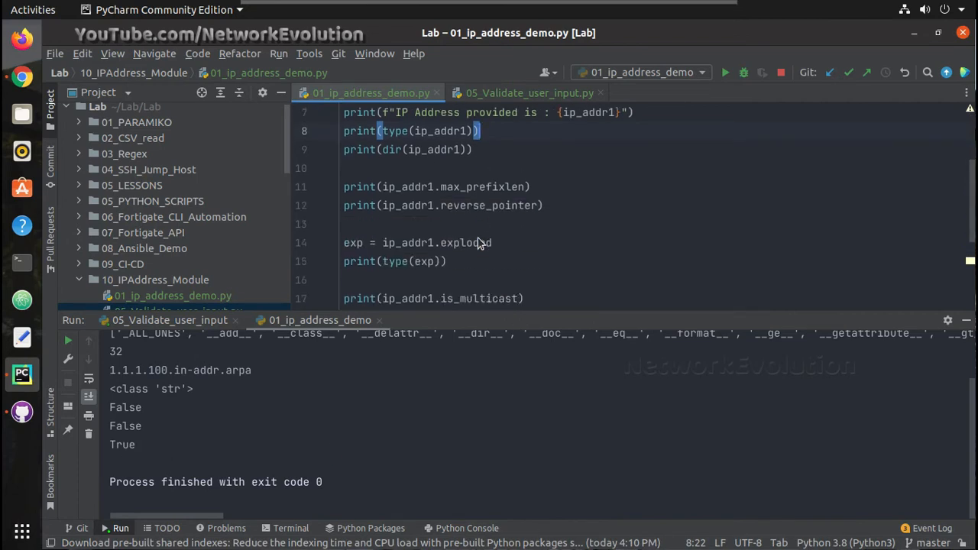
{"action": "scroll", "scroll_direction": "down", "scroll_amount": 3}
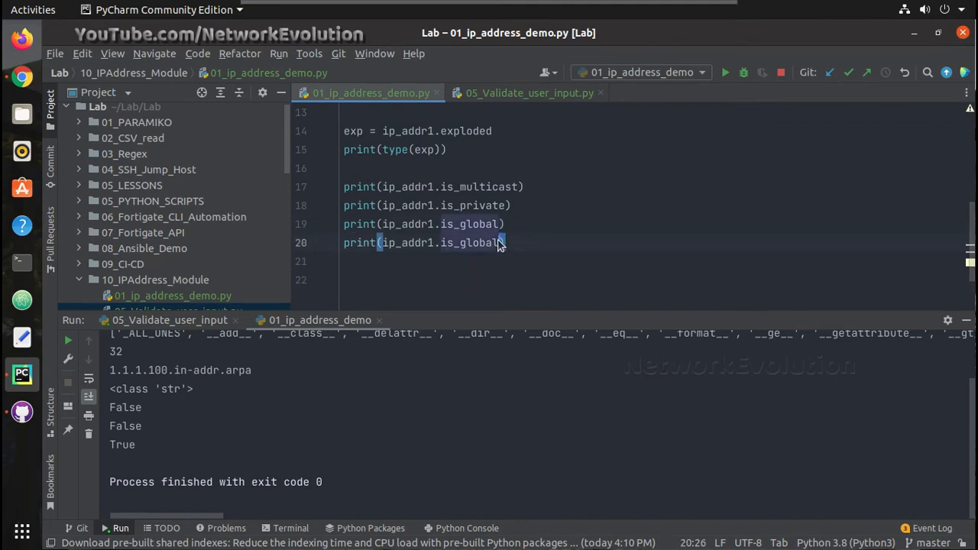
{"action": "type", "text": "is_link_loc"}
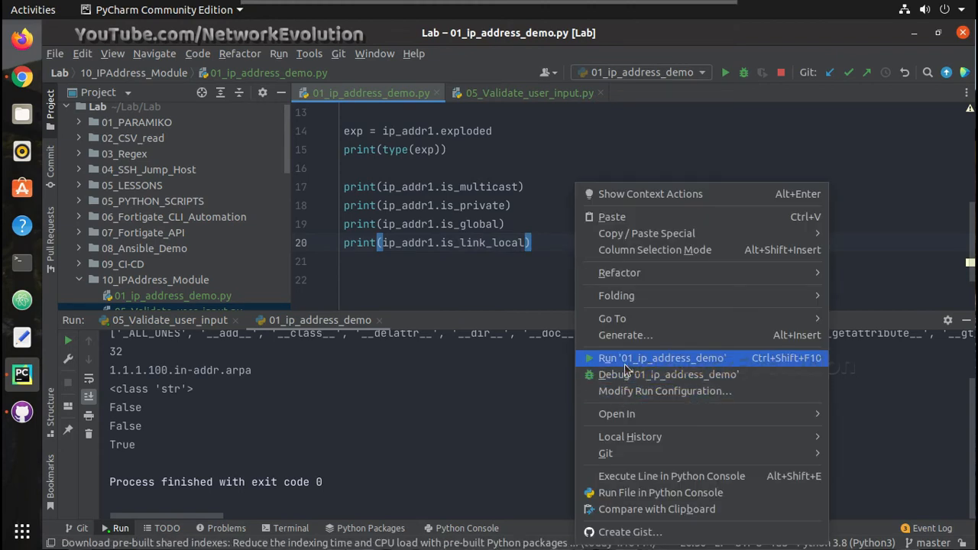
{"action": "left_click", "coordinate": [662, 357]}
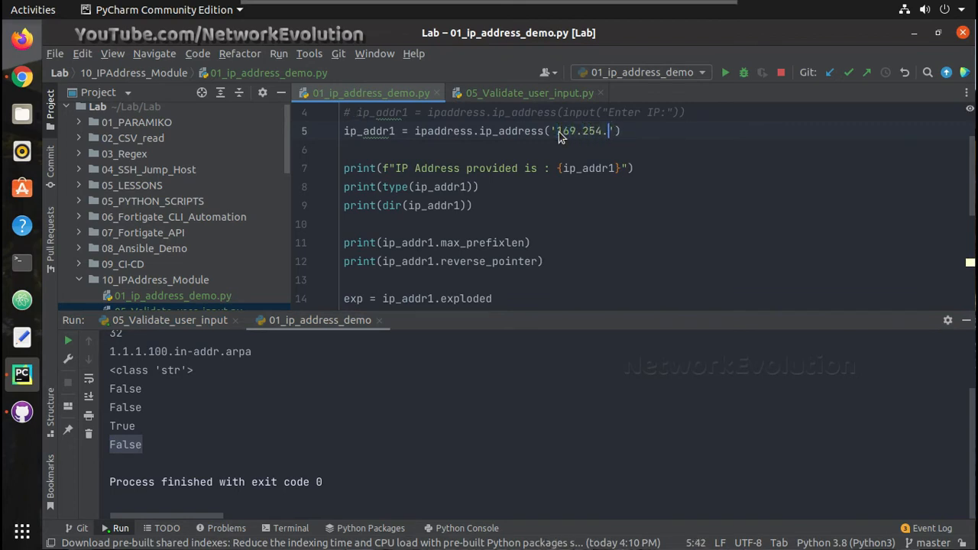
Step: Finish the address as 169.254.0.1 so the link-local check reports True
{"action": "type", "text": "0.1"}
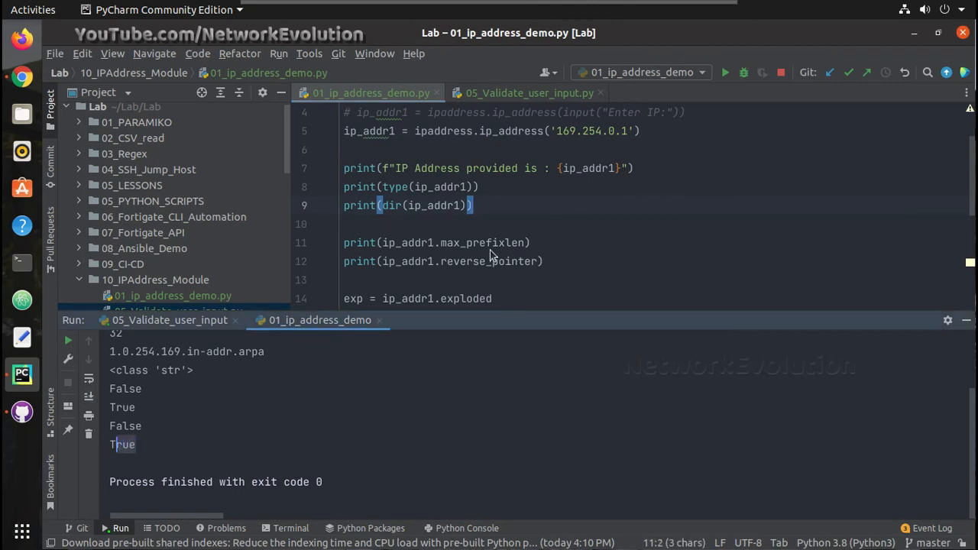
{"action": "scroll", "scroll_direction": "down", "scroll_amount": 3}
{"action": "type", "text": "print(ip_addr1.is_loopback)"}
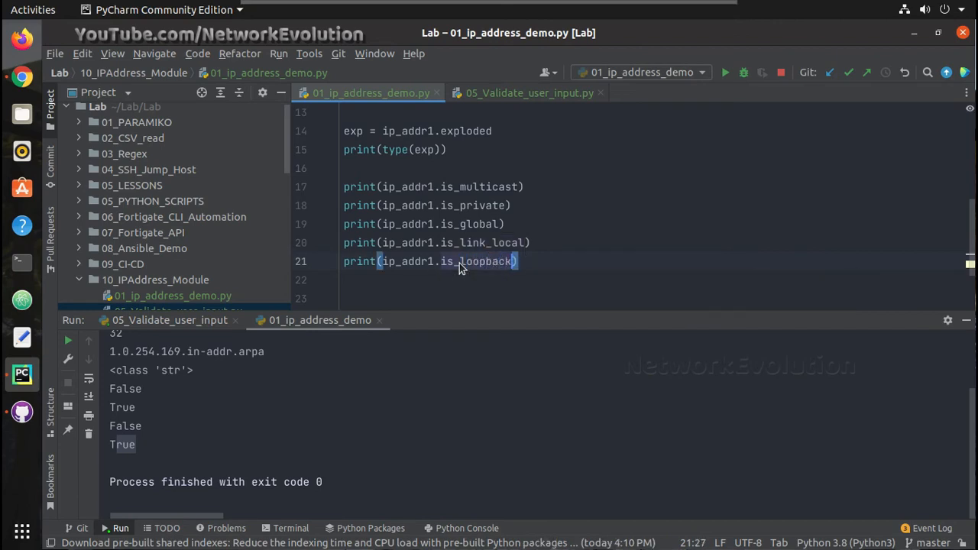
Step: Run the is_loopback check for 169.254.0.1, then for 127.0.0.1, highlighting True
{"action": "right_click", "coordinate": [459, 261]}
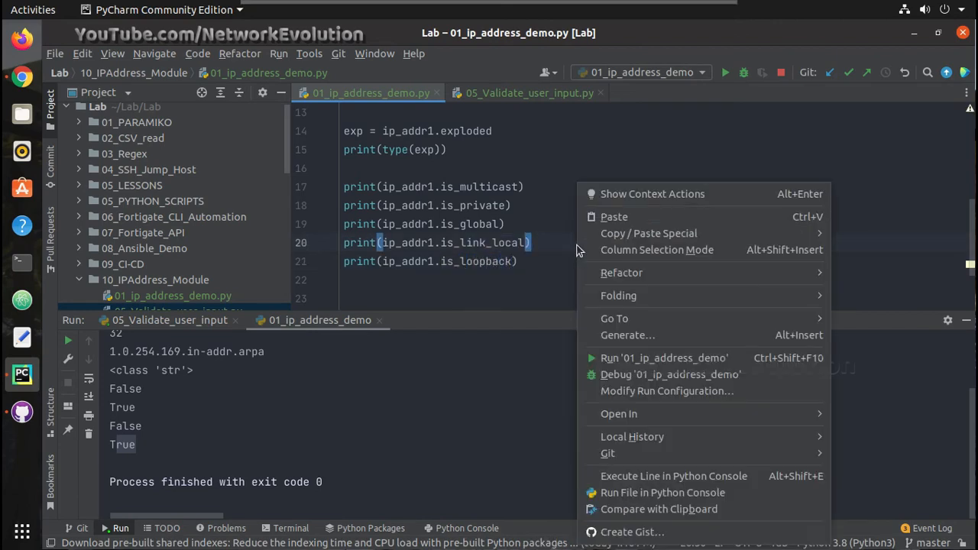
{"action": "left_click", "coordinate": [297, 447]}
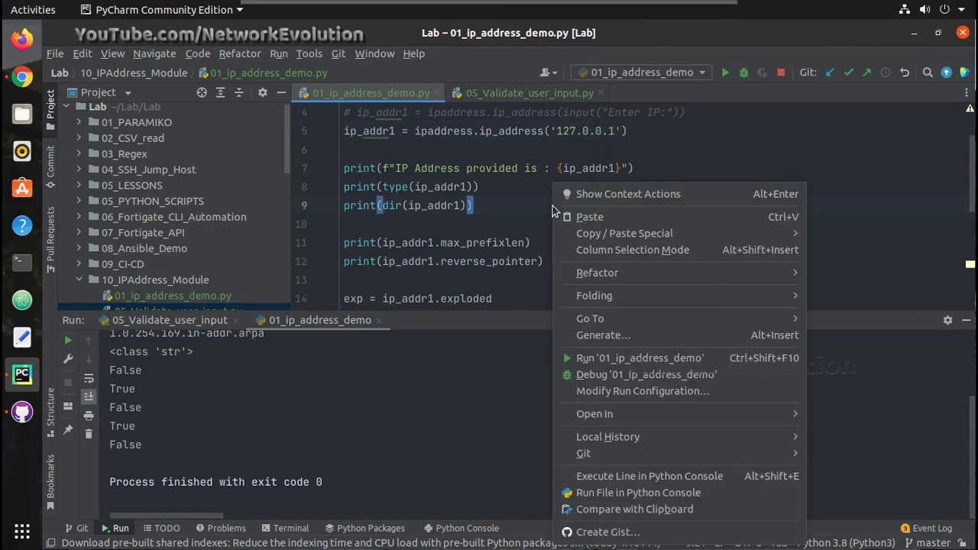
{"action": "left_click", "coordinate": [196, 449]}
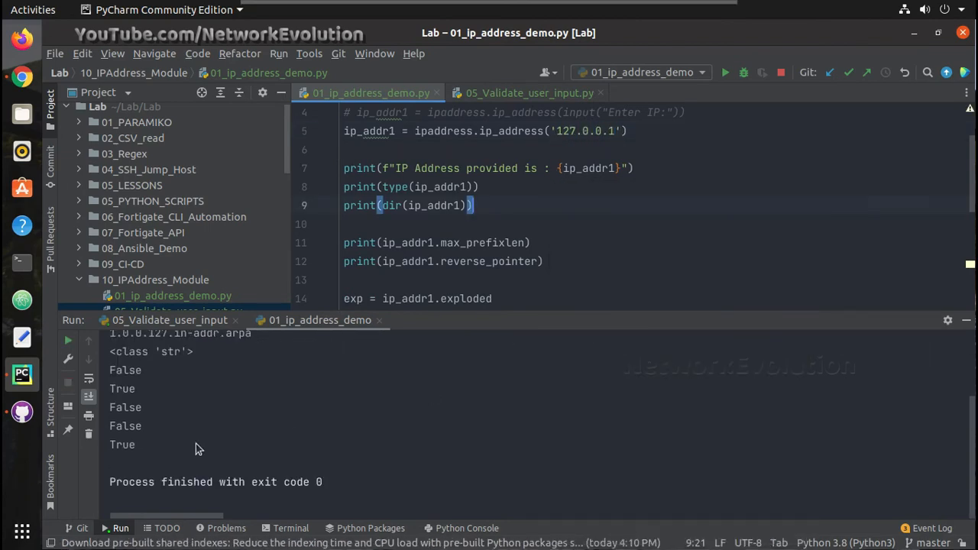
{"action": "double_click", "coordinate": [122, 444]}
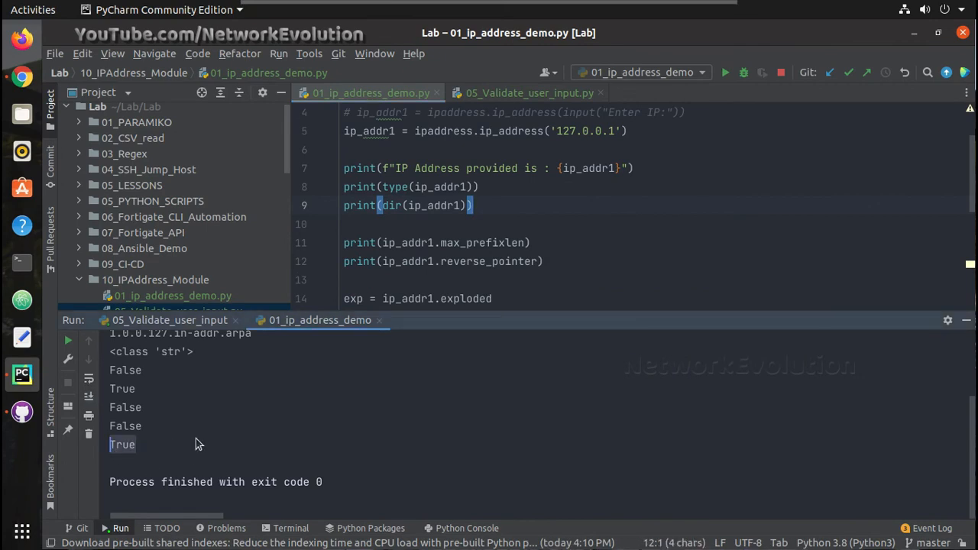
{"action": "scroll", "scroll_direction": "down", "scroll_amount": 3}
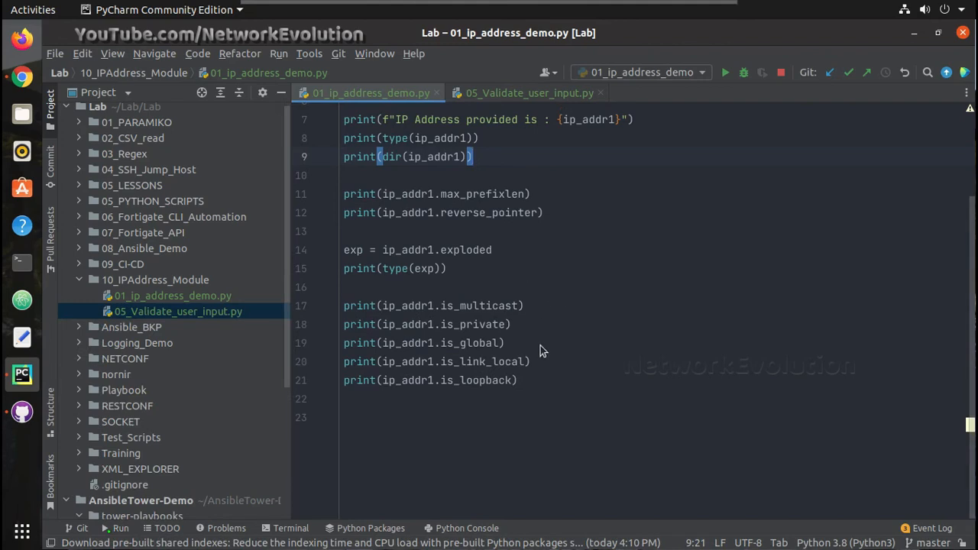
Step: Add a try: block assigning ip_addr2 = ipaddress.ip_address(input("Enter IP:")) at the script's end
{"action": "left_click_drag", "start_coordinate": [343, 306], "coordinate": [516, 381]}
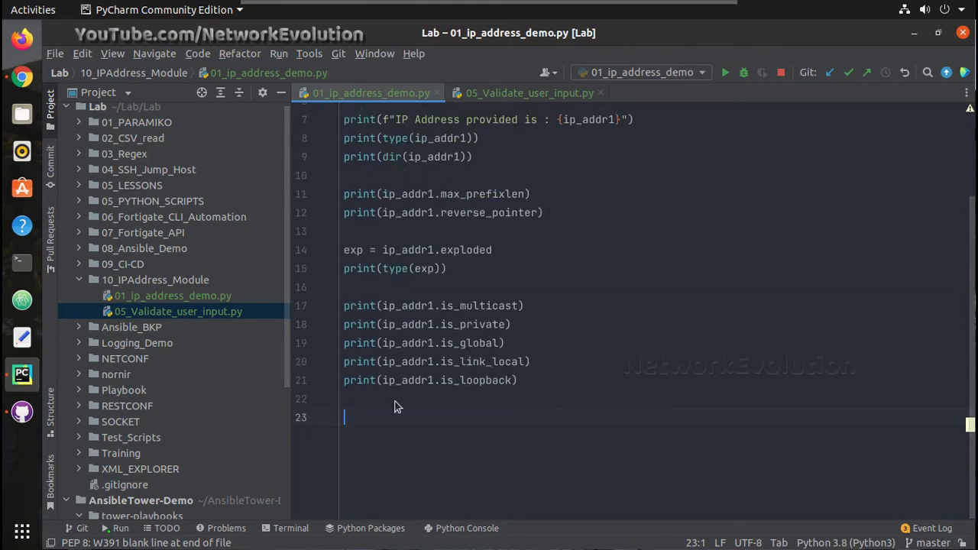
{"action": "type", "text": "try"}
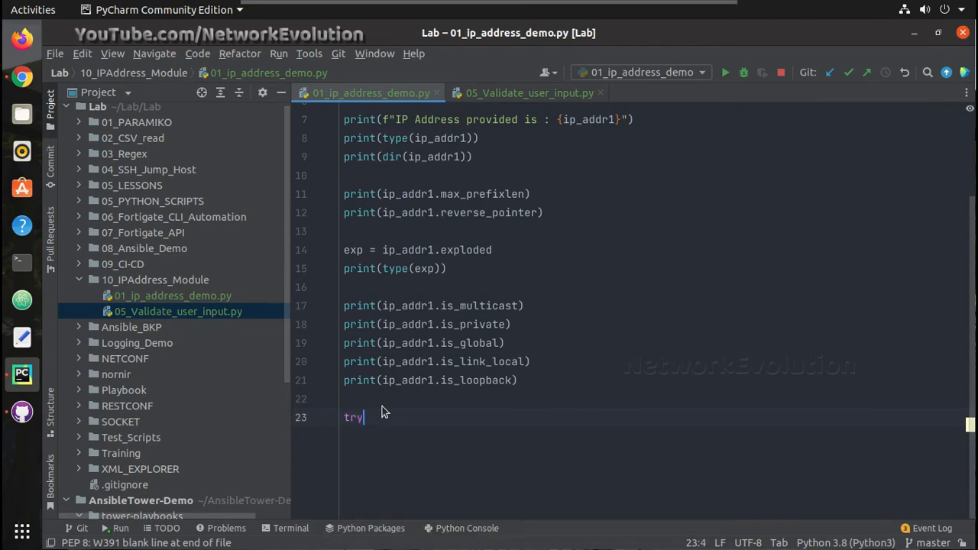
{"action": "type", "text": ":"}
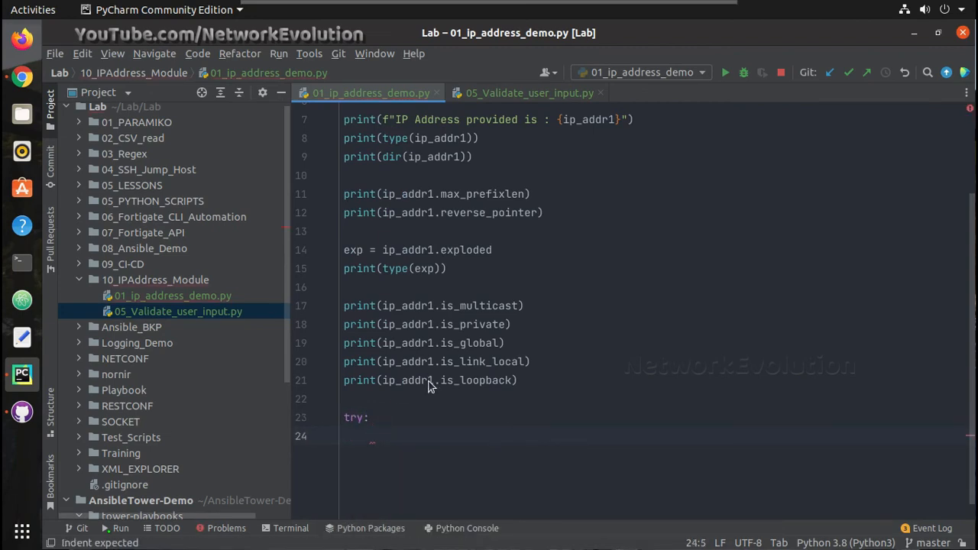
{"action": "type", "text": "ip_addr2"}
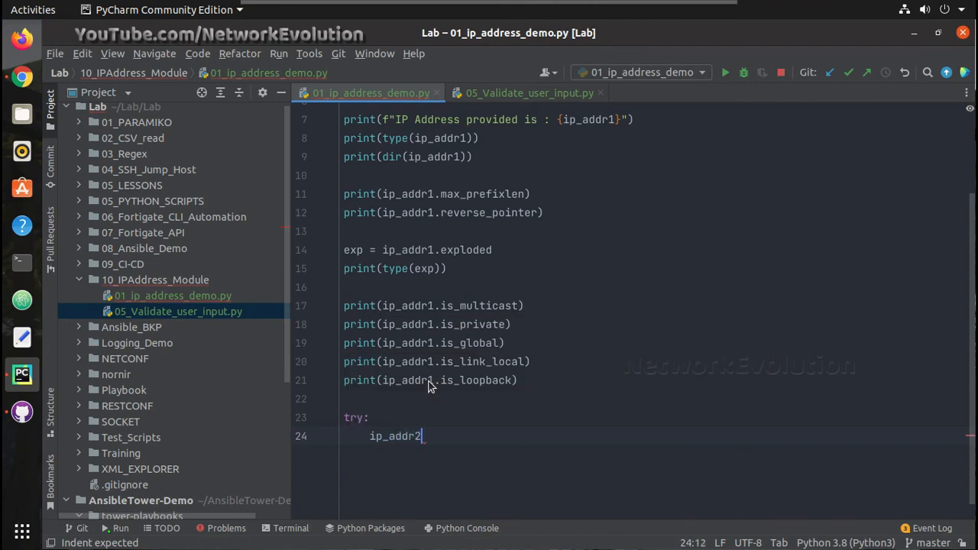
{"action": "type", "text": "="}
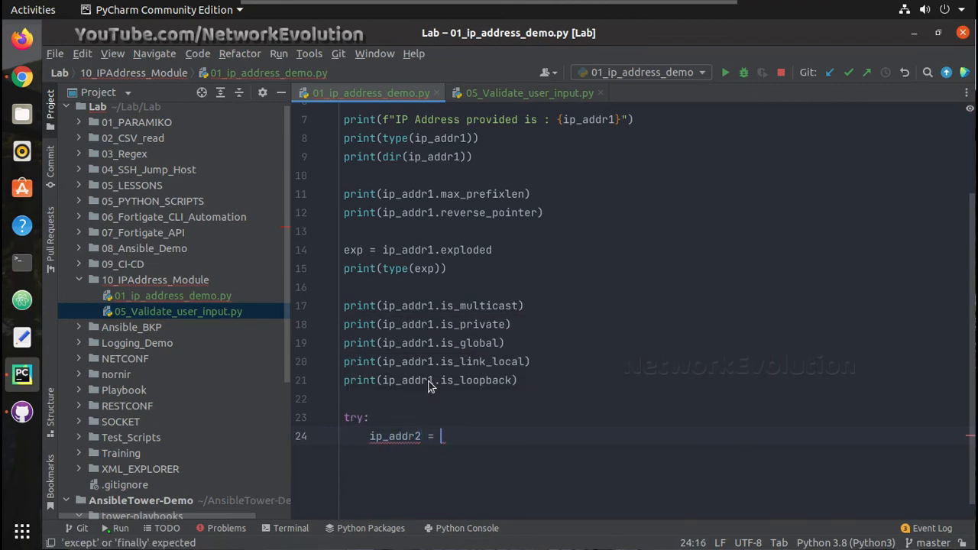
{"action": "type", "text": "ip_addr1"}
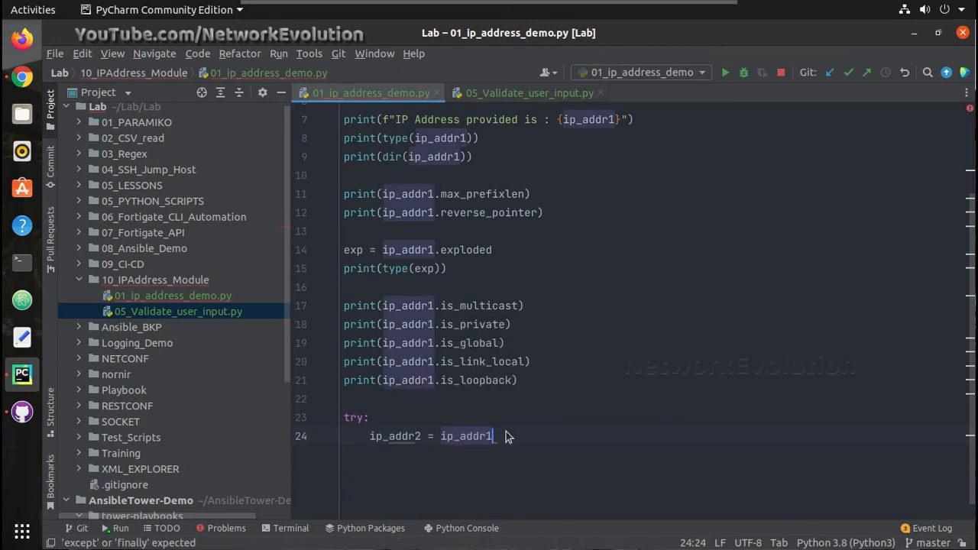
{"action": "key", "text": "BackSpace"}
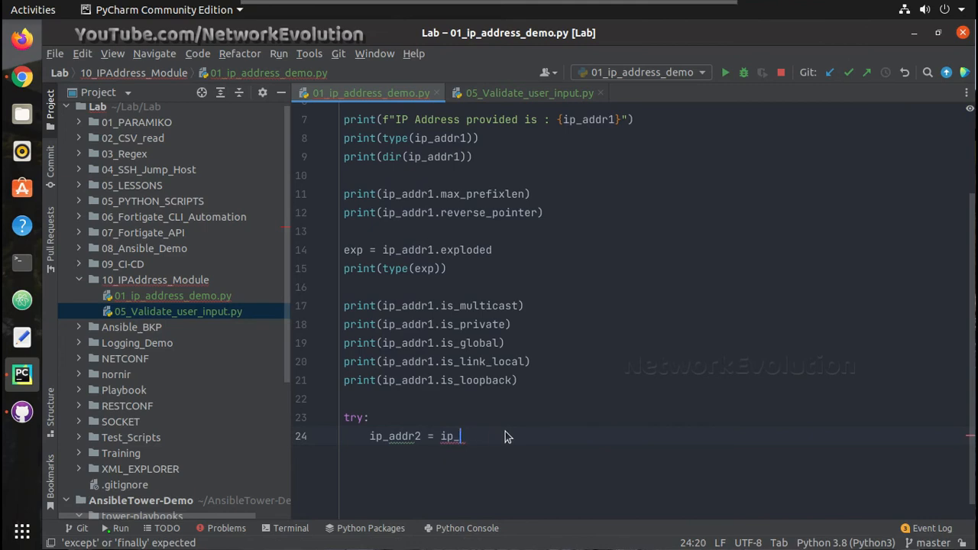
{"action": "type", "text": "address."}
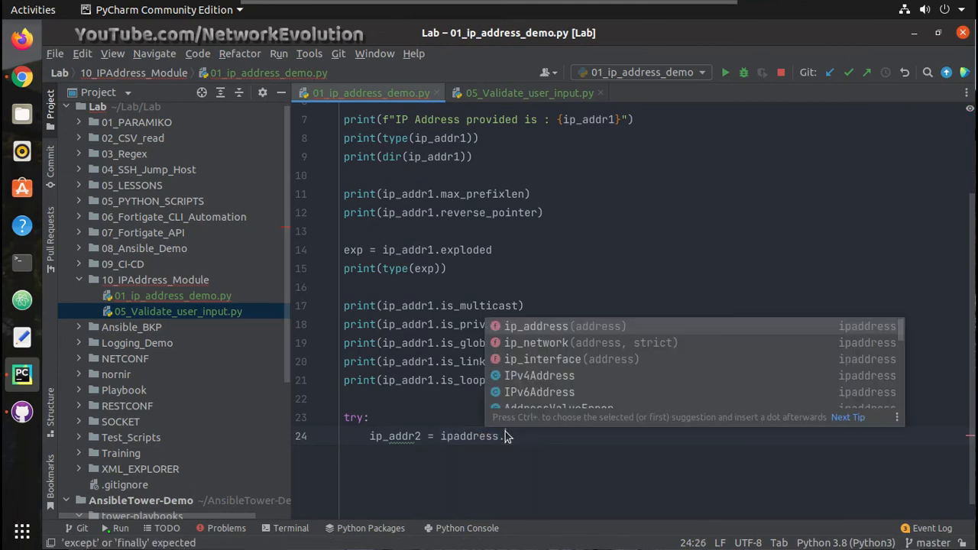
{"action": "type", "text": "ip_a"}
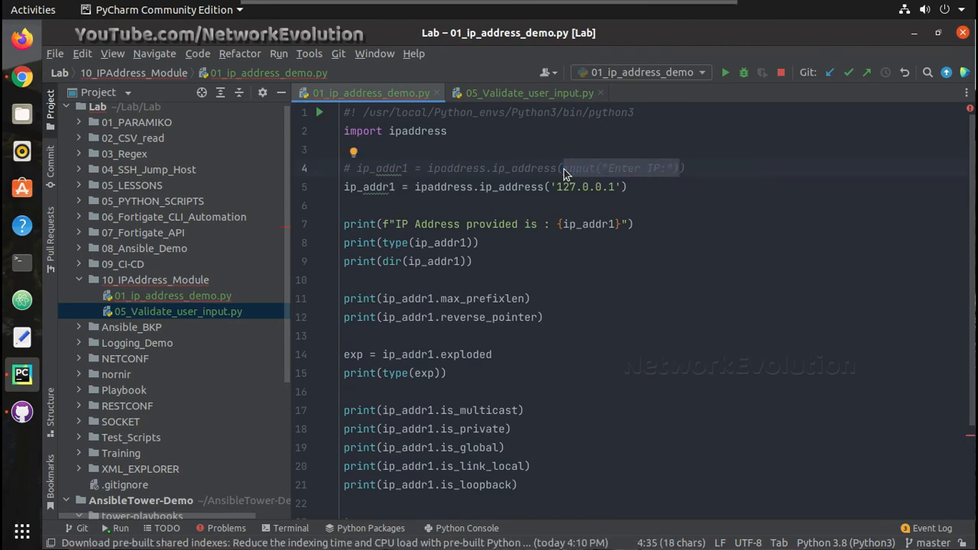
{"action": "scroll", "scroll_direction": "down", "scroll_amount": 3}
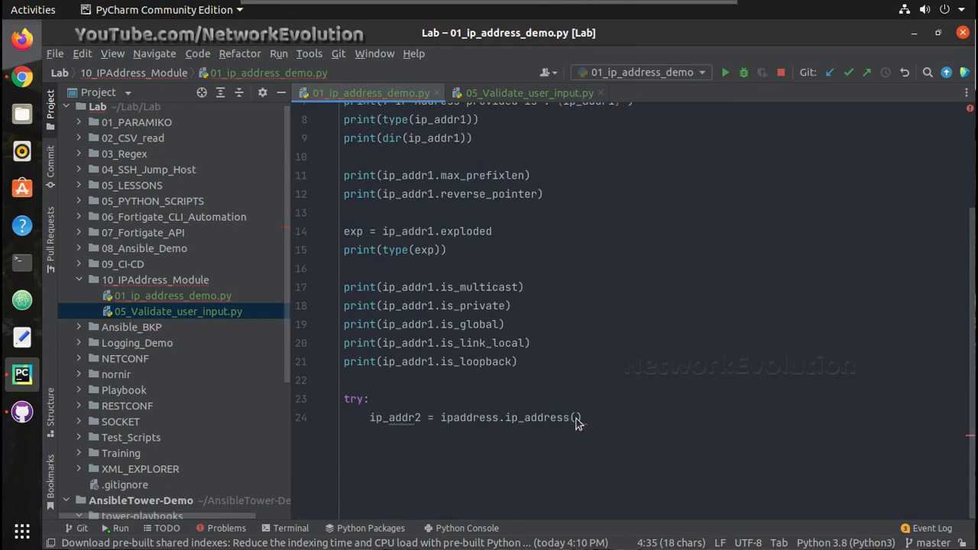
{"action": "type", "text": "input(\"Enter IP:\""}
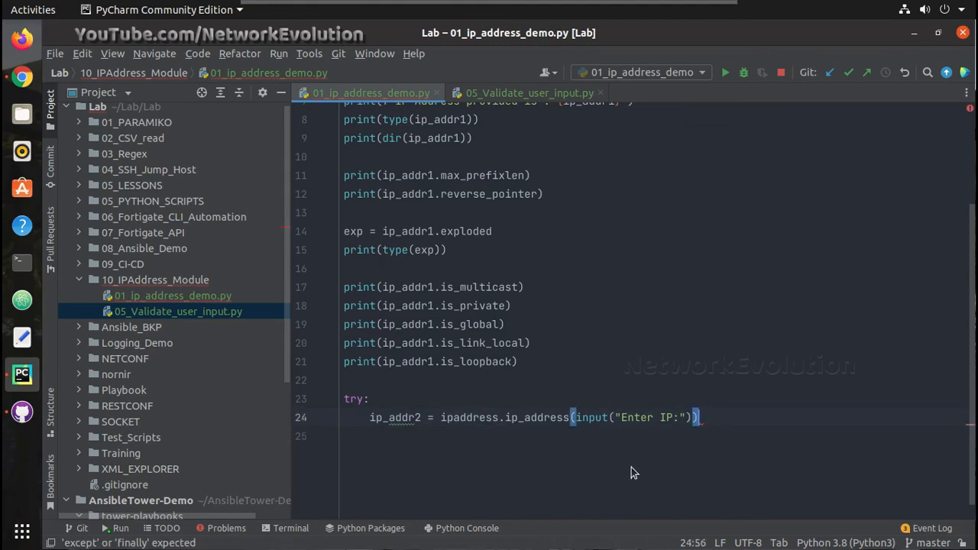
{"action": "key", "text": "enter"}
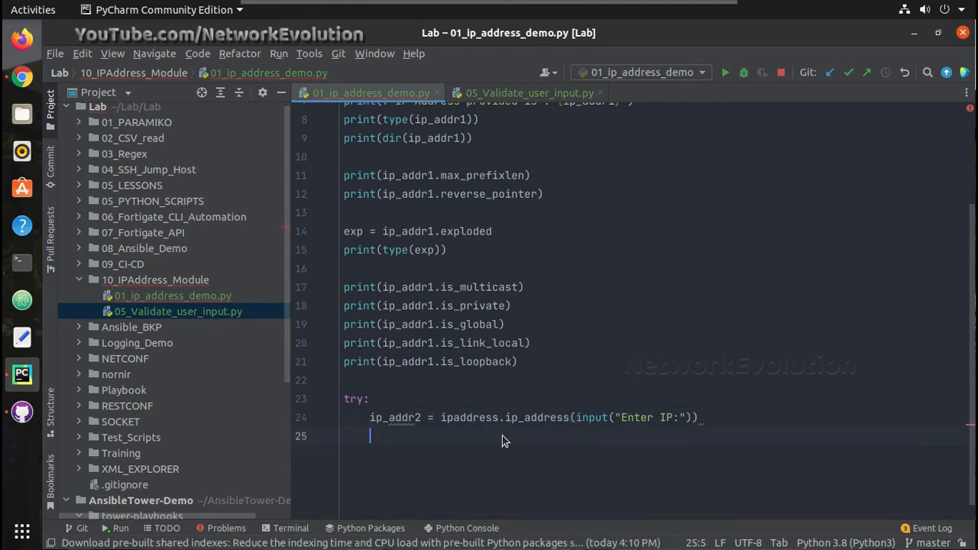
{"action": "mouse_move", "coordinate": [466, 393]}
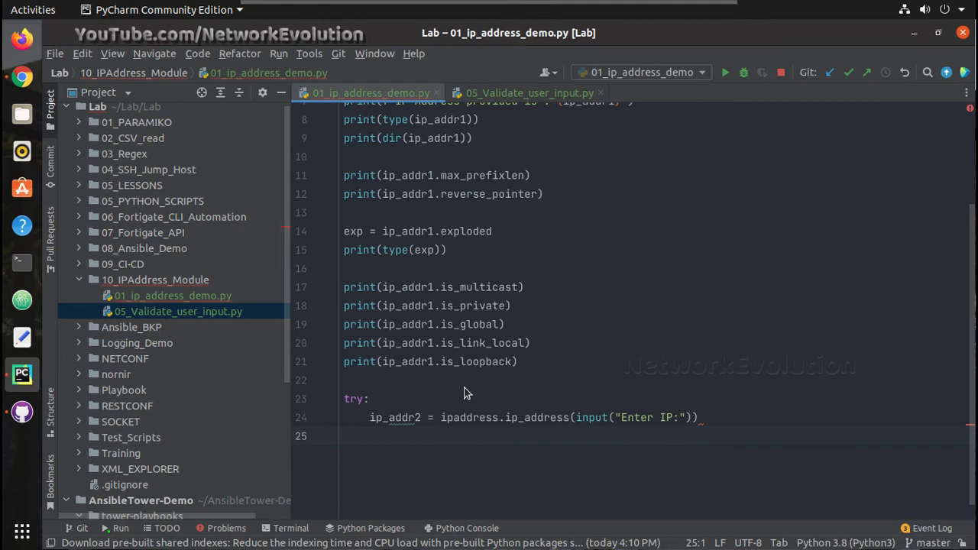
Step: Add an except ValueError: clause after the try block, accepting ValueError from autocomplete
{"action": "type", "text": "e"}
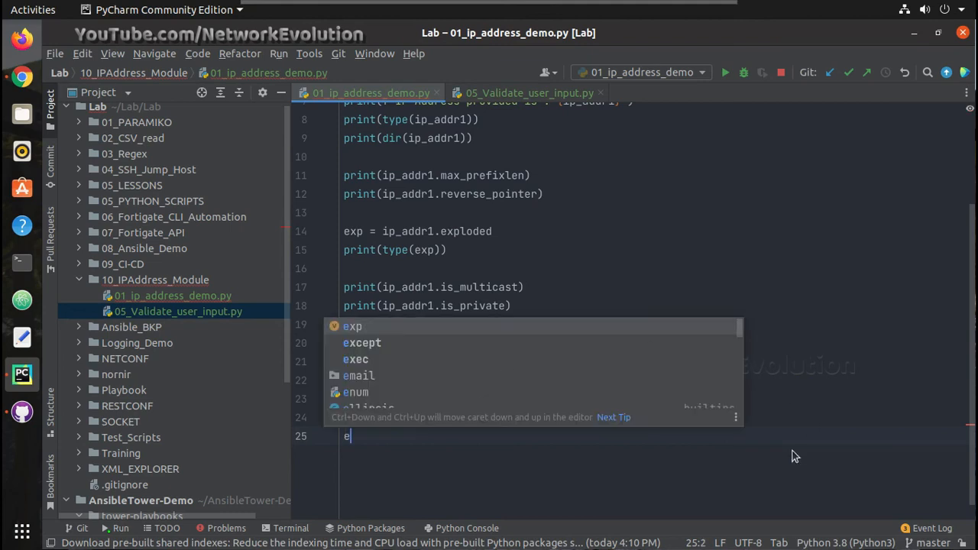
{"action": "type", "text": "except"}
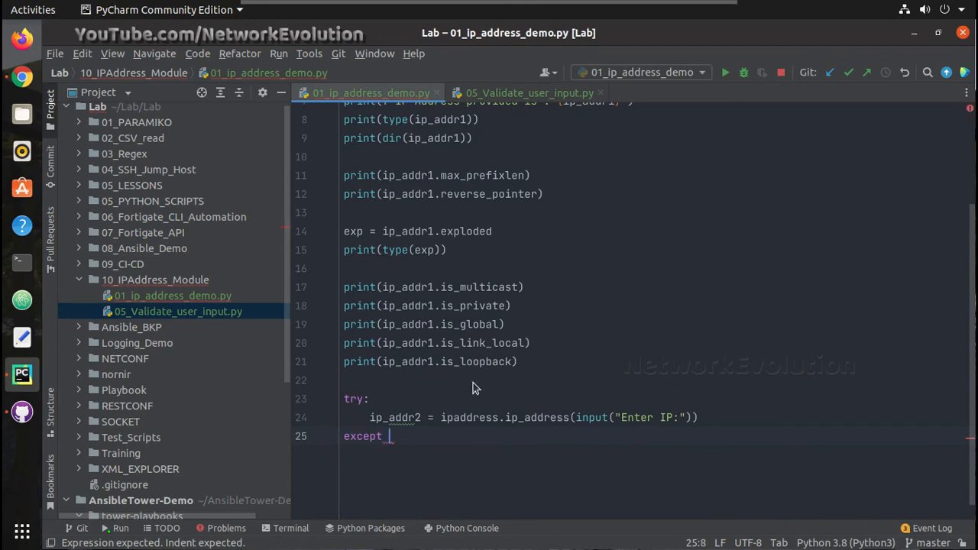
{"action": "type", "text": "V"}
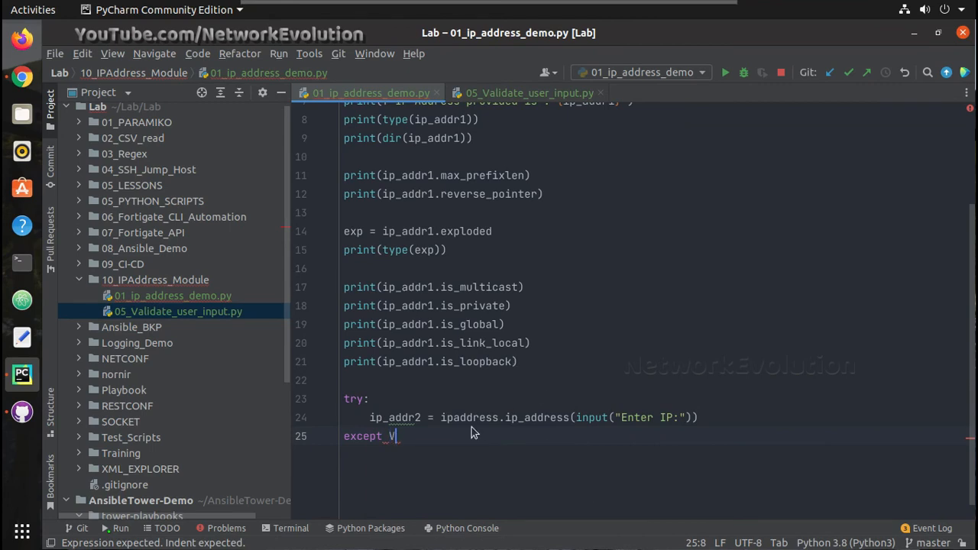
{"action": "type", "text": "al"}
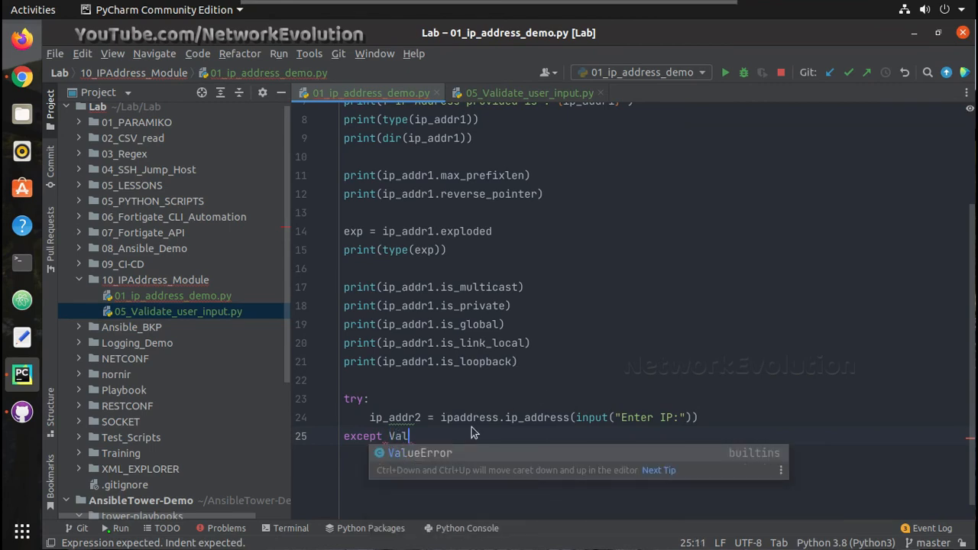
{"action": "key", "text": "Tab"}
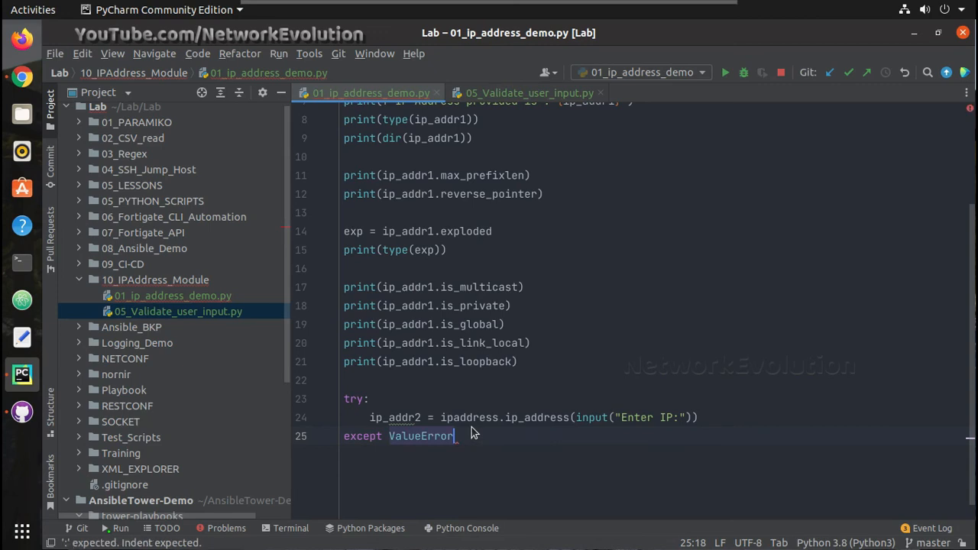
{"action": "type", "text": ":"}
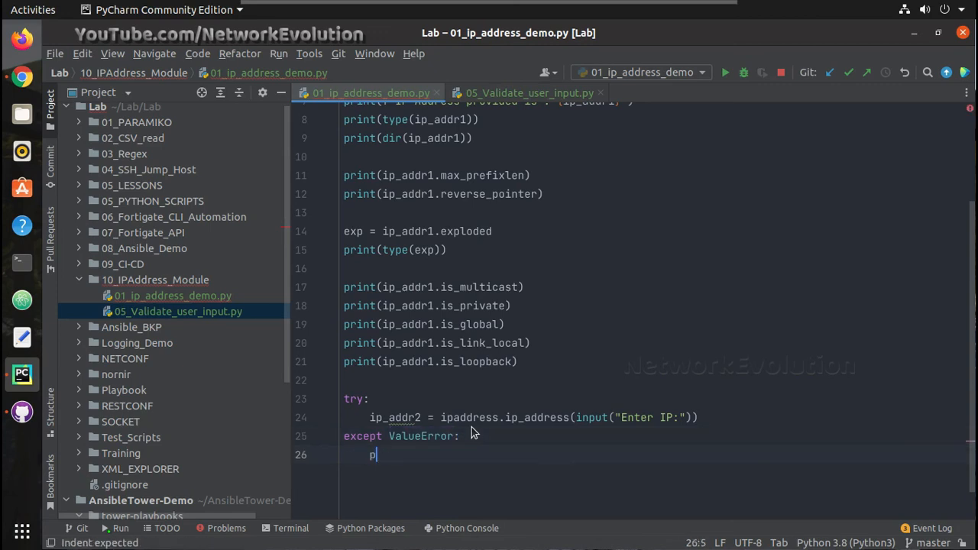
Step: Inside the except branch, write print("Invalid IP")
{"action": "type", "text": "rint"}
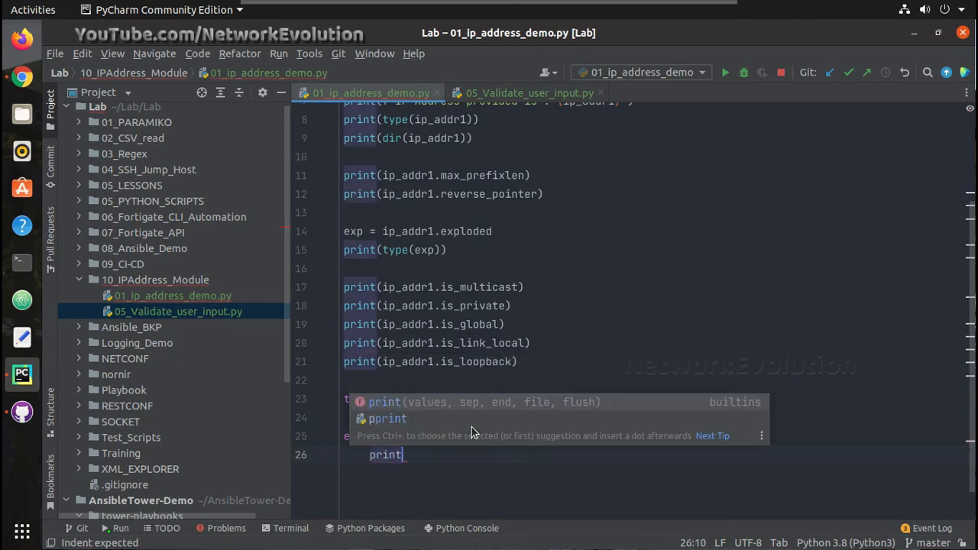
{"action": "type", "text": "(\"Inva"}
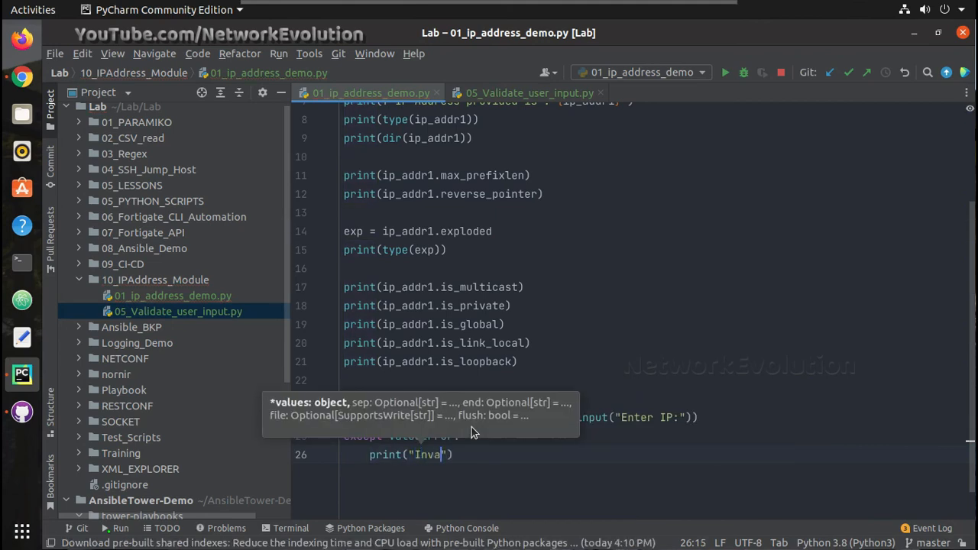
{"action": "type", "text": "lid IP"}
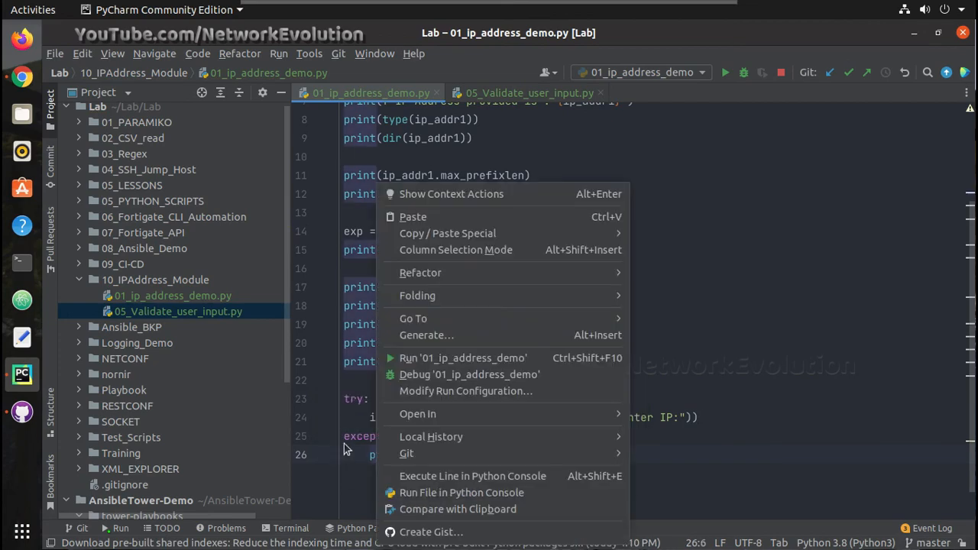
{"action": "mouse_move", "coordinate": [796, 363]}
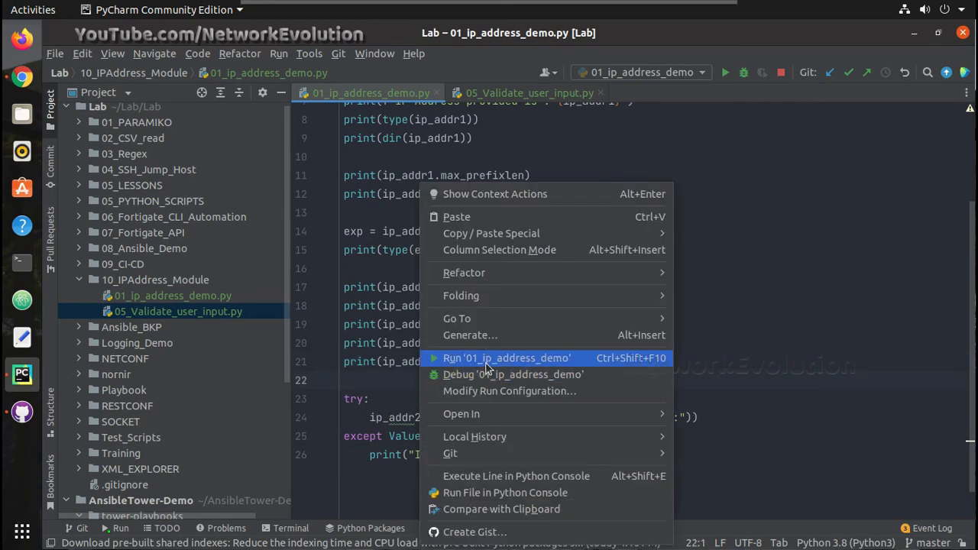
Step: Run 01_ip_address_demo with input 1 to see Invalid IP, then rerun and enter 10.1.1.1
{"action": "left_click", "coordinate": [507, 357]}
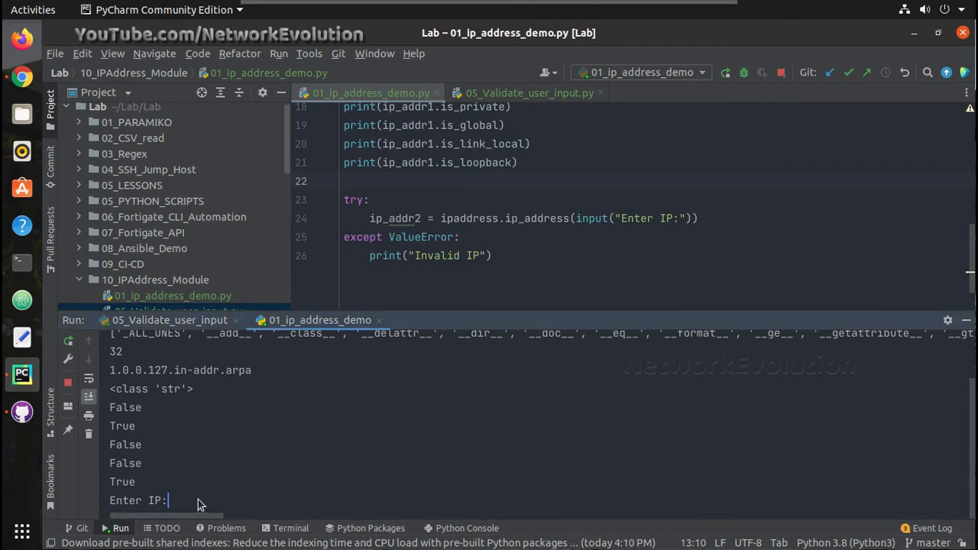
{"action": "type", "text": "1"}
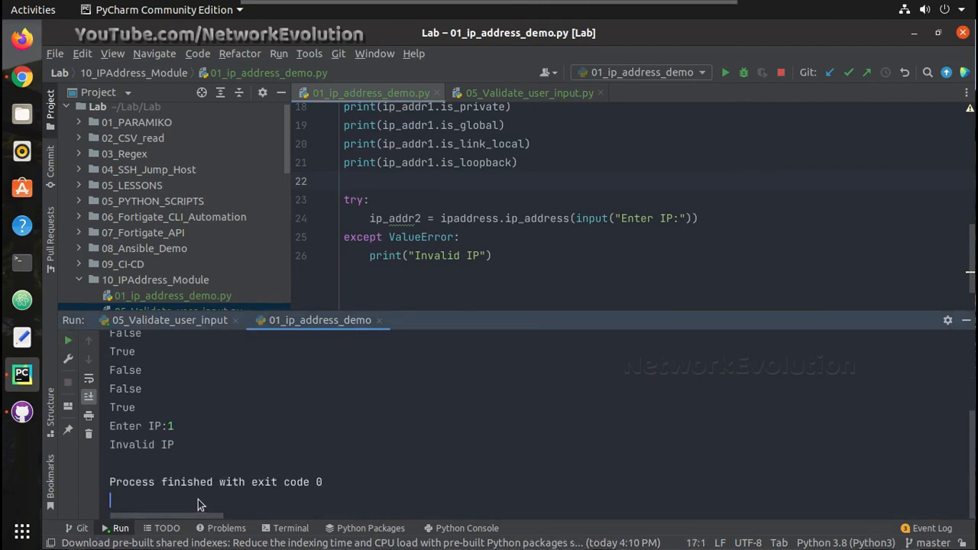
{"action": "double_click", "coordinate": [140, 444]}
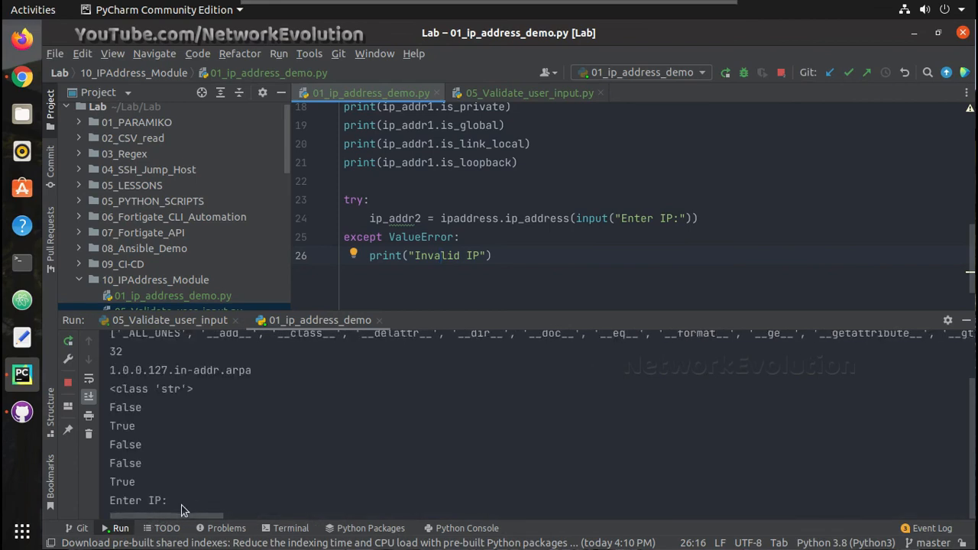
{"action": "type", "text": "10.1."}
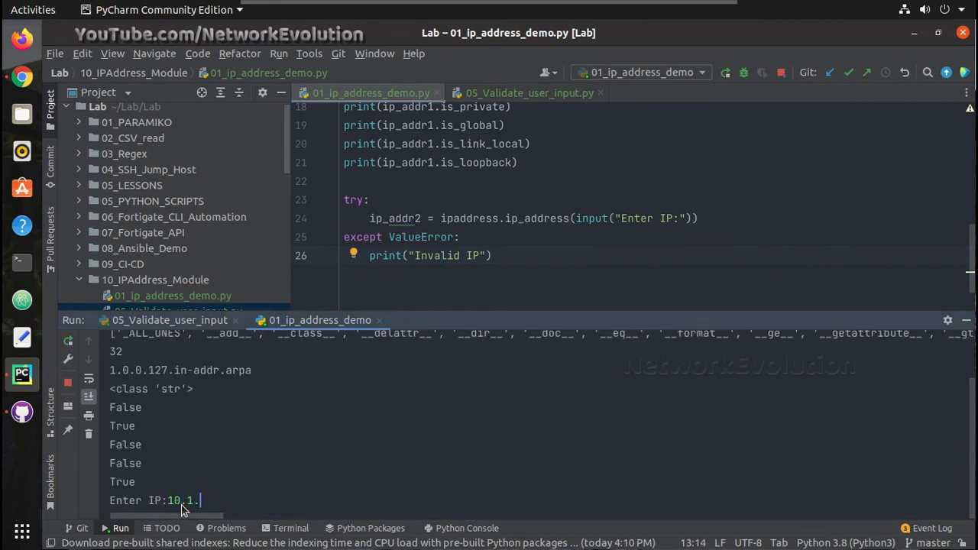
{"action": "type", "text": "1.1"}
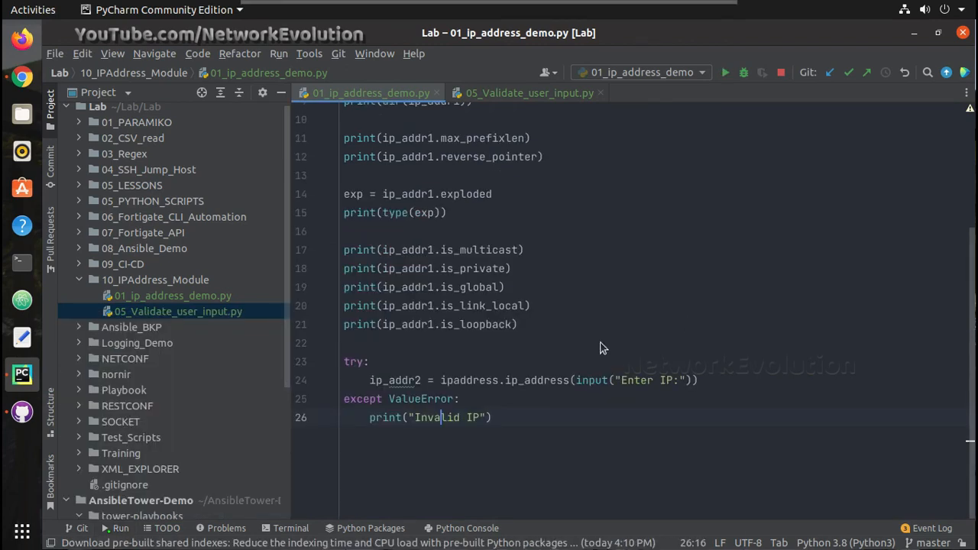
{"action": "mouse_move", "coordinate": [509, 415]}
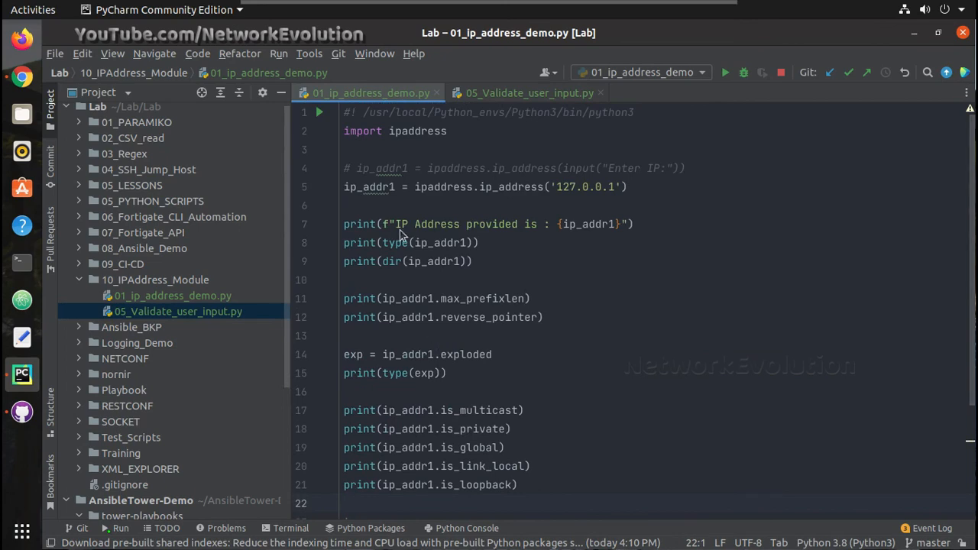
{"action": "mouse_move", "coordinate": [410, 198]}
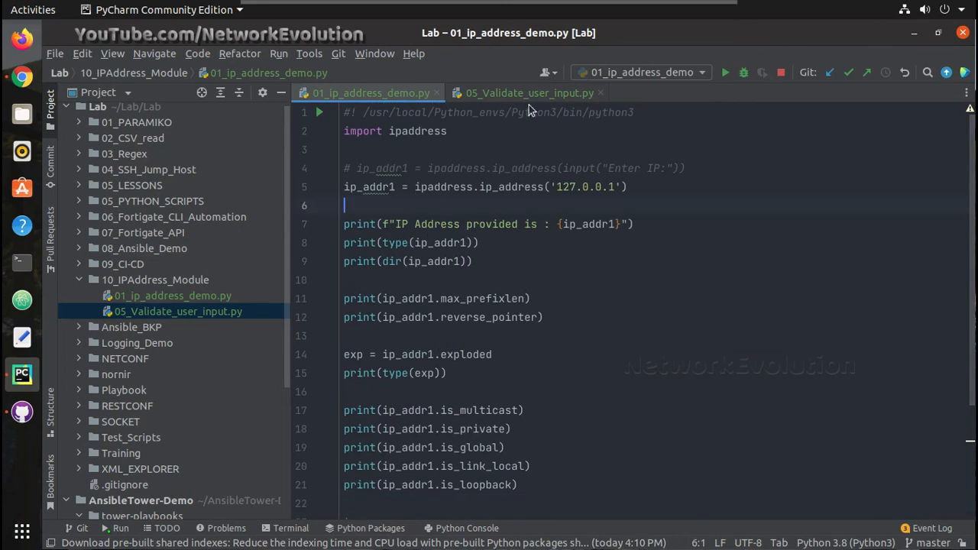
{"action": "mouse_move", "coordinate": [550, 347]}
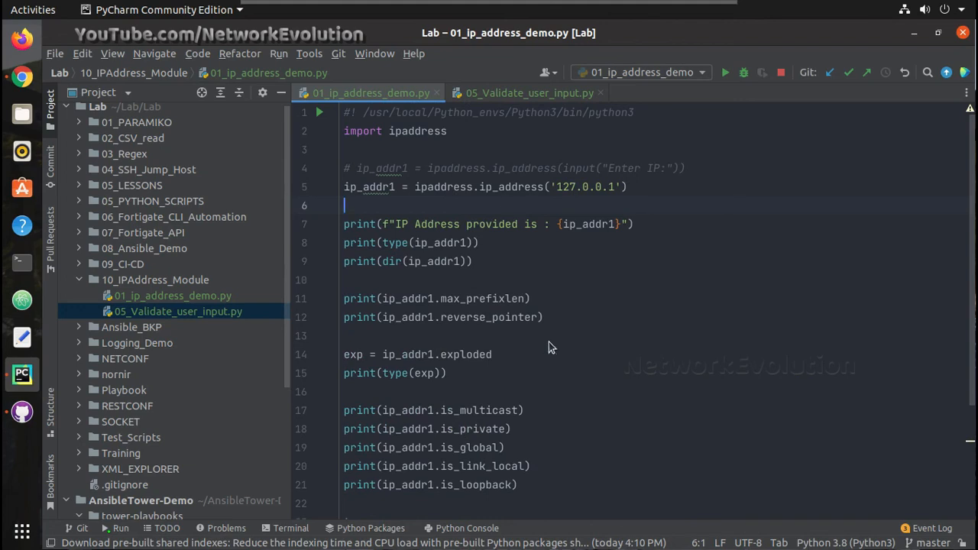
{"action": "scroll", "scroll_direction": "down", "scroll_amount": 3}
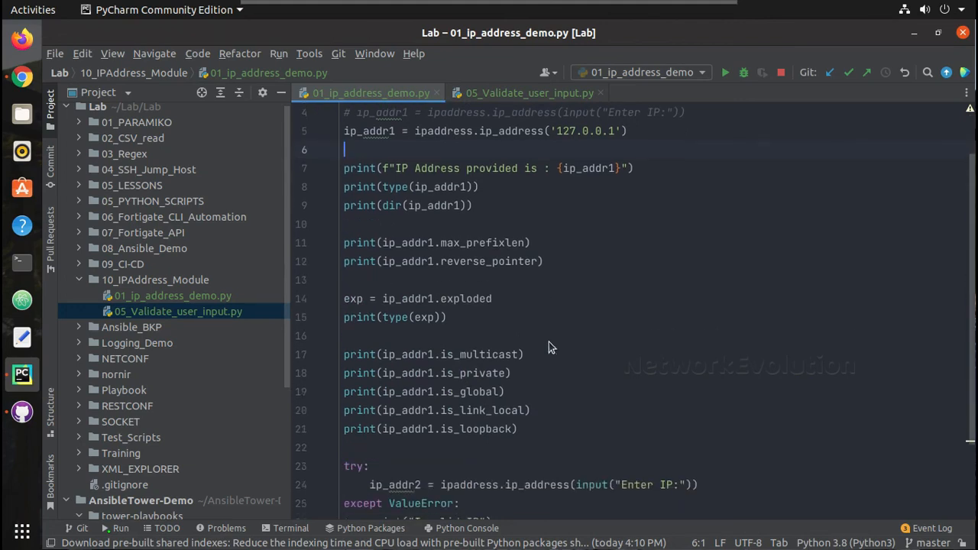
{"action": "scroll", "scroll_direction": "up", "scroll_amount": 3}
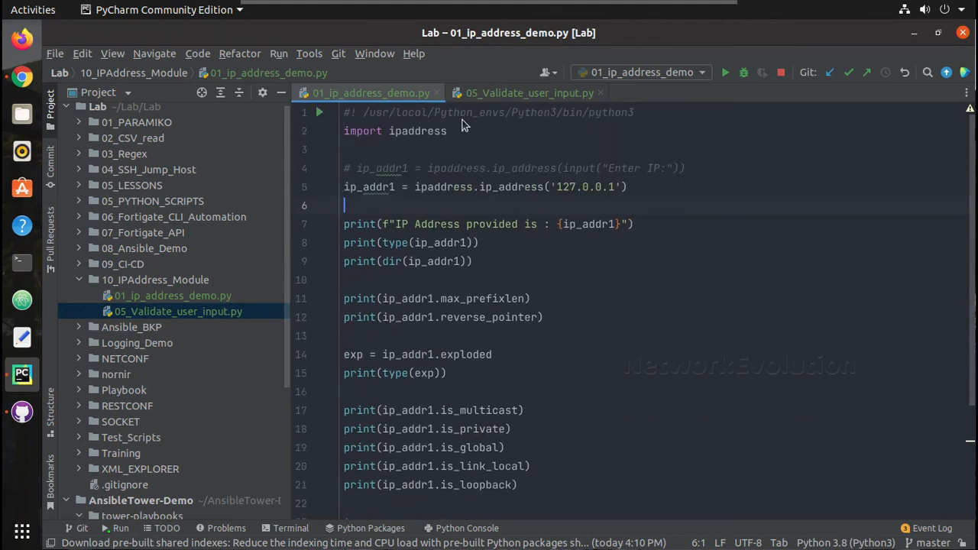